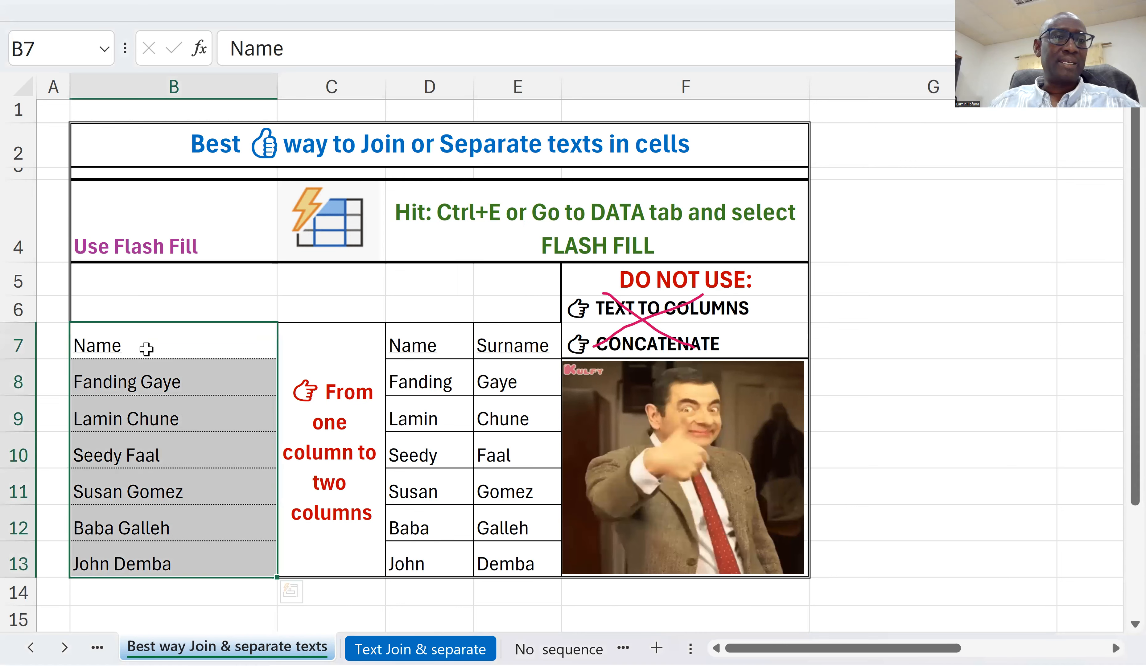
click(173, 381)
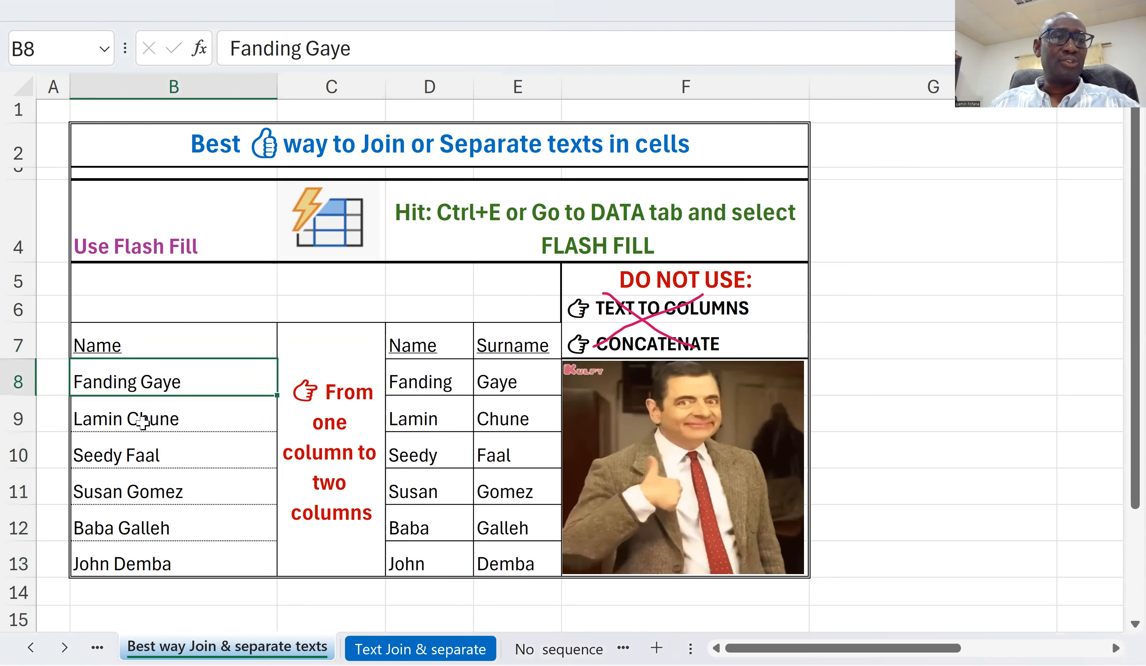
click(174, 417)
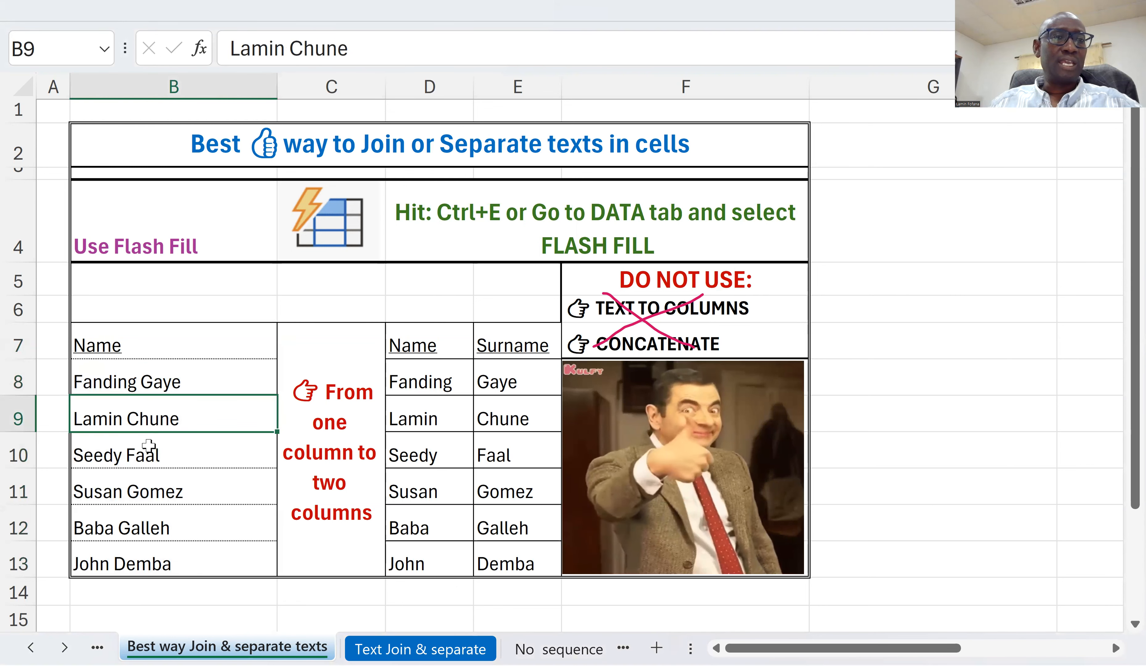
click(173, 490)
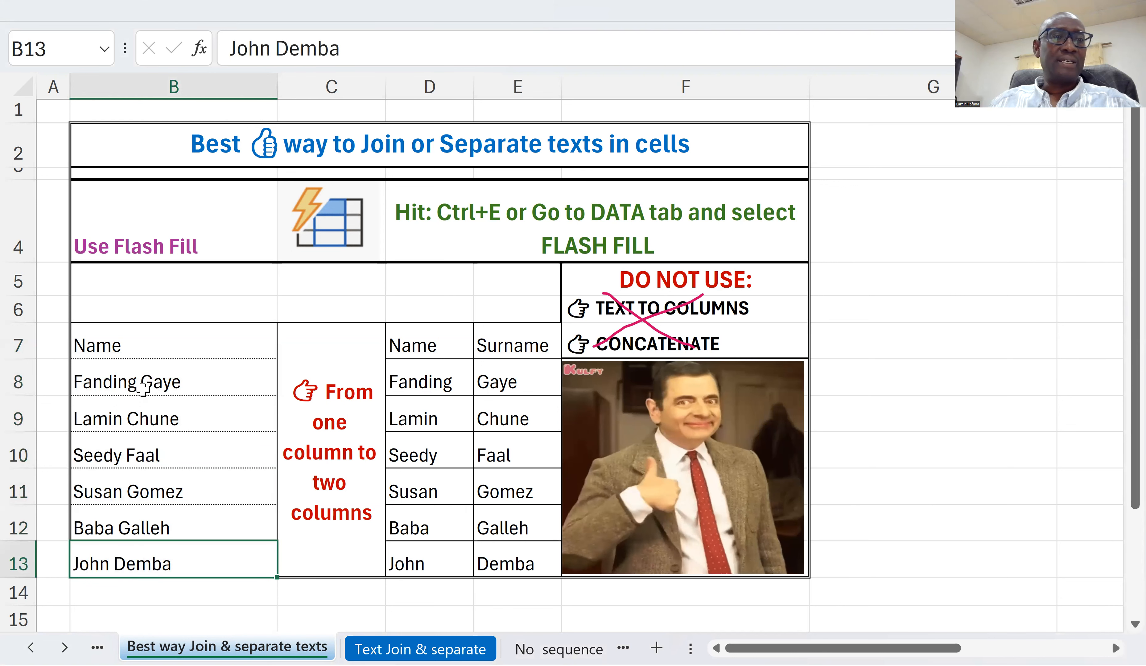
click(173, 382)
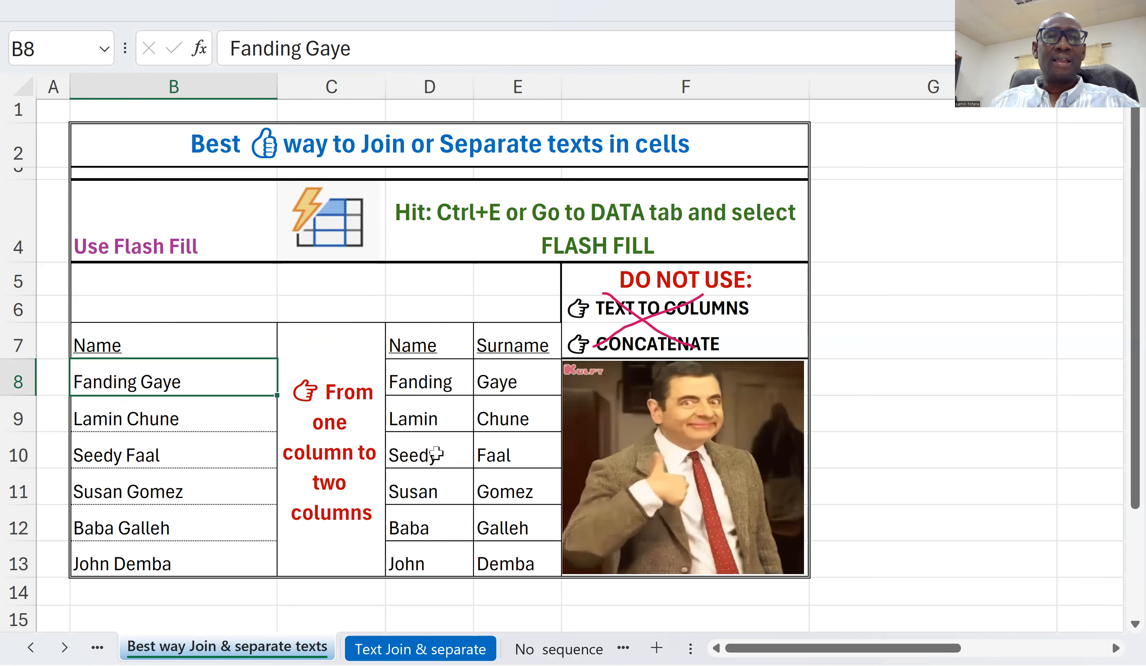
click(428, 344)
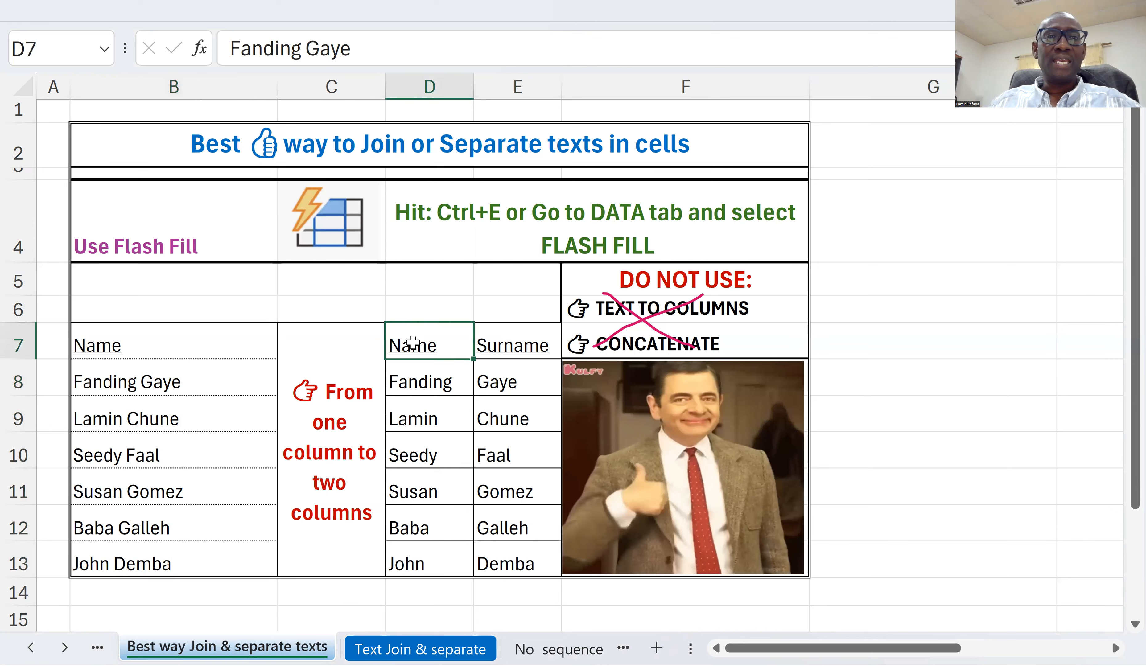
click(517, 344)
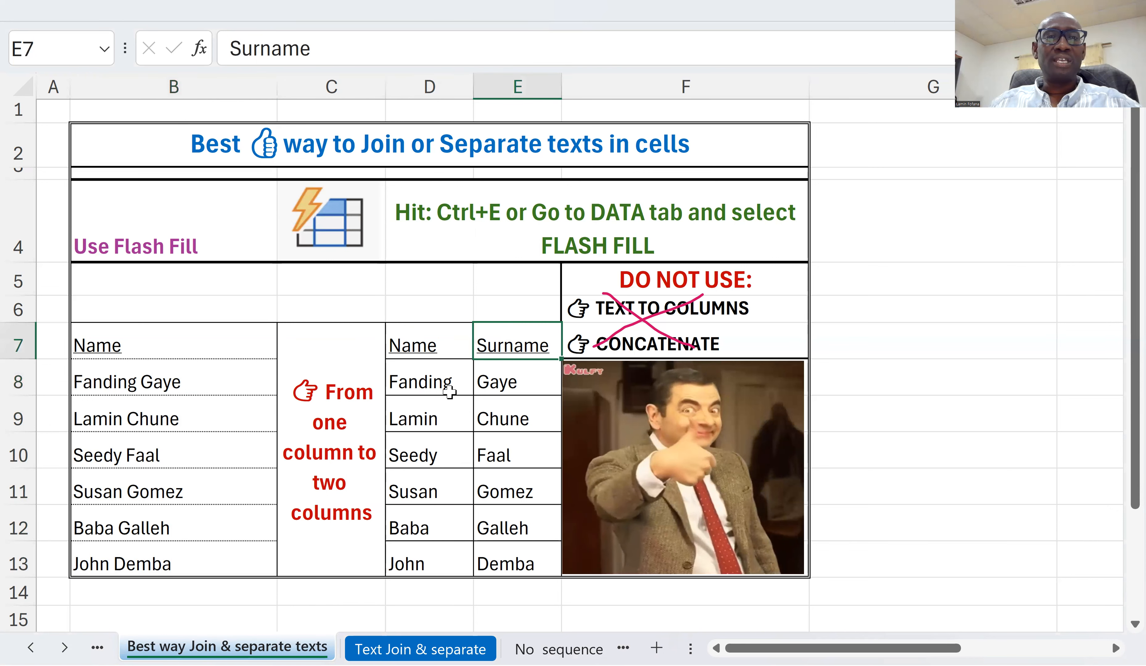
click(428, 381)
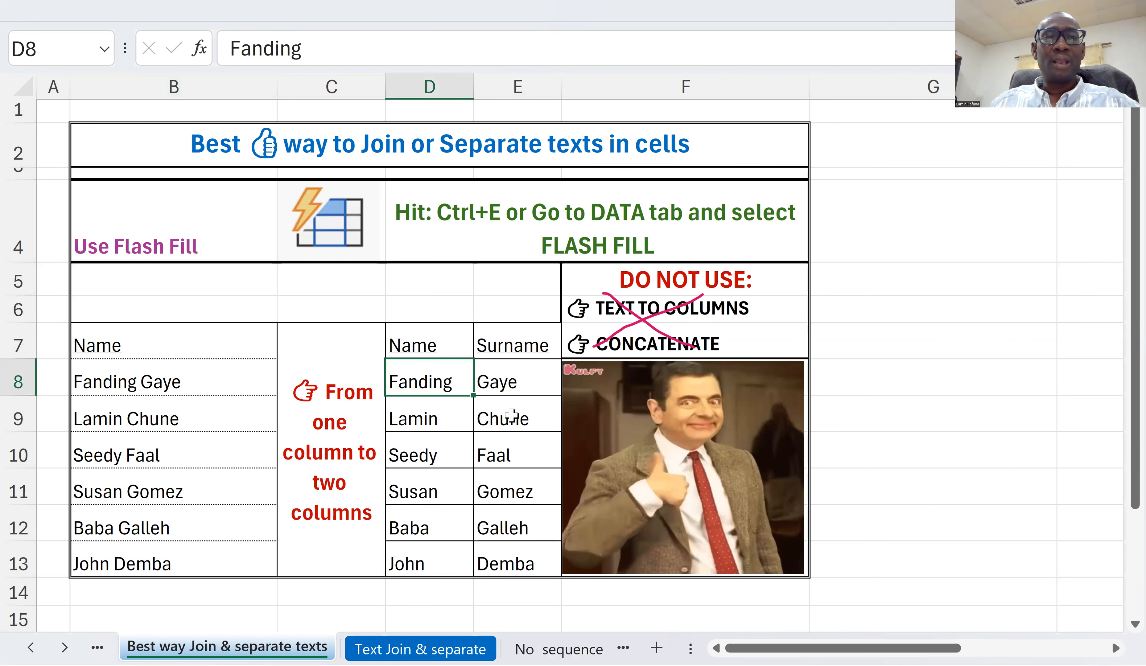
click(428, 418)
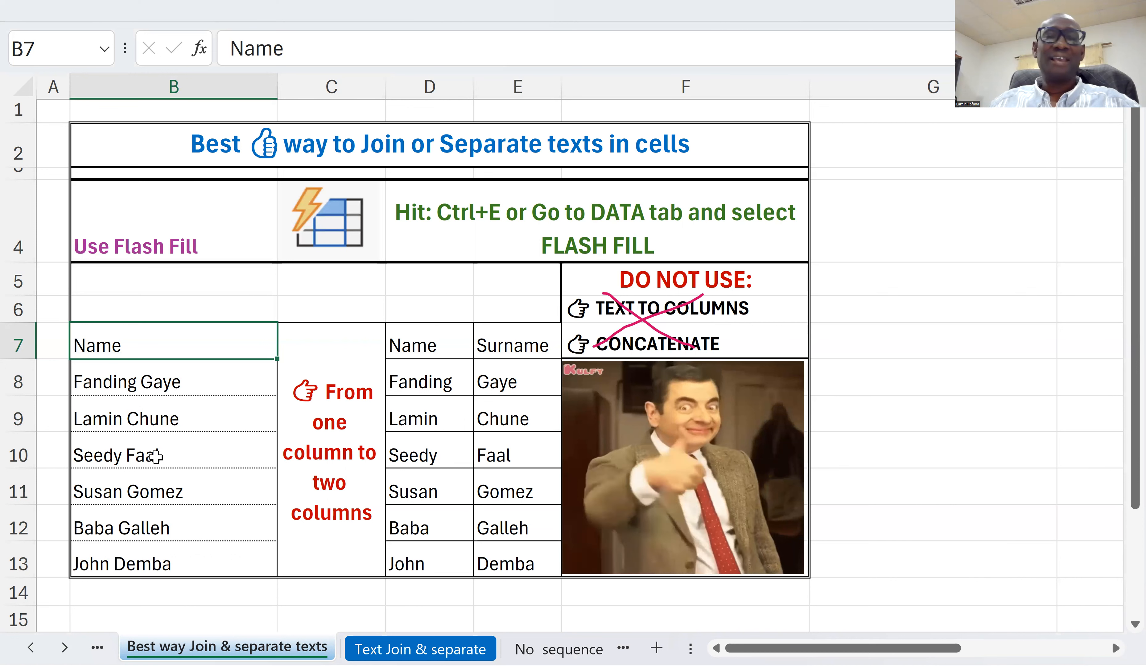
click(683, 468)
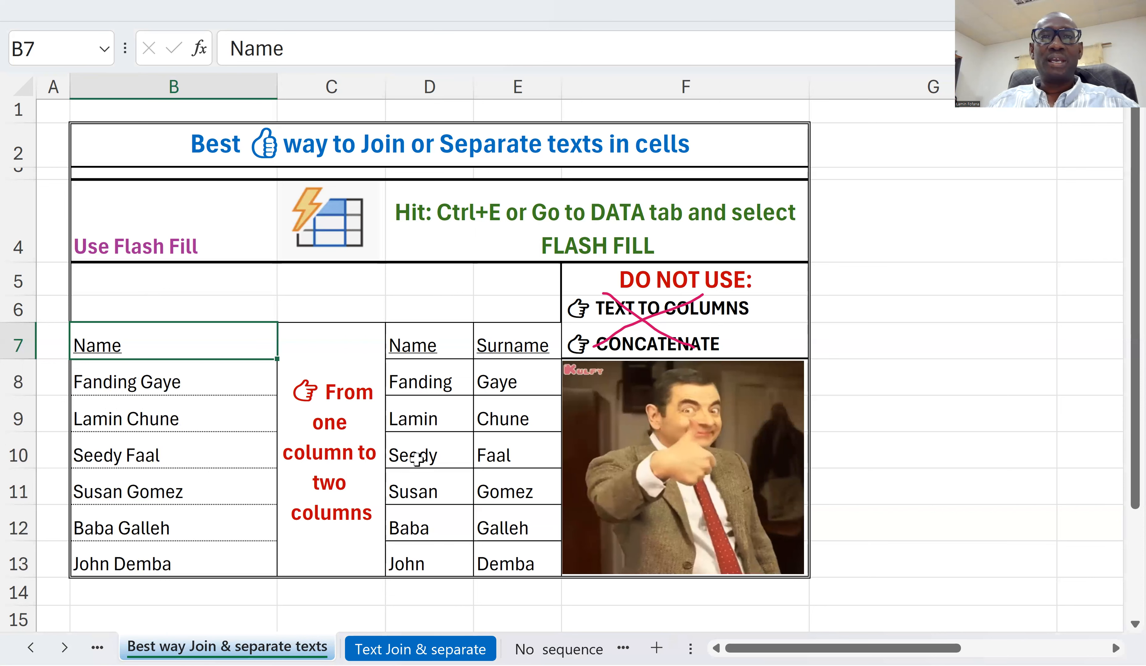
click(429, 381)
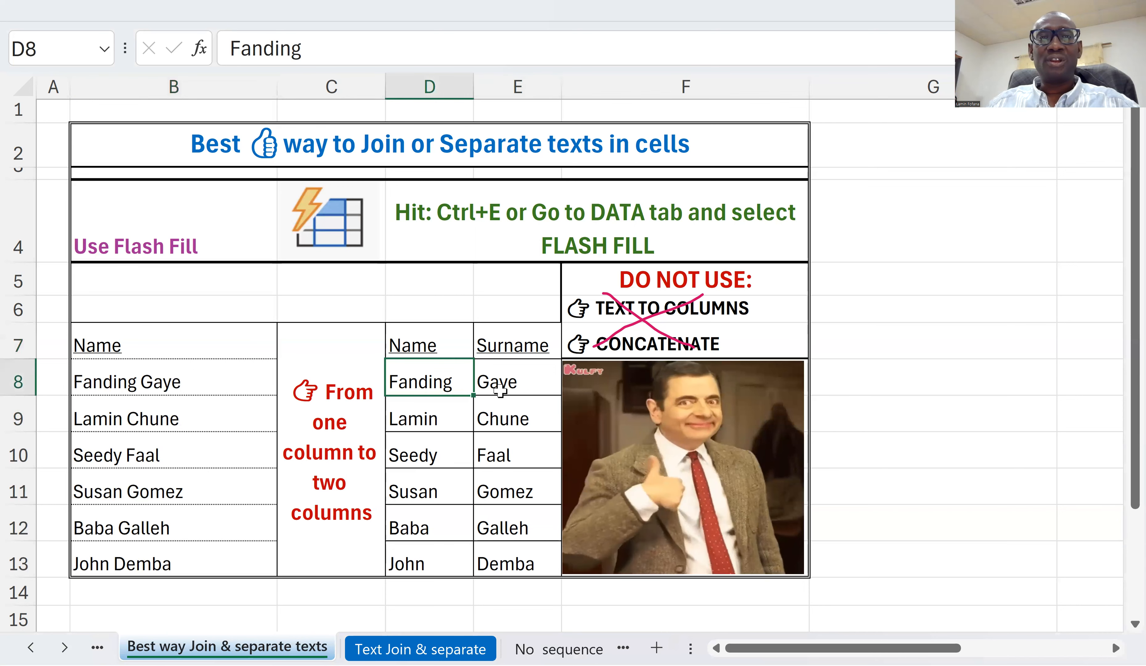
click(518, 381)
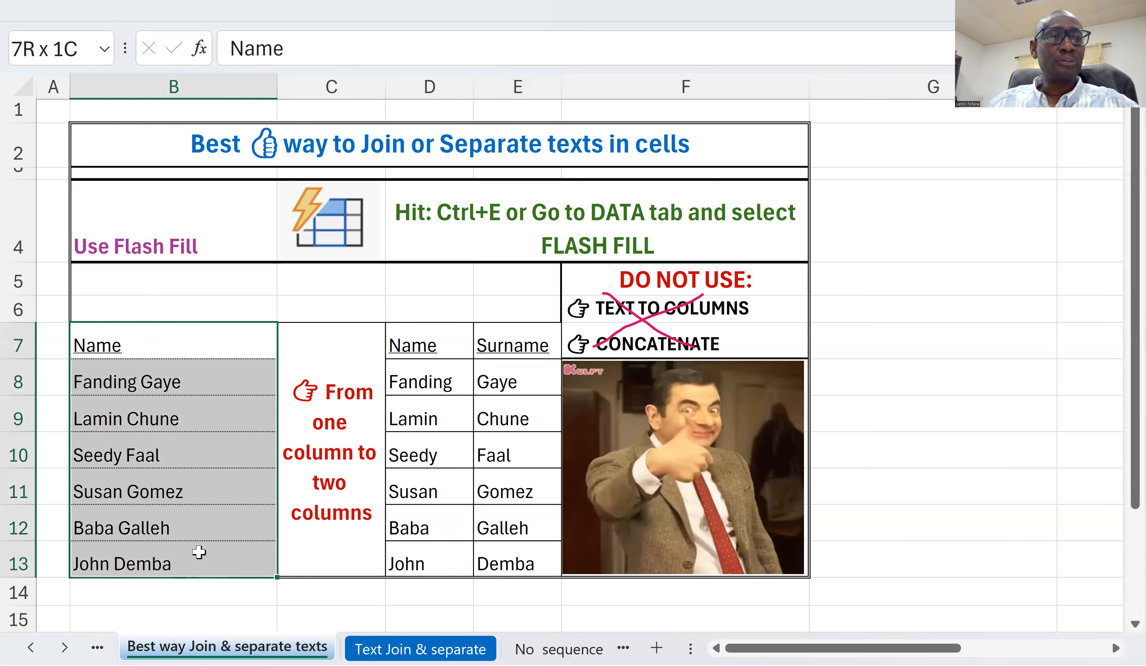
Step: Switch to the Text Join & separate sheet and set the ribbon to Always show
click(420, 649)
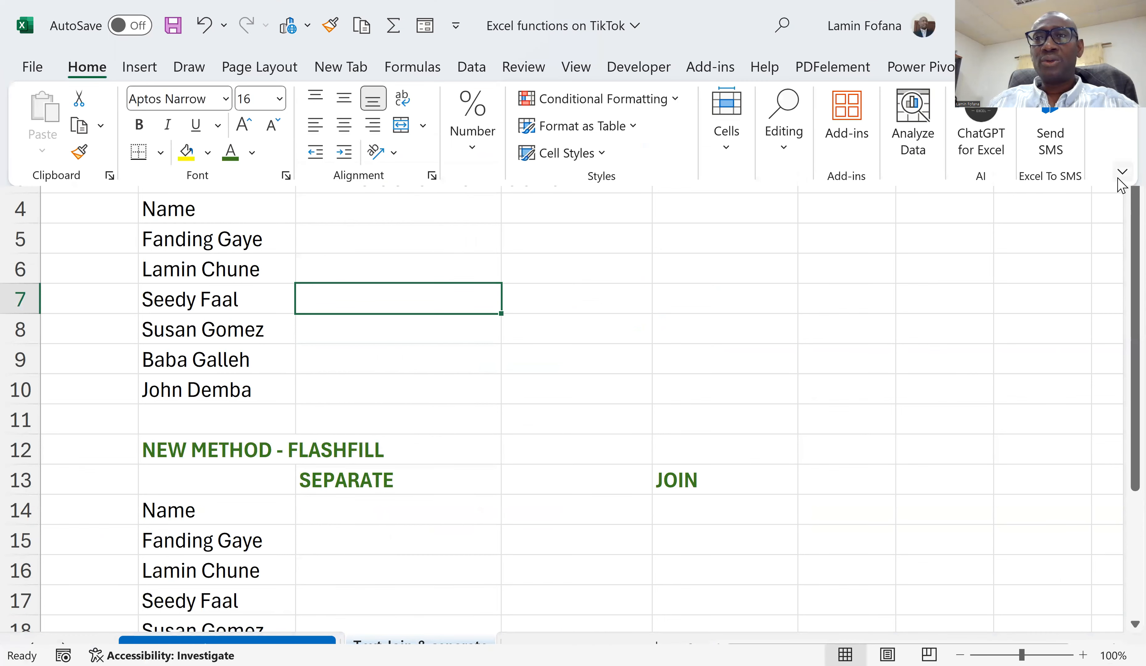
click(1123, 172)
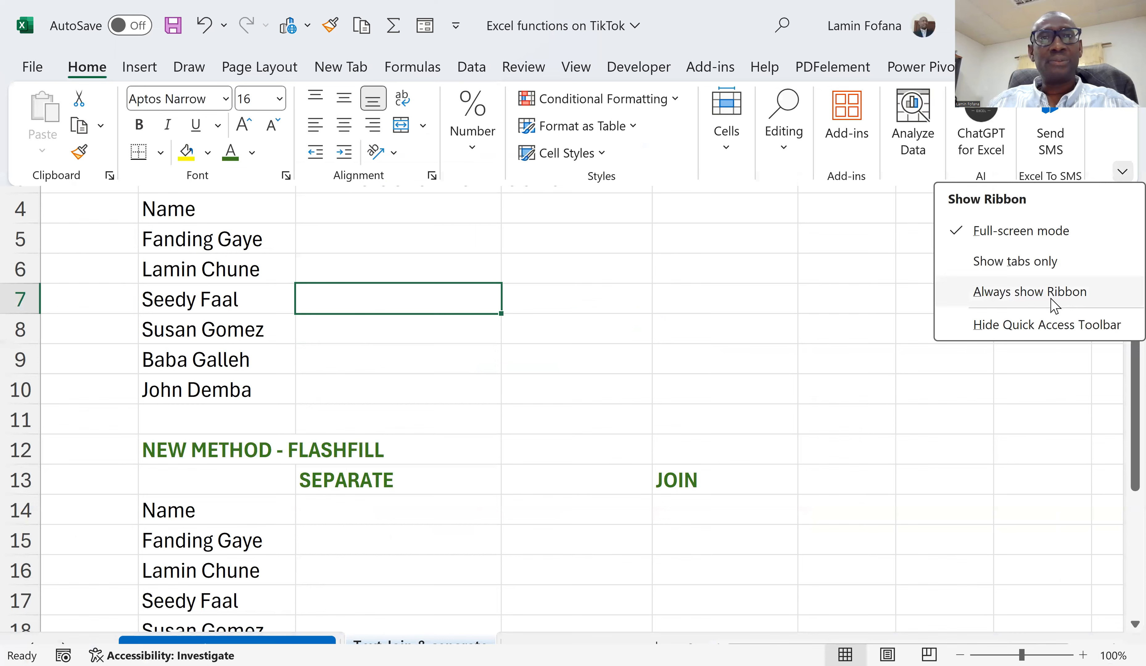
click(1030, 292)
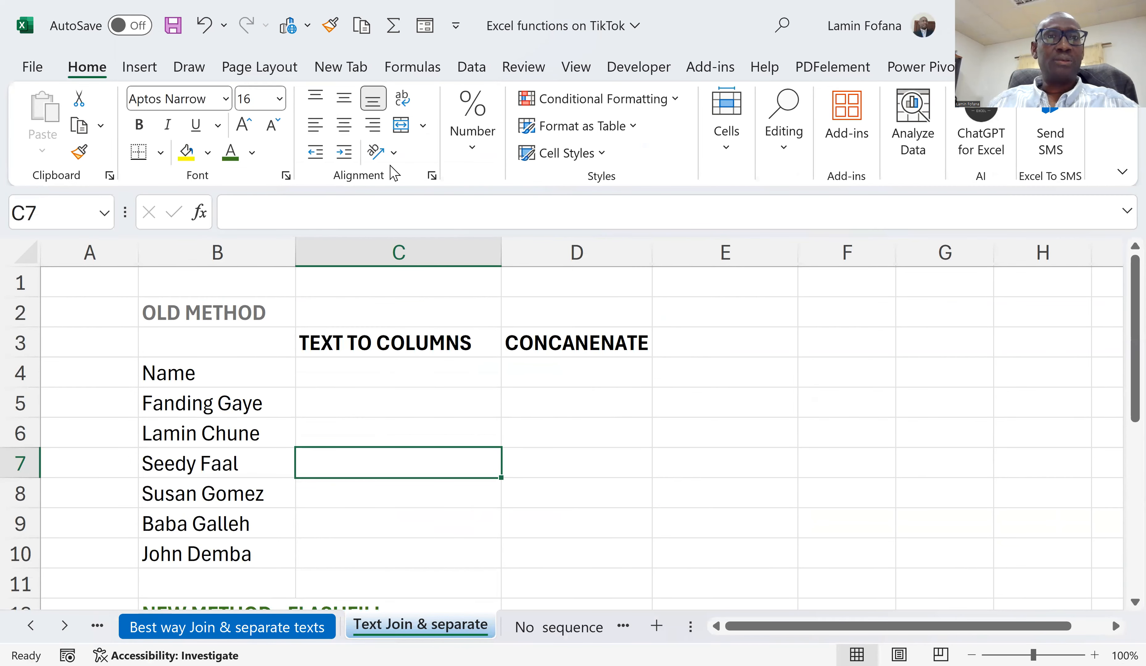
mouse_move(581, 420)
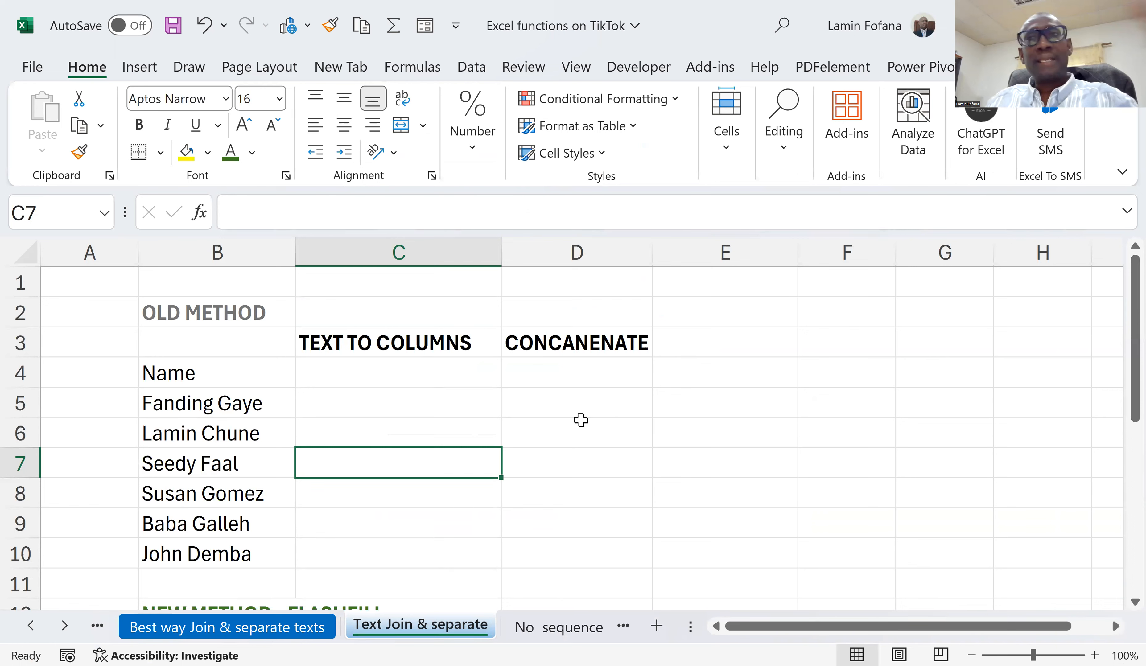
mouse_move(450, 479)
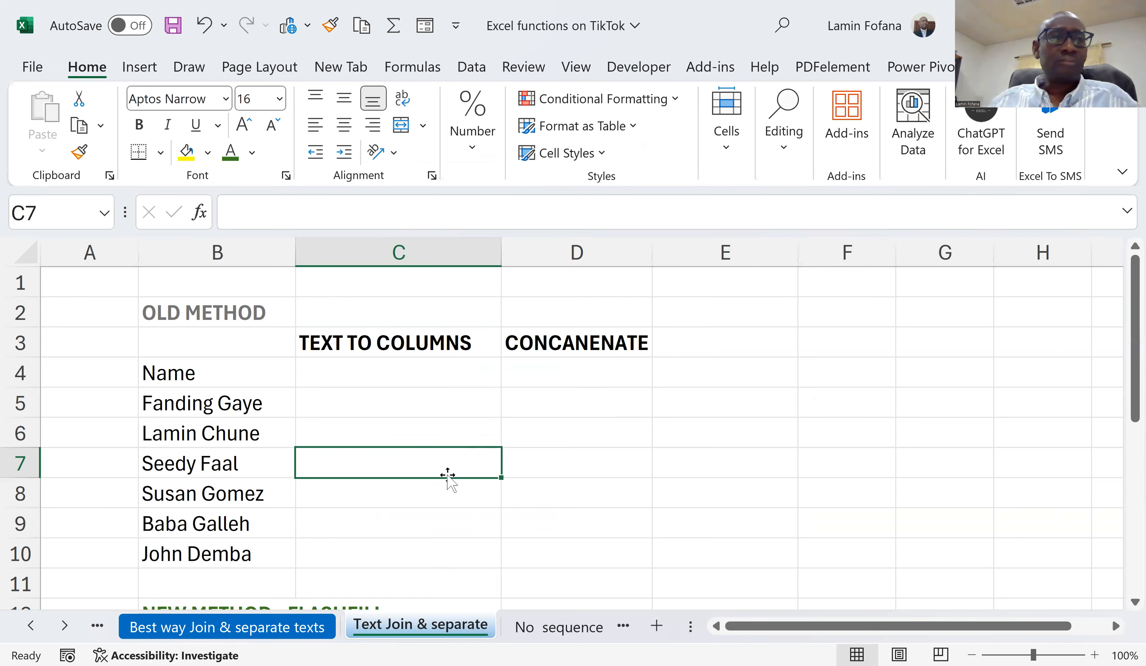
click(216, 312)
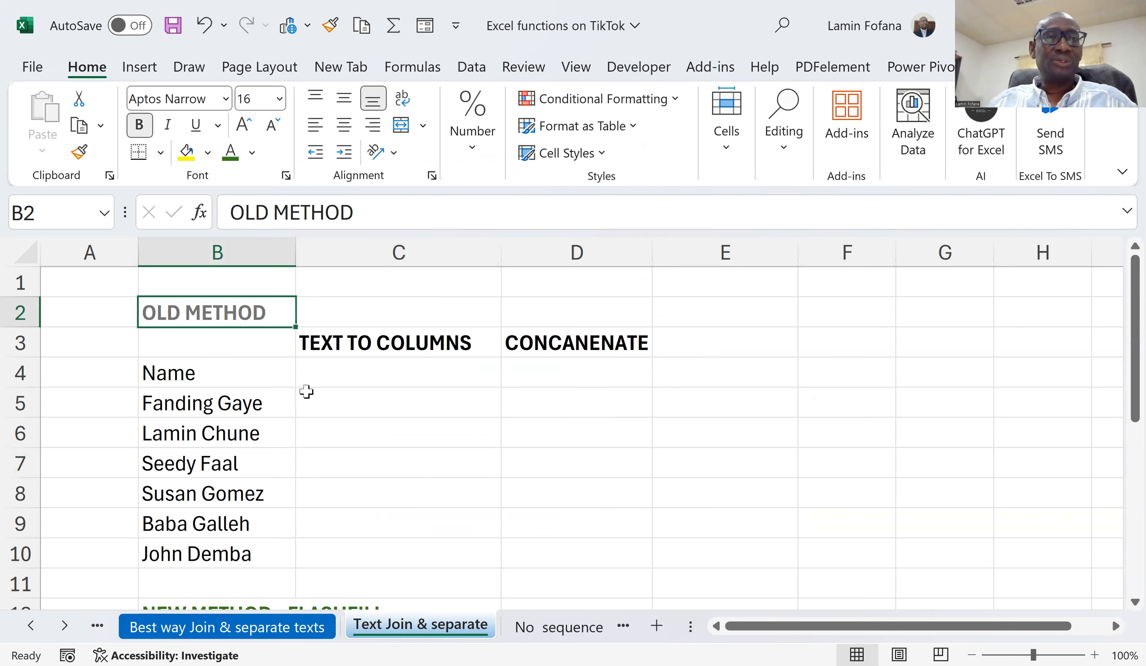
click(398, 402)
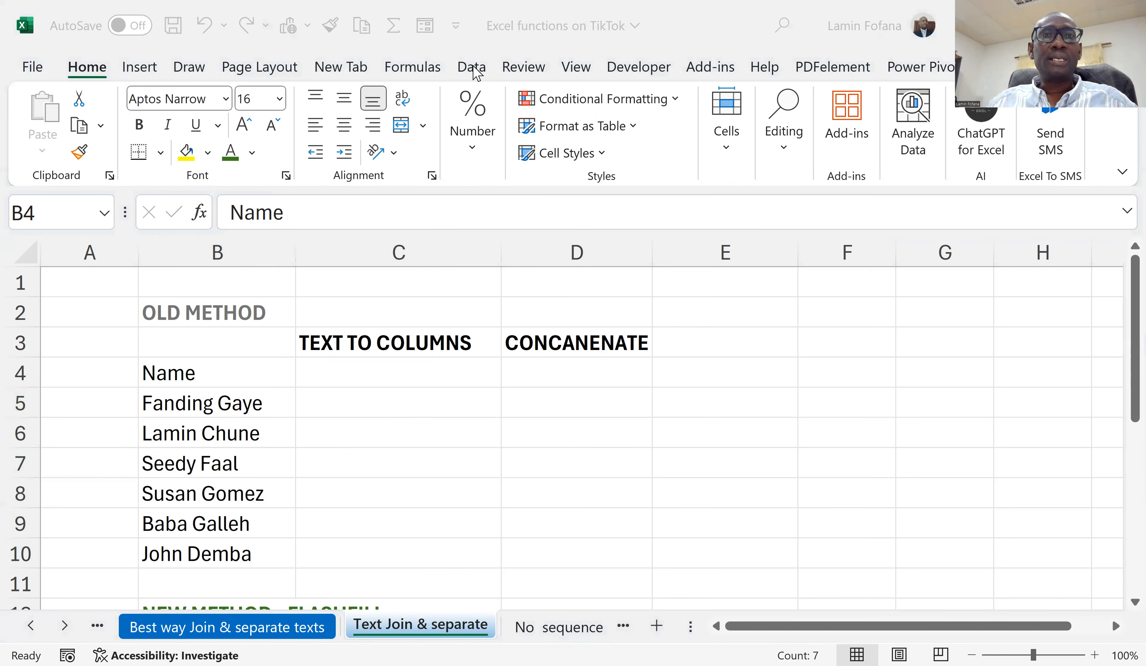
Step: Select names B4:B10 and start Data > Text to Columns, detected as Delimited
drag(217, 371, 216, 553)
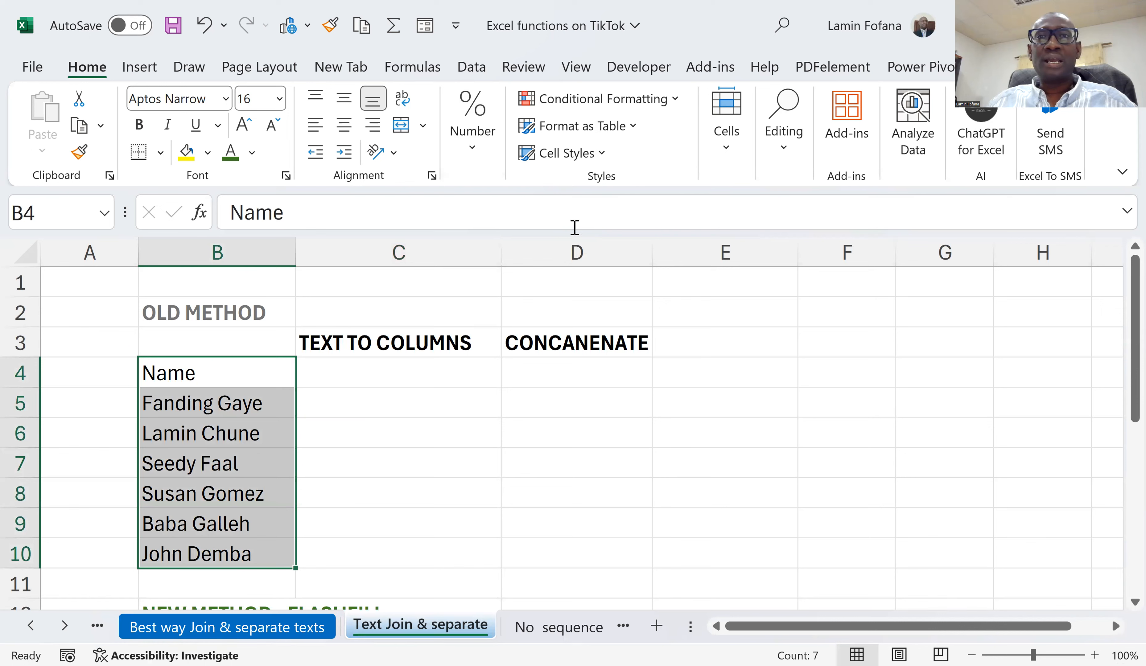
click(471, 67)
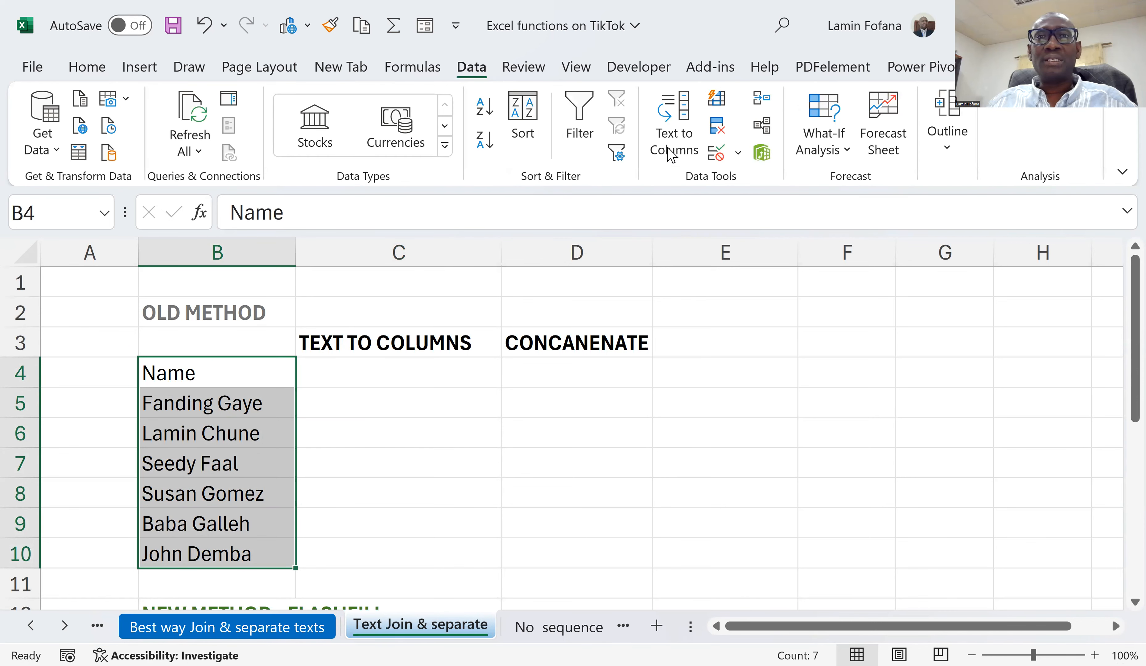
mouse_move(672, 131)
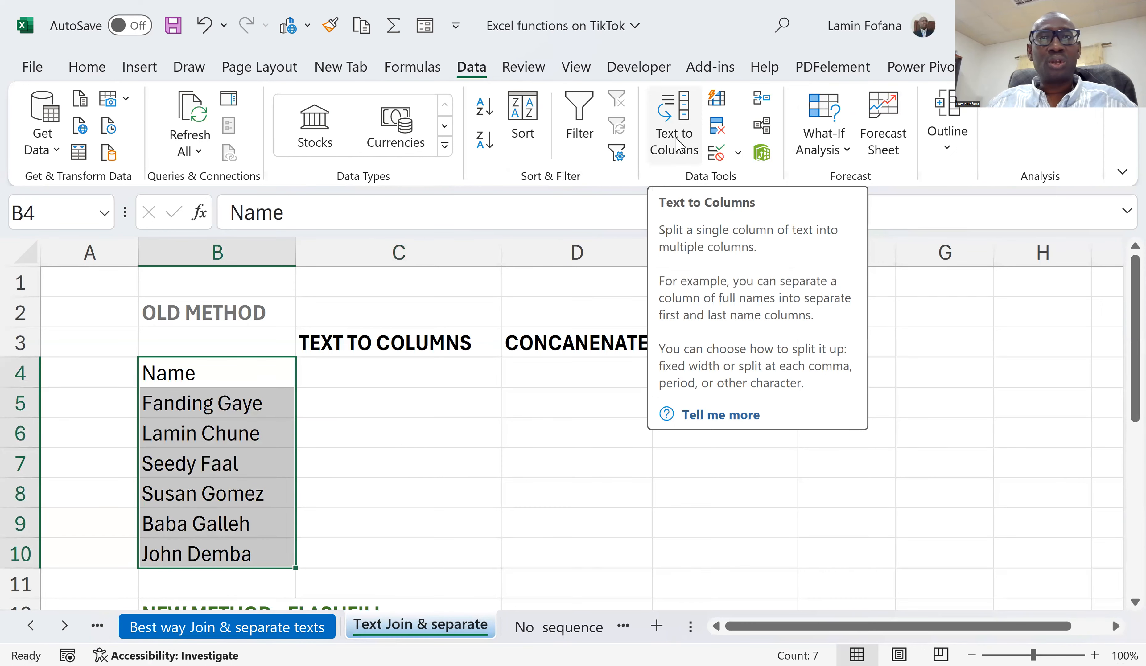
click(672, 124)
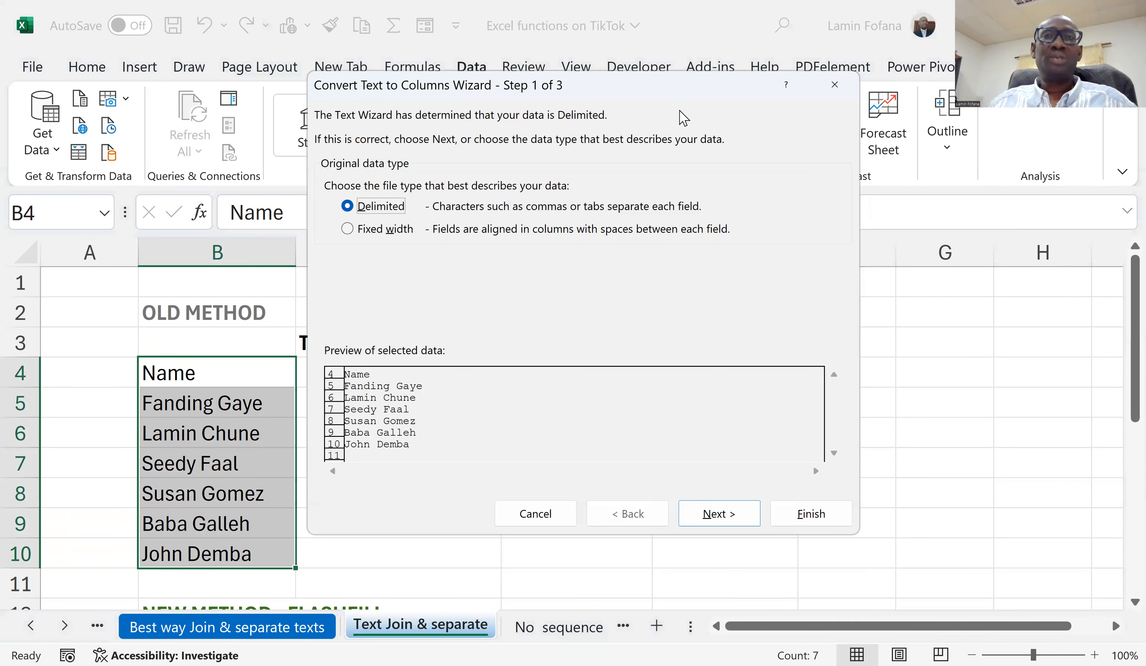
mouse_move(672, 59)
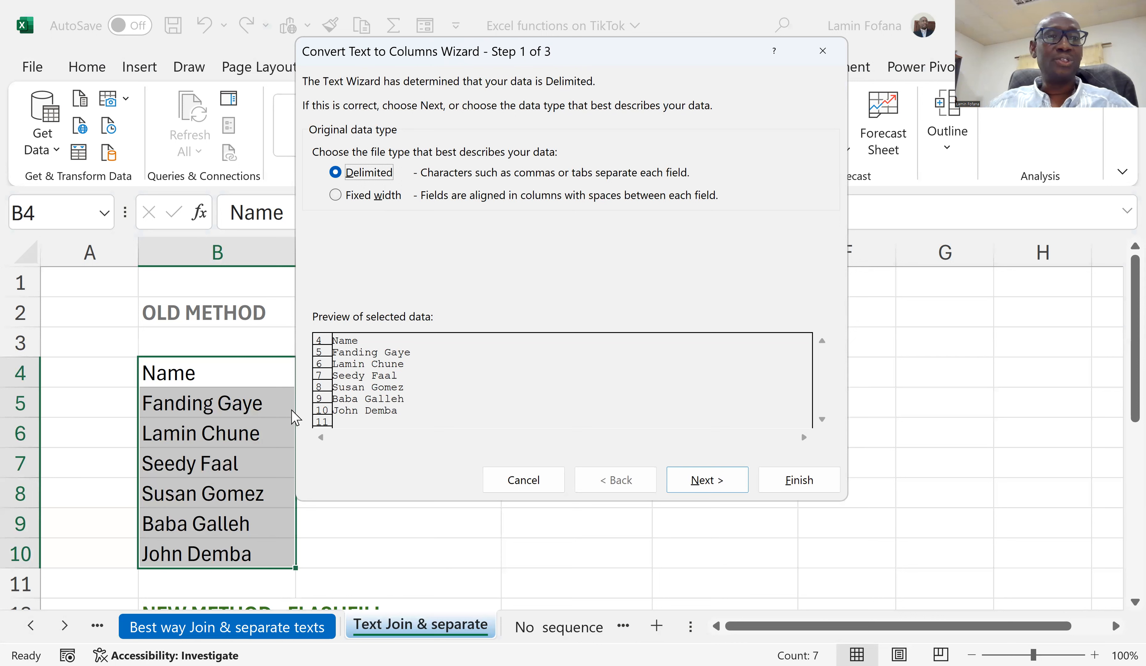
mouse_move(219, 413)
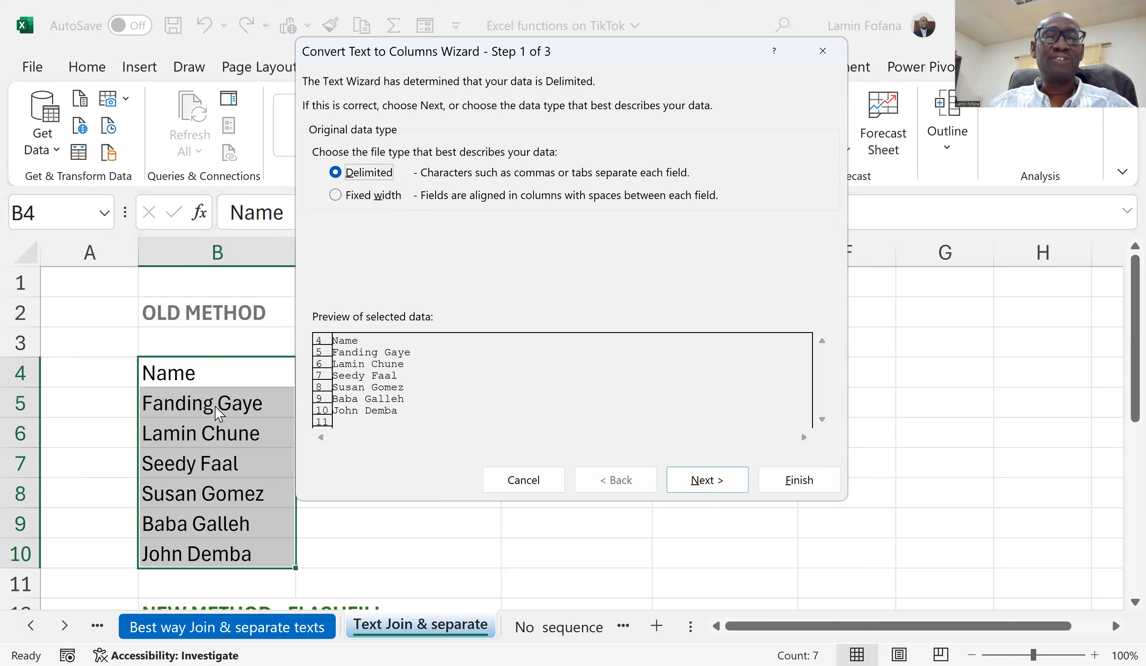
mouse_move(203, 431)
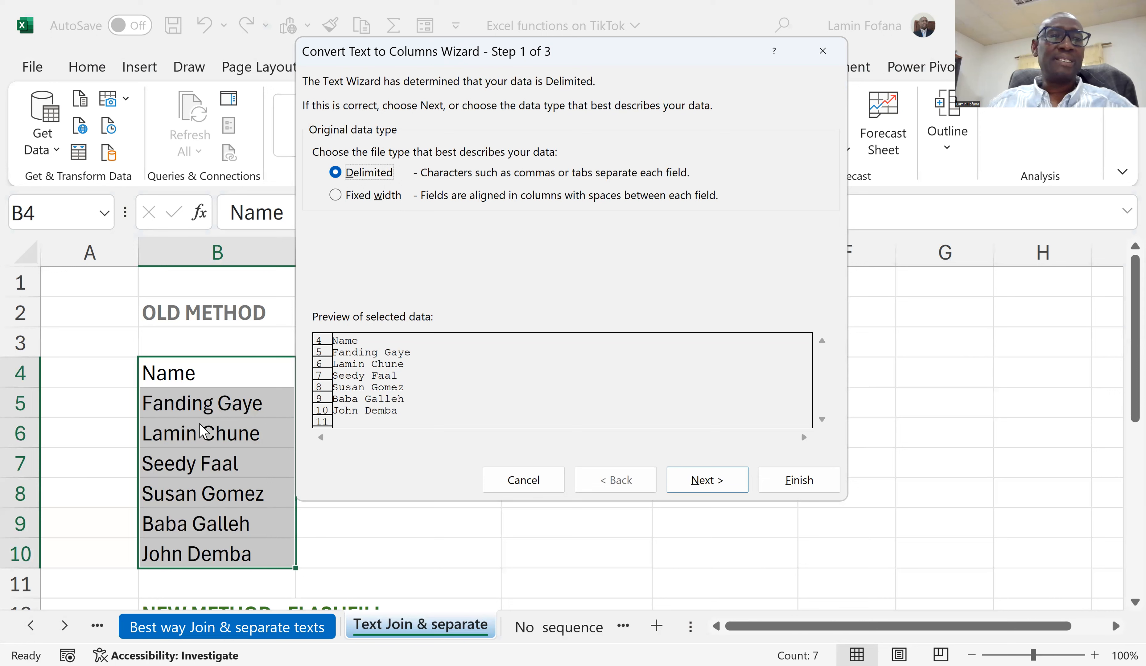
mouse_move(173, 421)
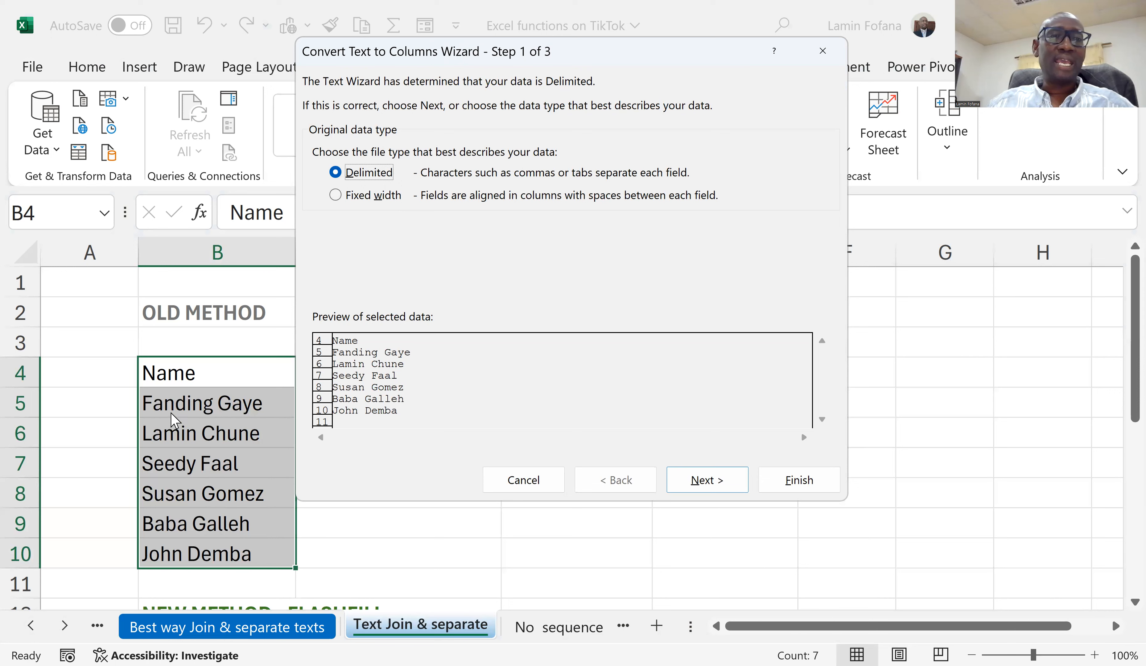
mouse_move(222, 436)
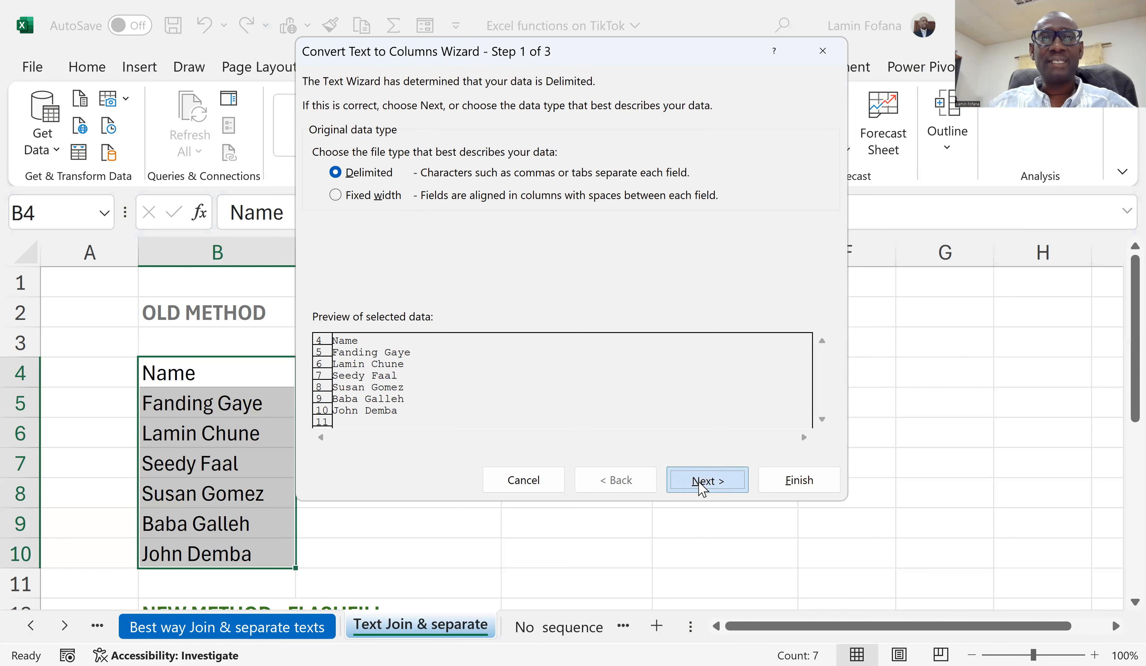
Step: Finish the wizard with Space as delimiter, leaving first names in B and surnames in C
click(706, 480)
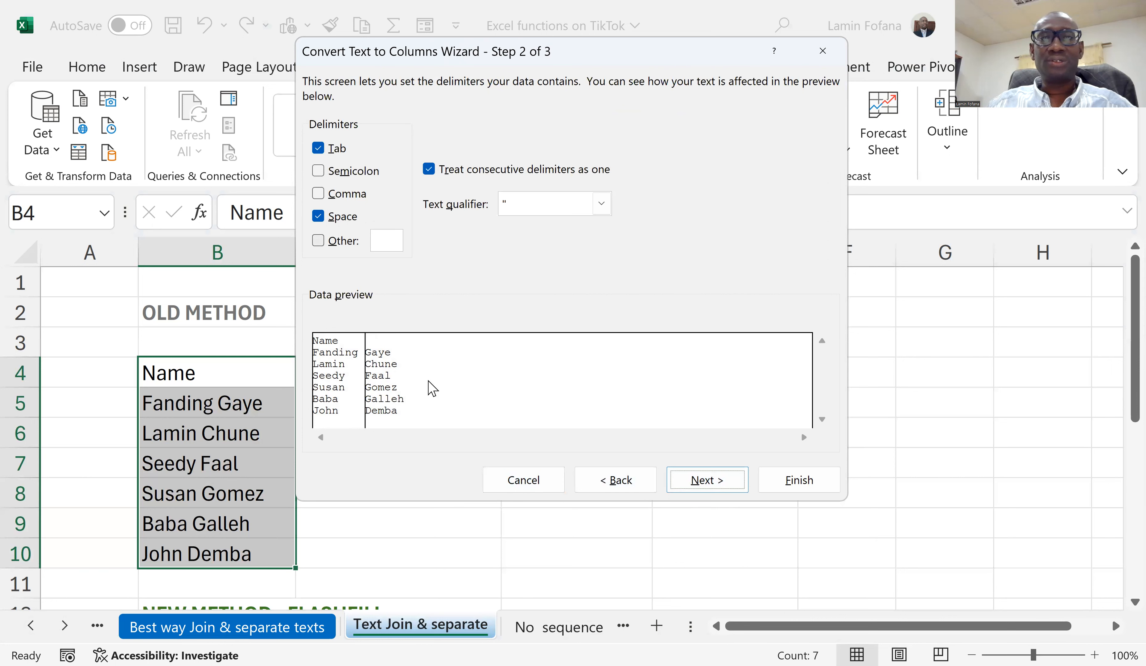
click(706, 480)
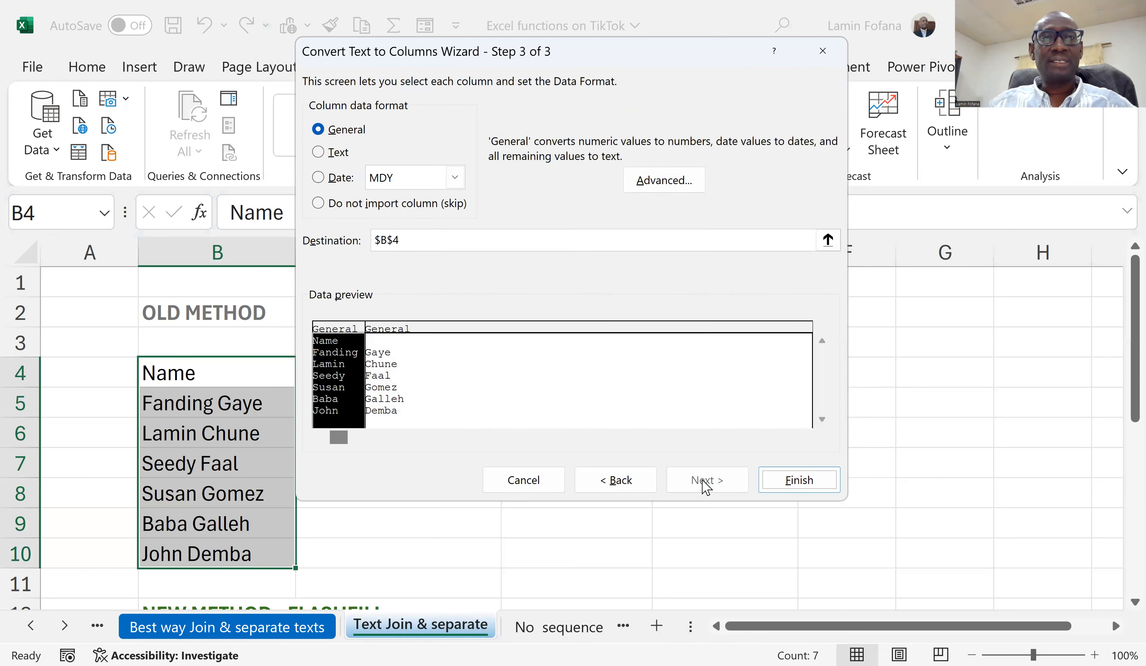
mouse_move(455, 411)
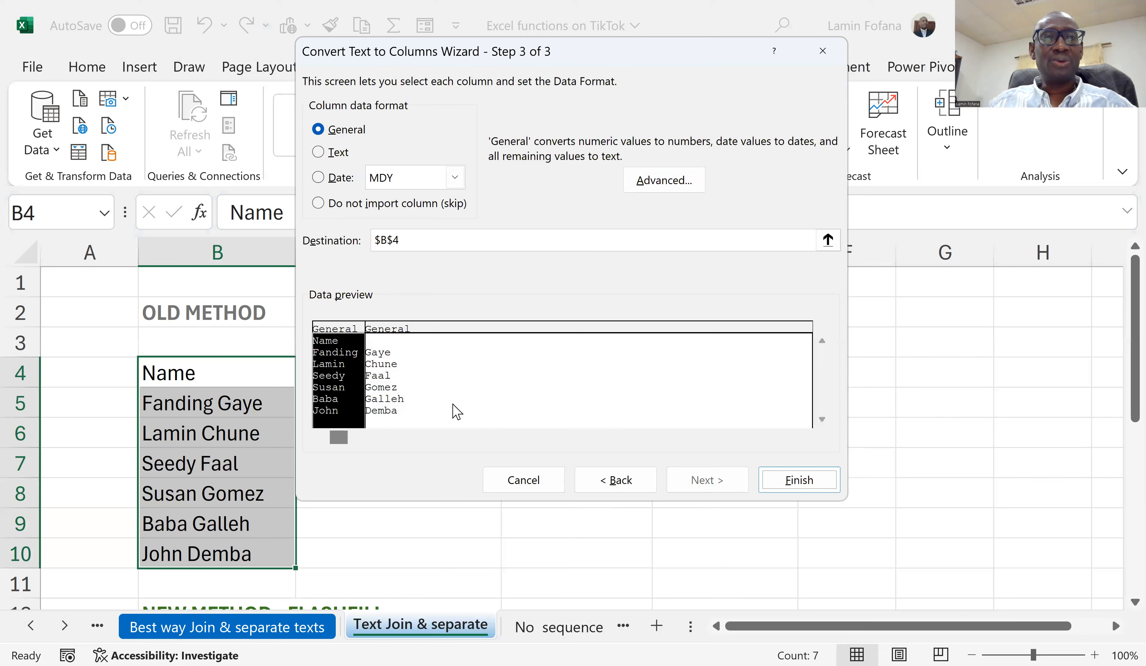
mouse_move(325, 379)
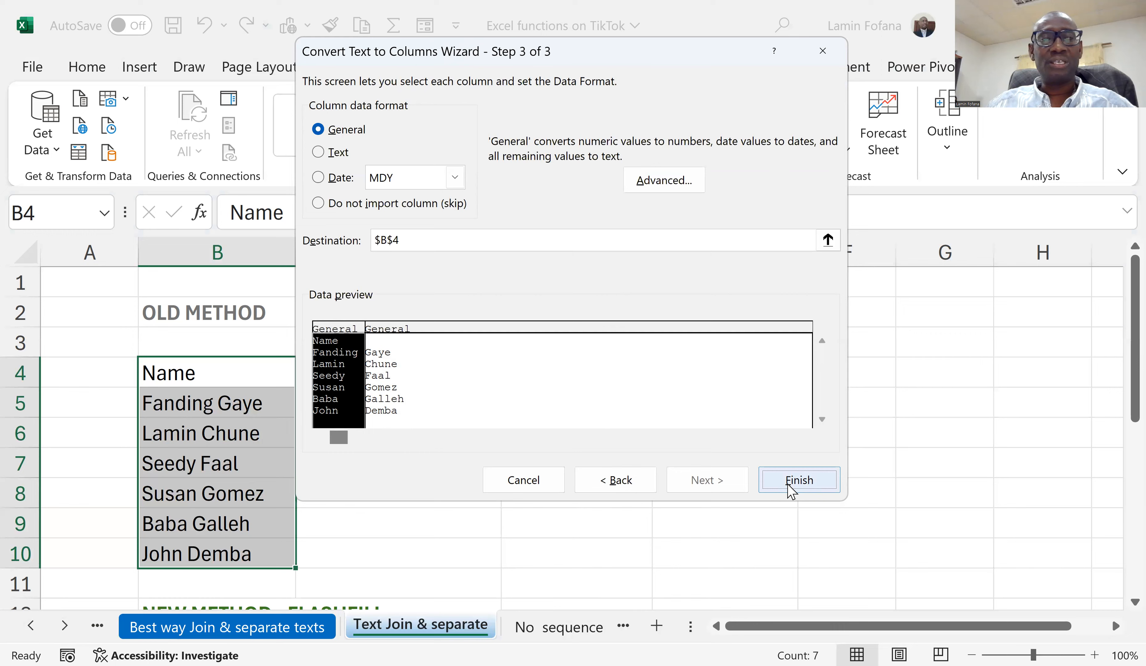
click(798, 480)
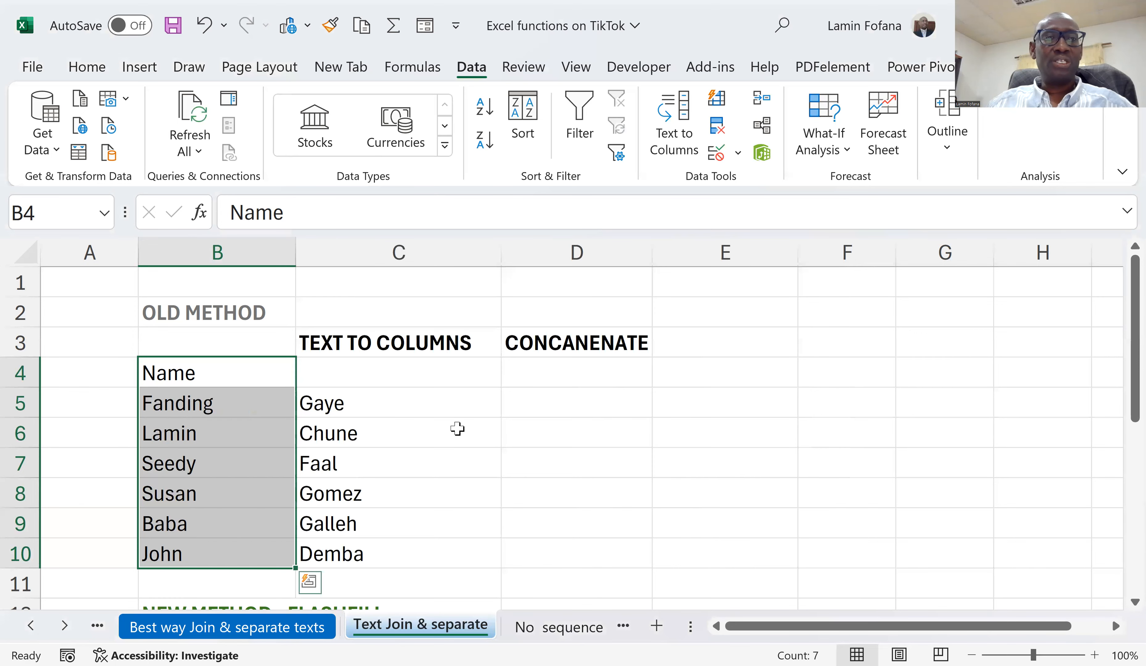
click(217, 462)
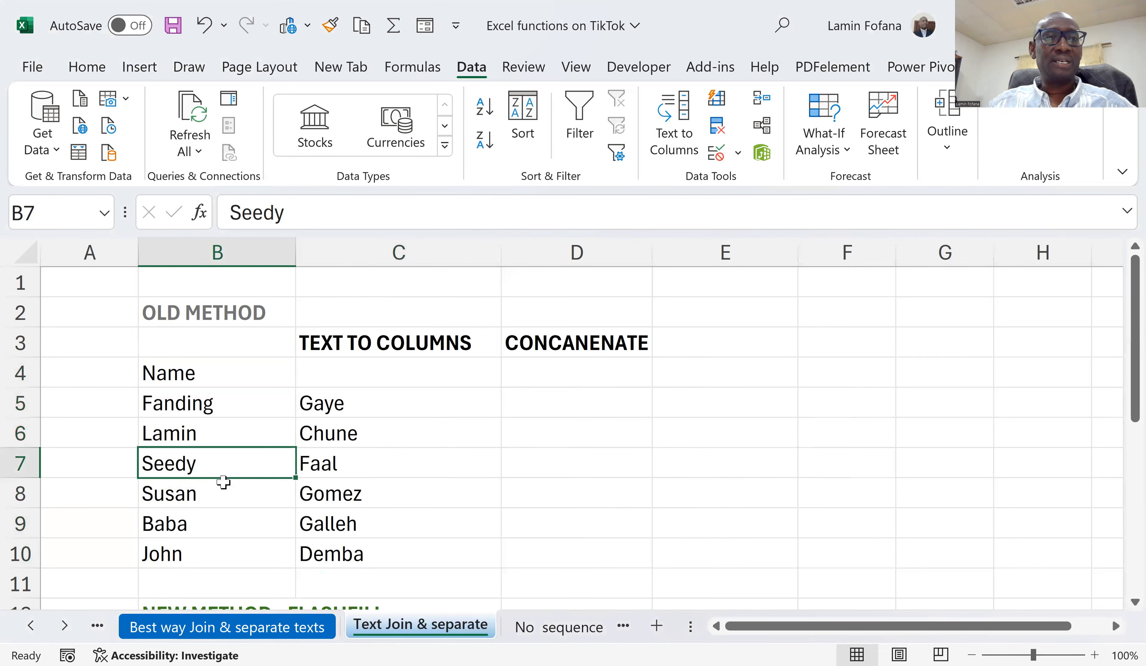
click(217, 402)
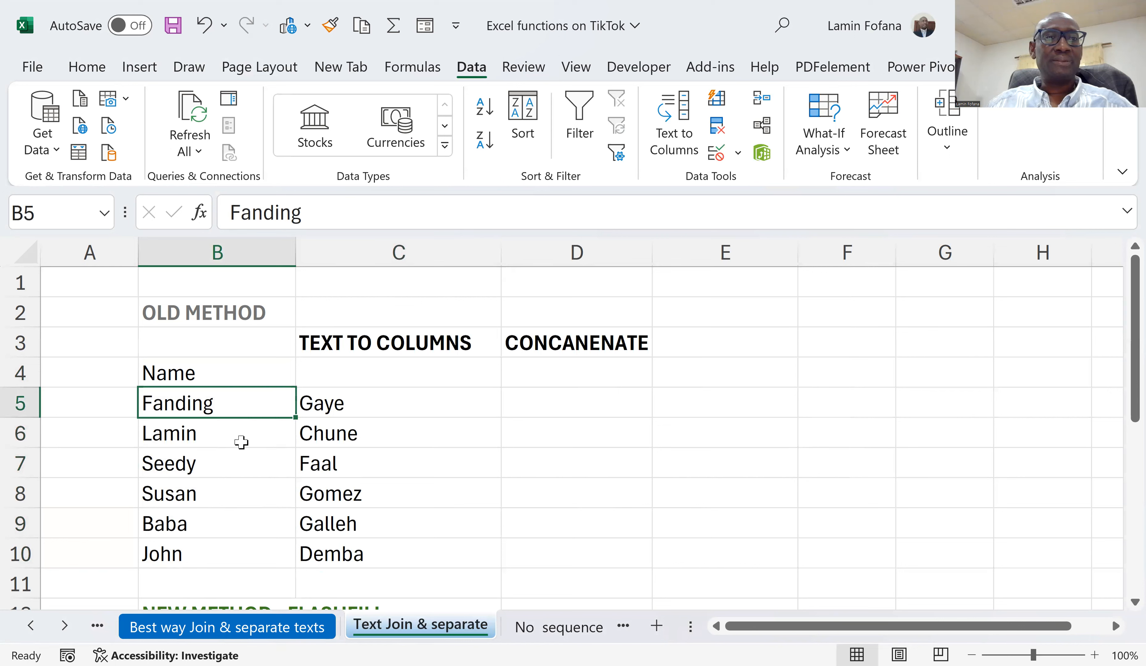
click(397, 402)
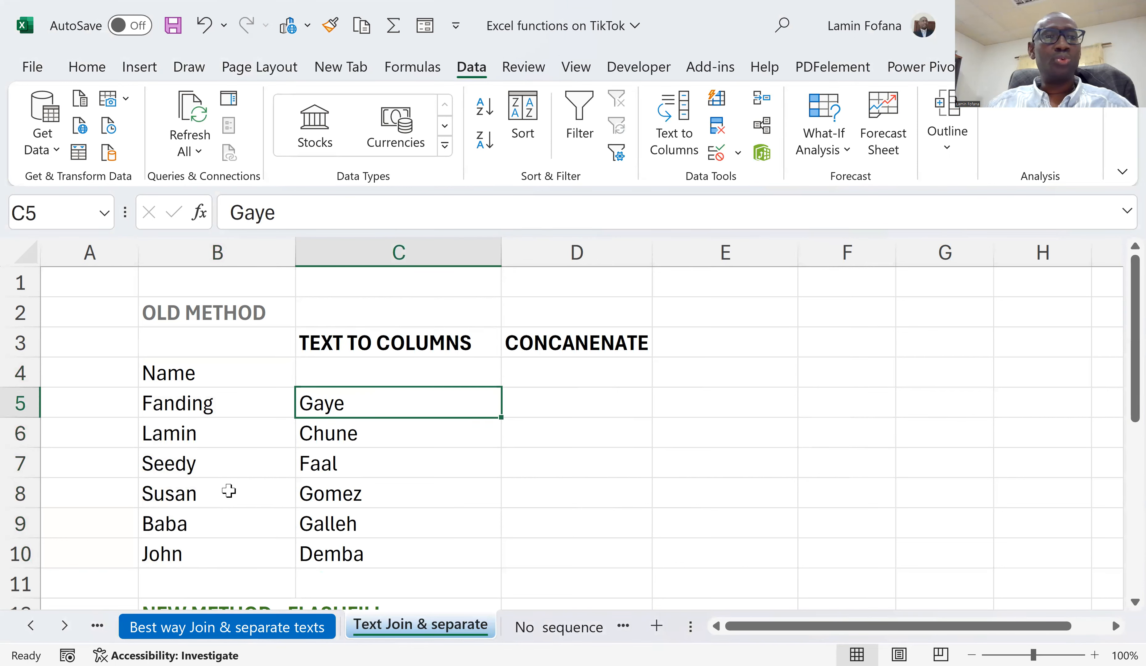
Step: Enter the heading 'surname' in C4 above the split surnames
click(167, 373)
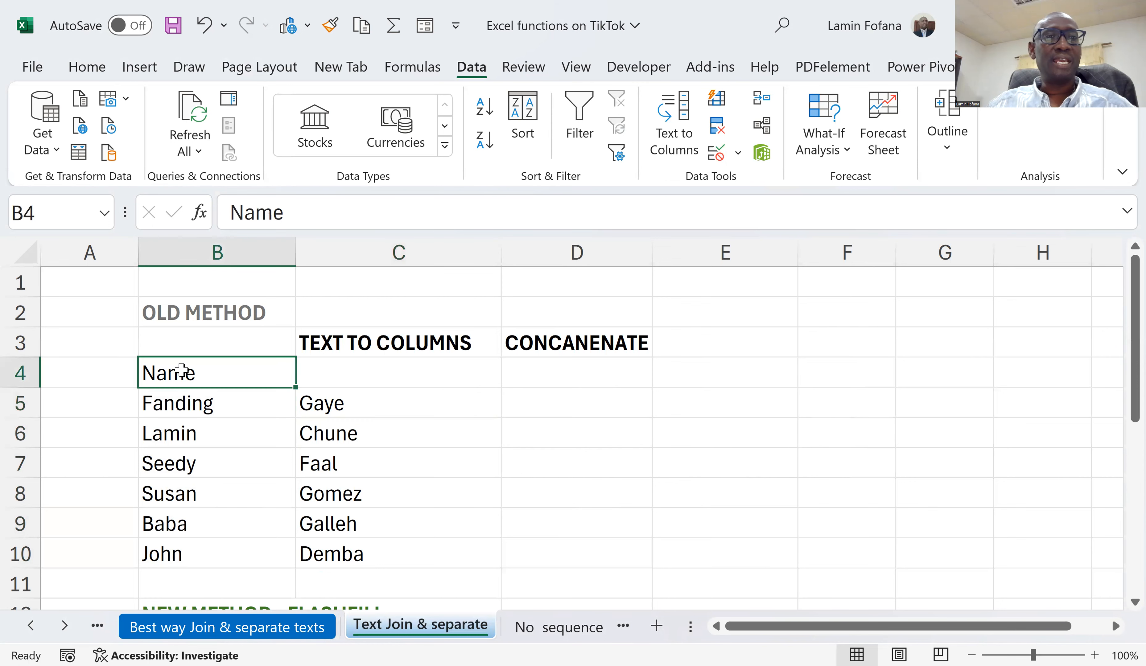
click(397, 372)
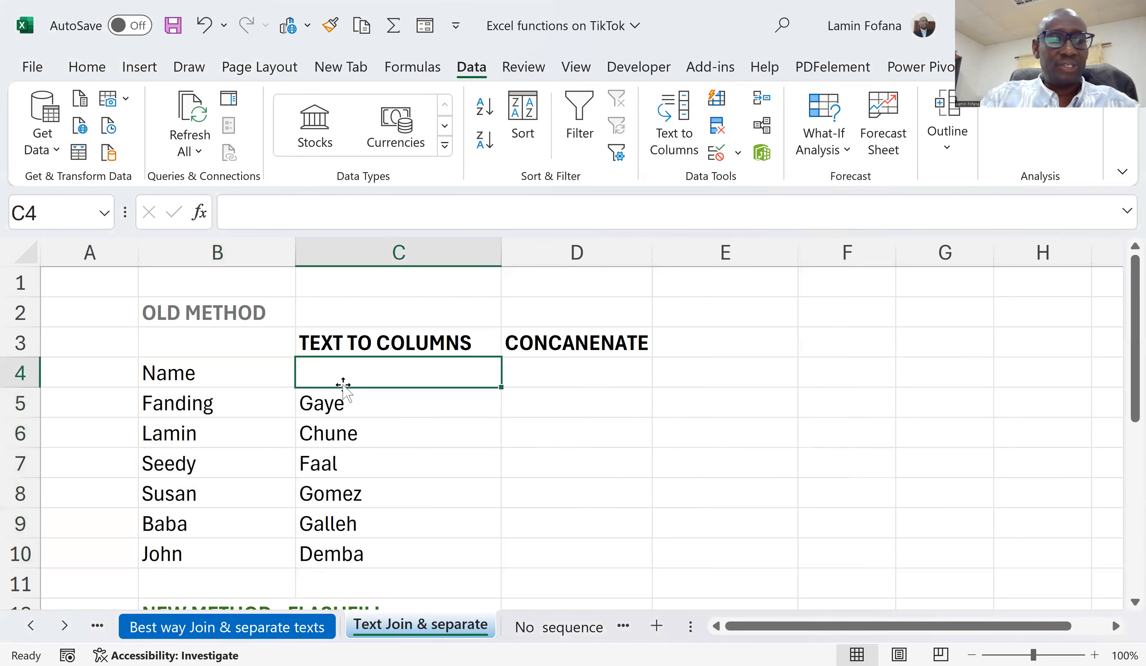
text(s)
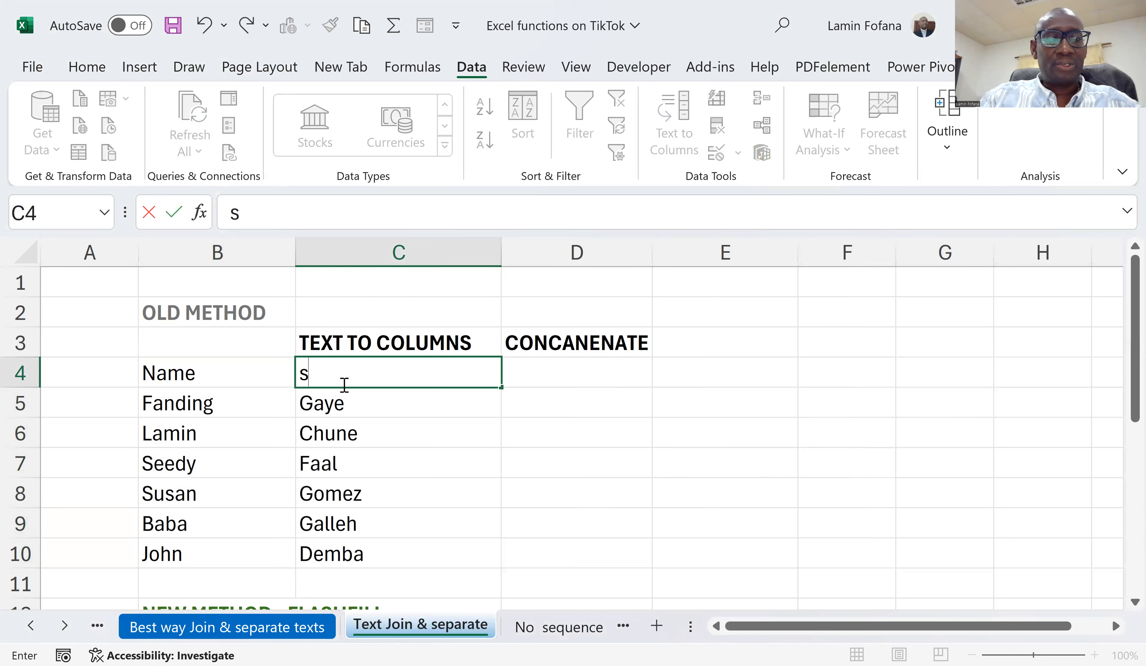
text(urname)
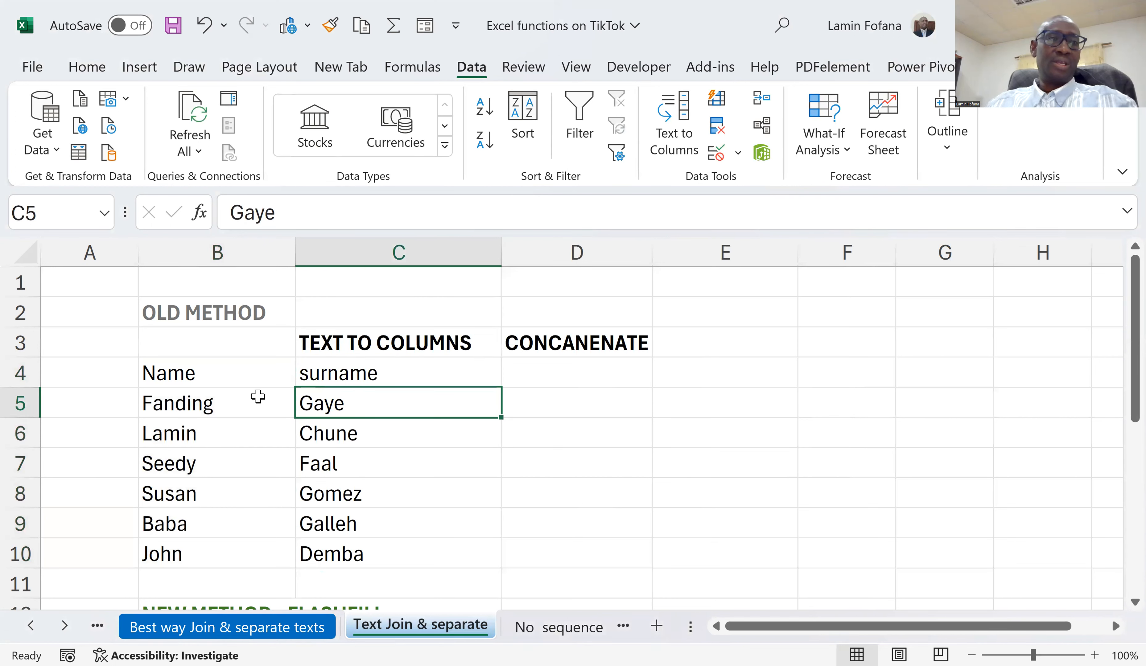
click(216, 402)
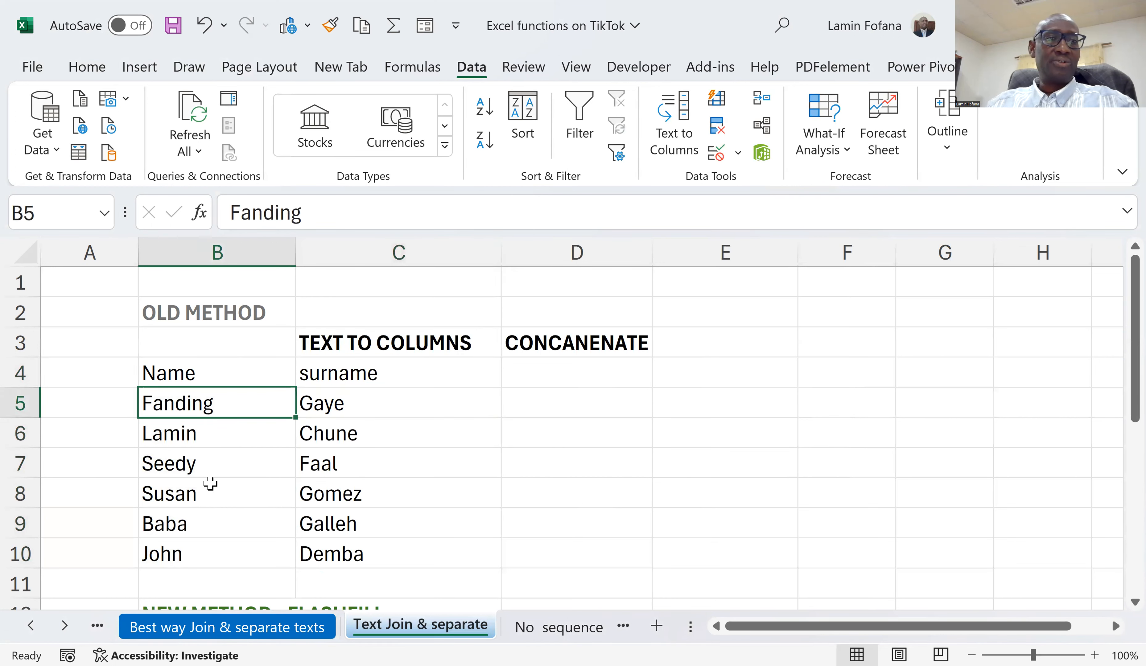
click(399, 433)
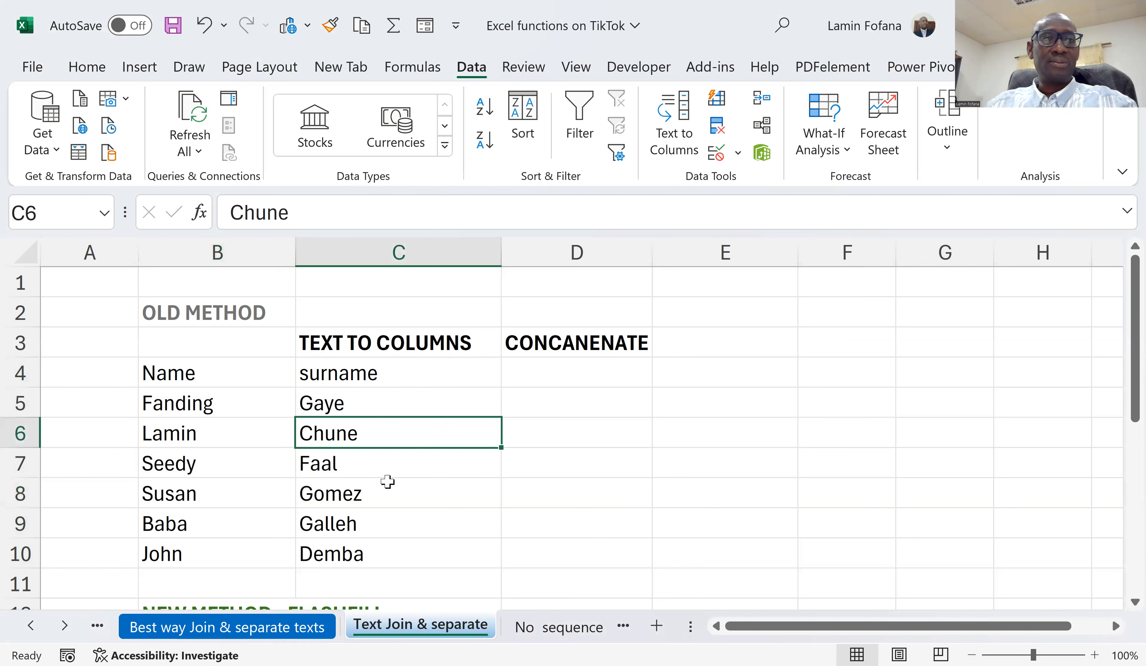
click(397, 493)
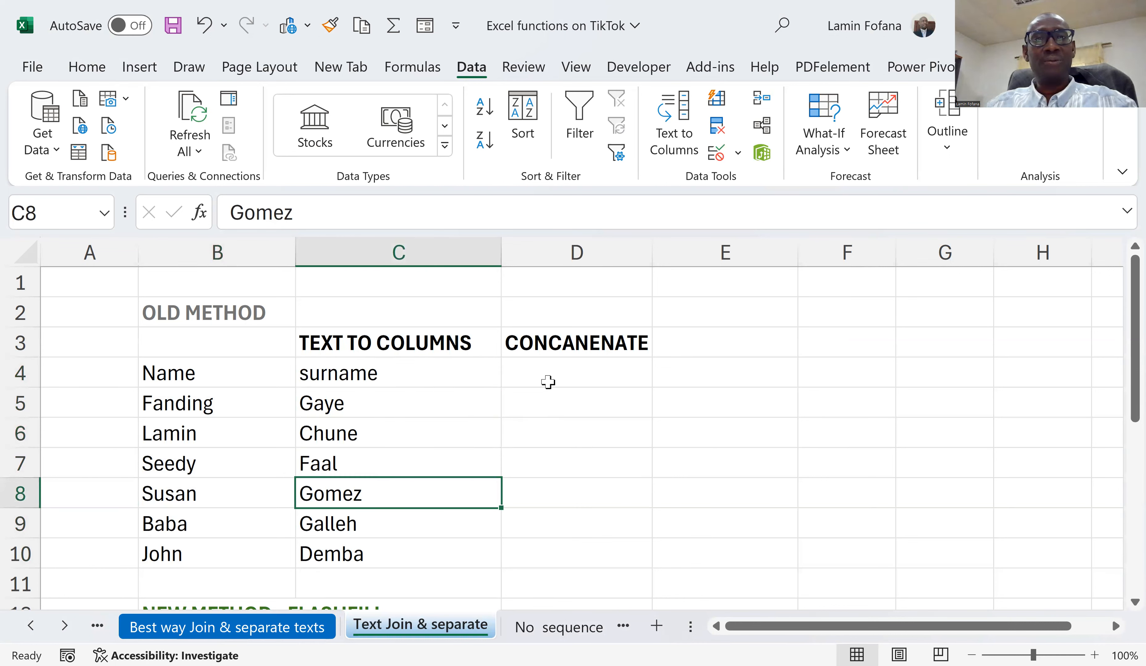
click(576, 372)
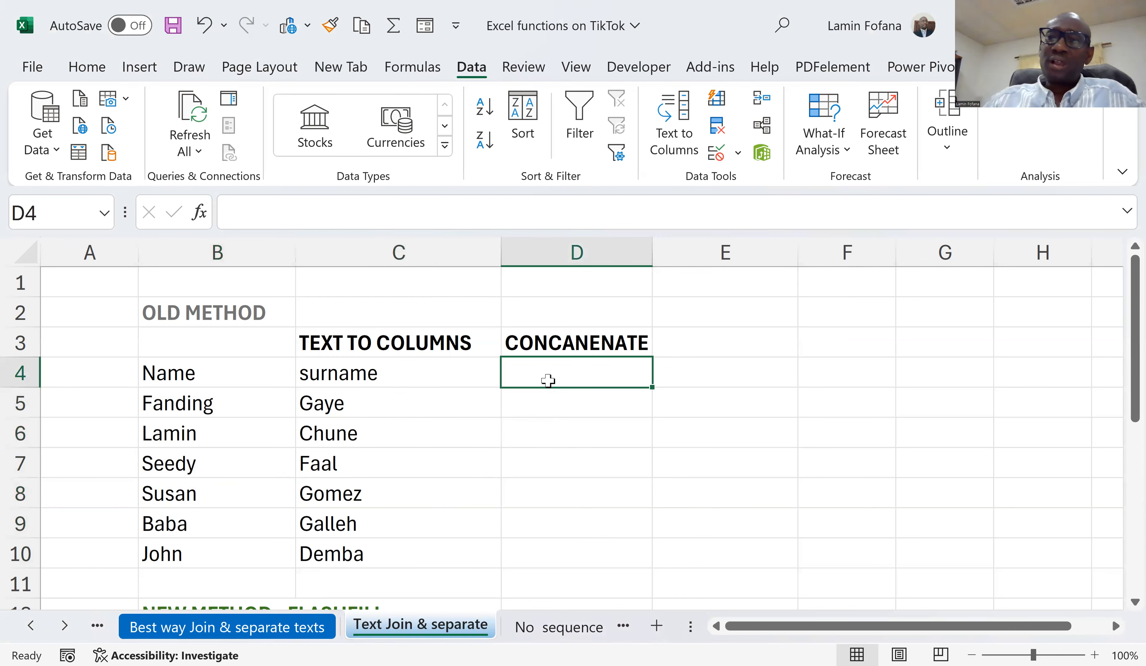
mouse_move(237, 433)
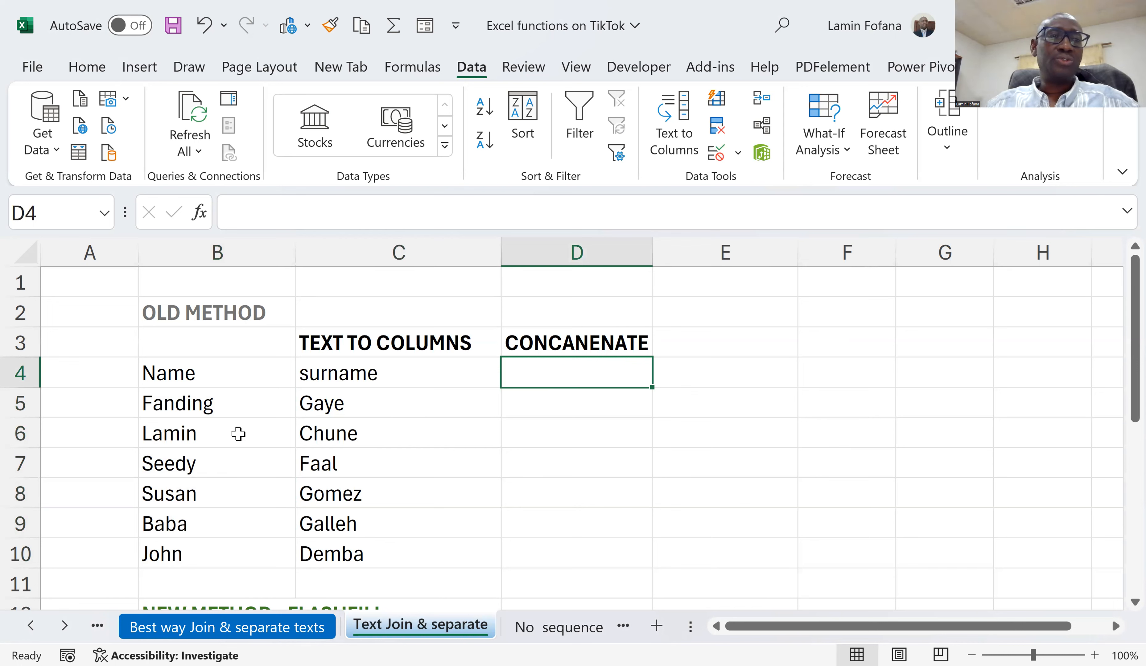
click(397, 373)
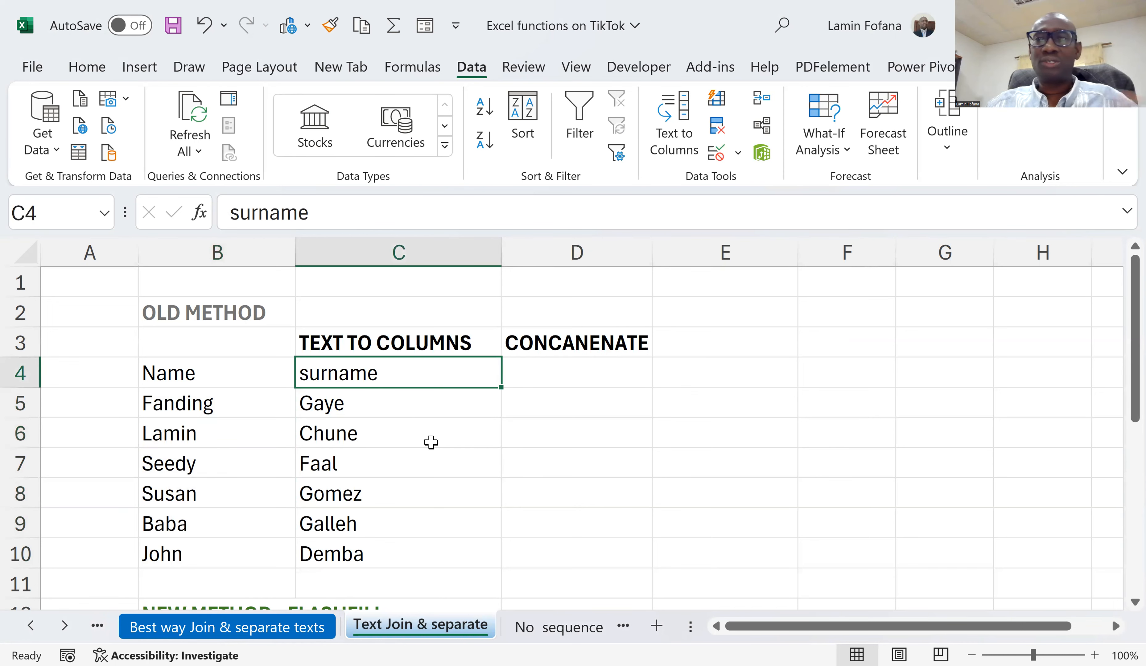
mouse_move(373, 424)
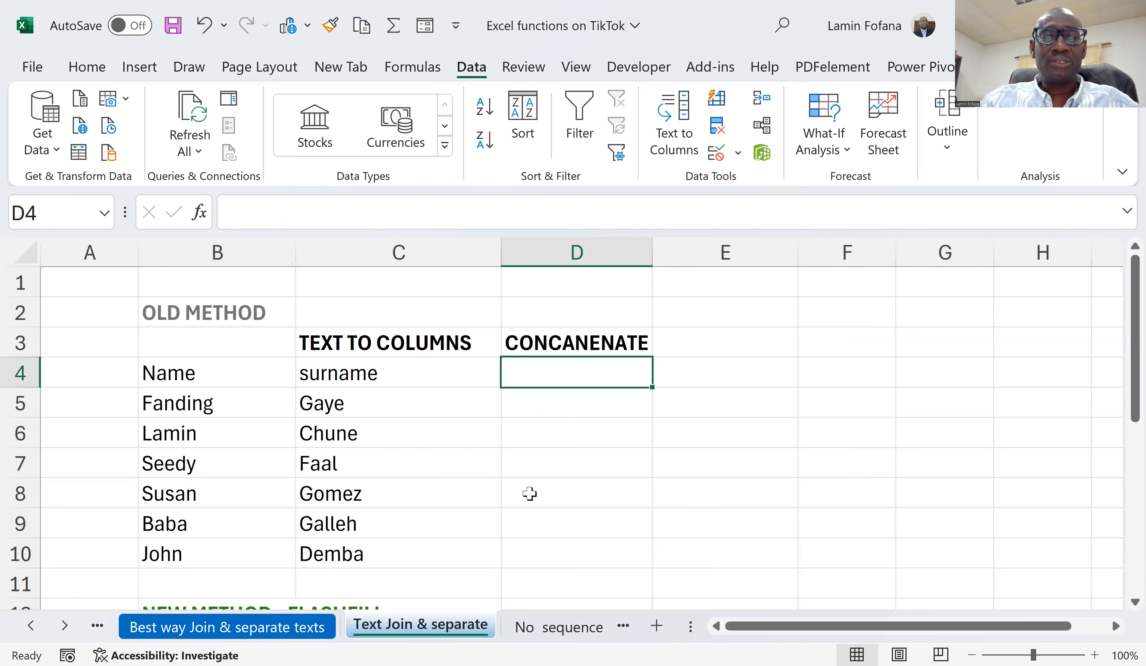
text(=)
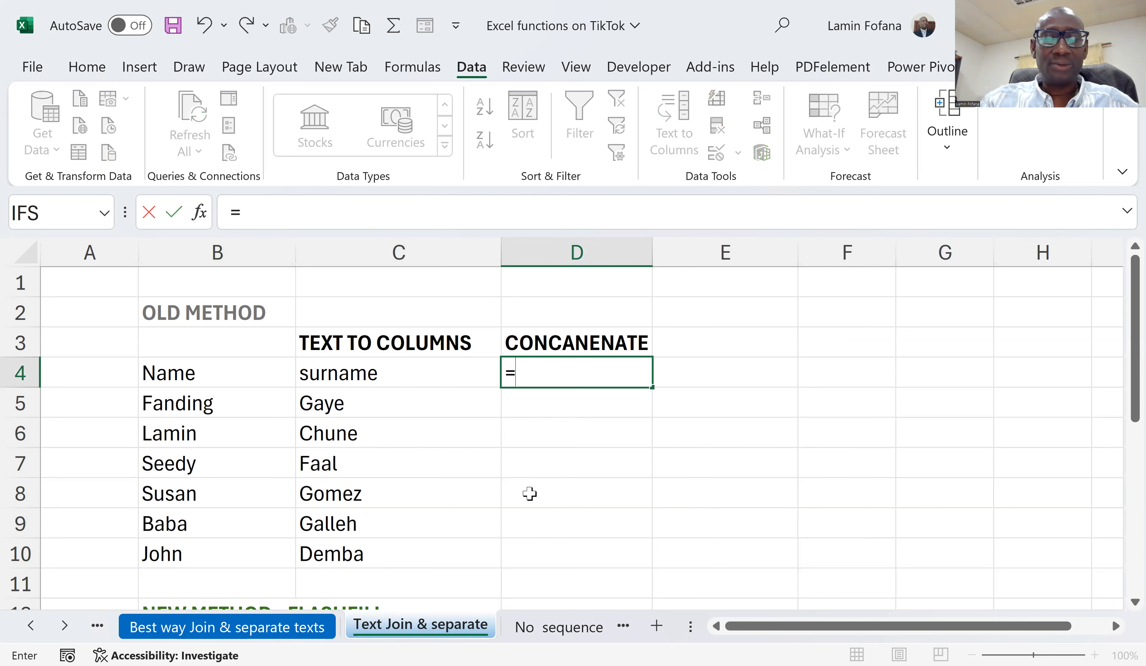
text(con)
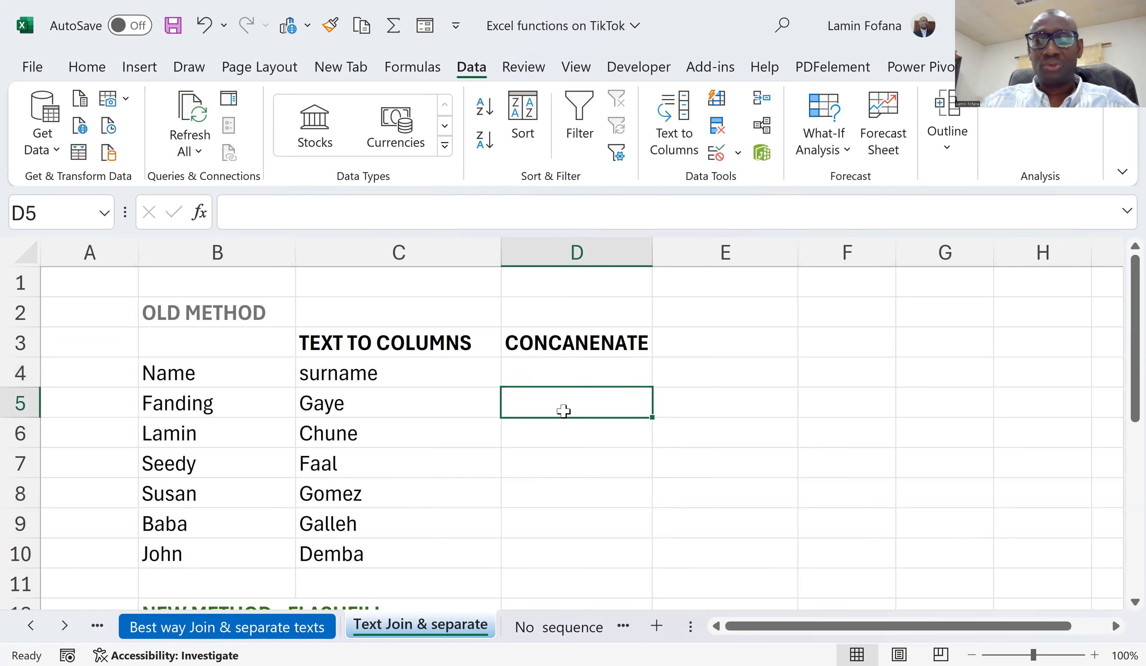
click(576, 402)
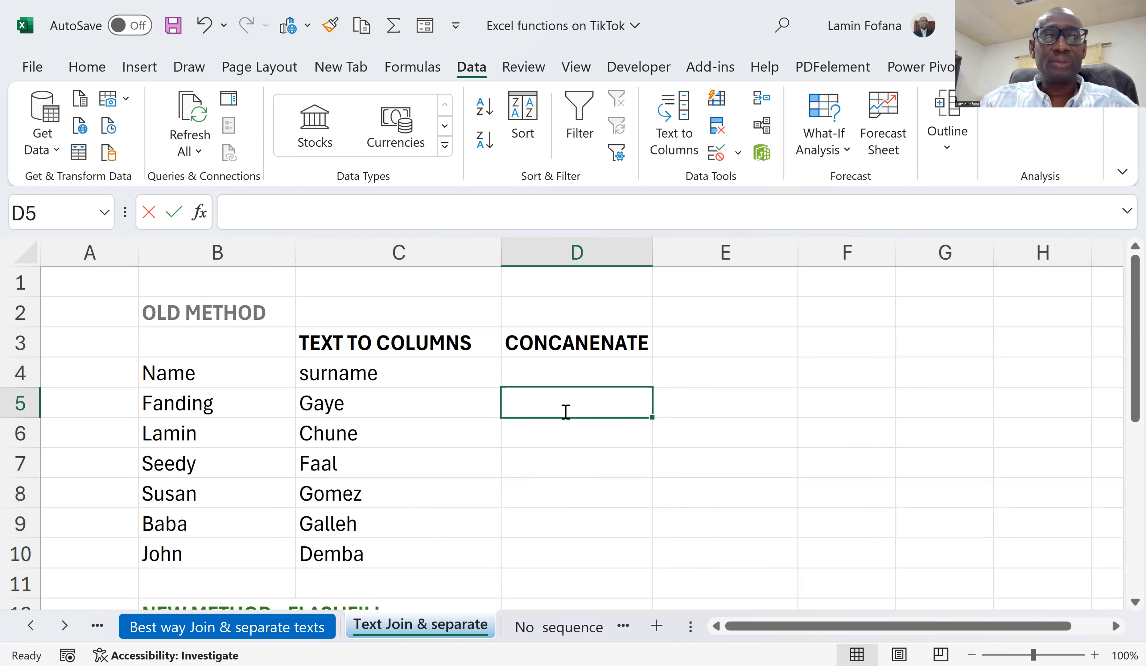
text(=)
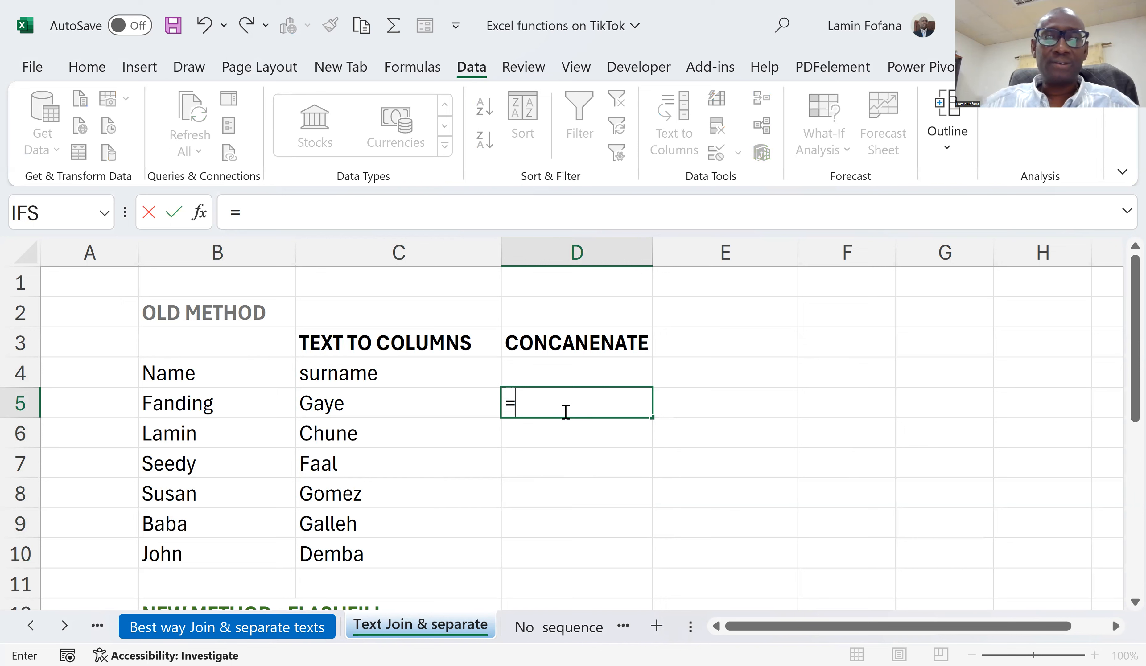
text(con)
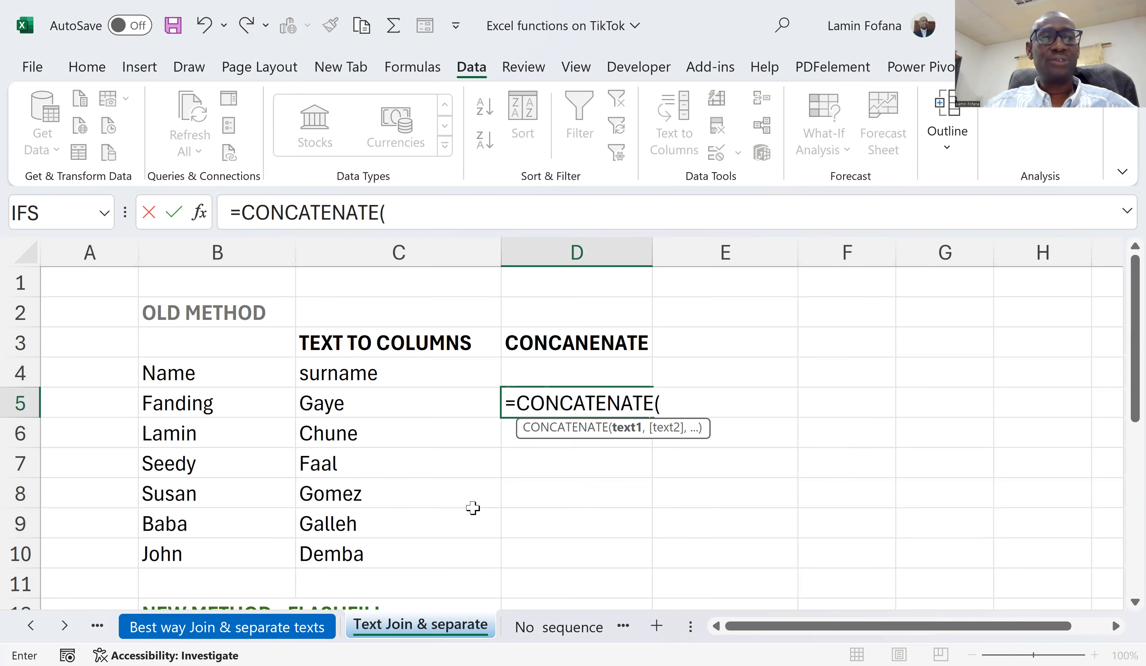
mouse_move(418, 456)
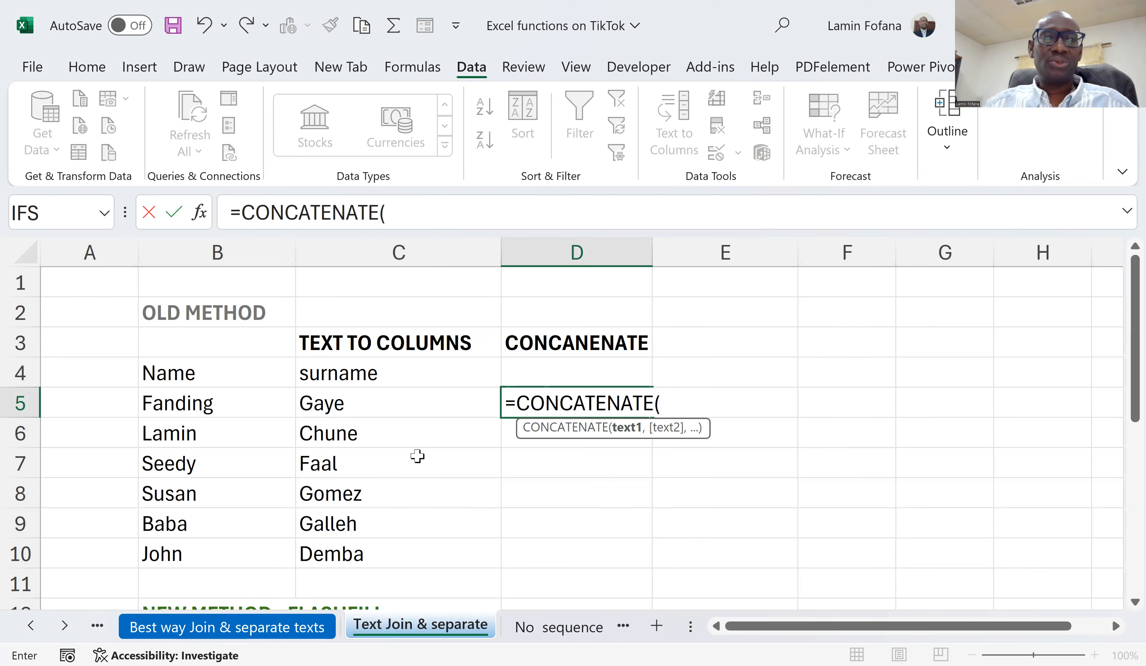
click(398, 403)
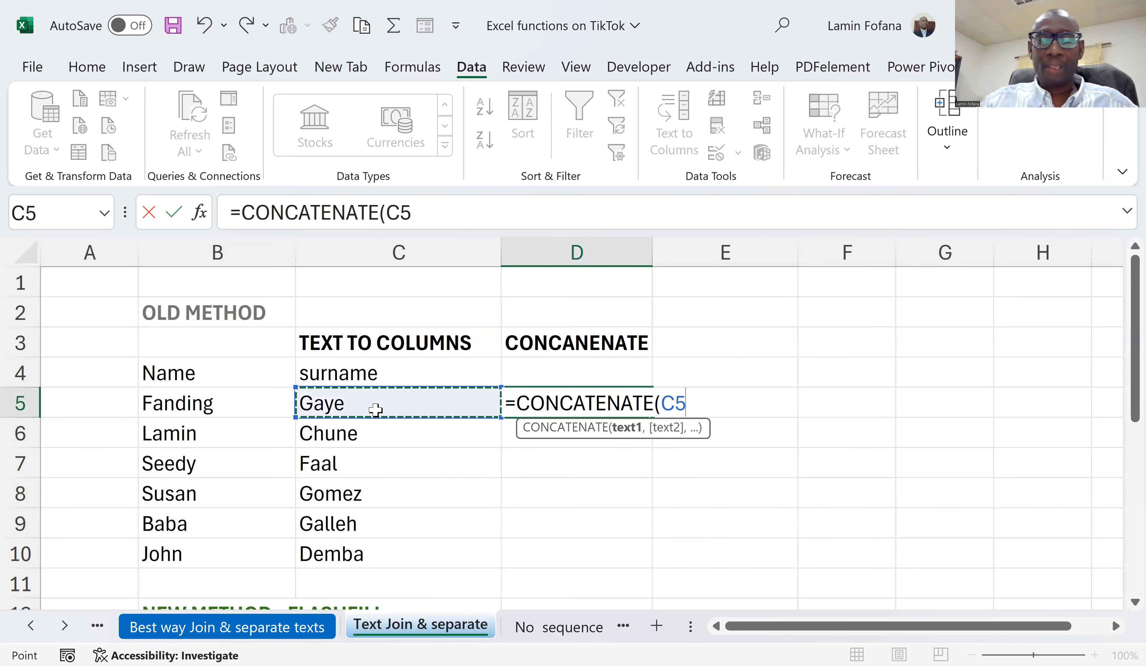
text(,)
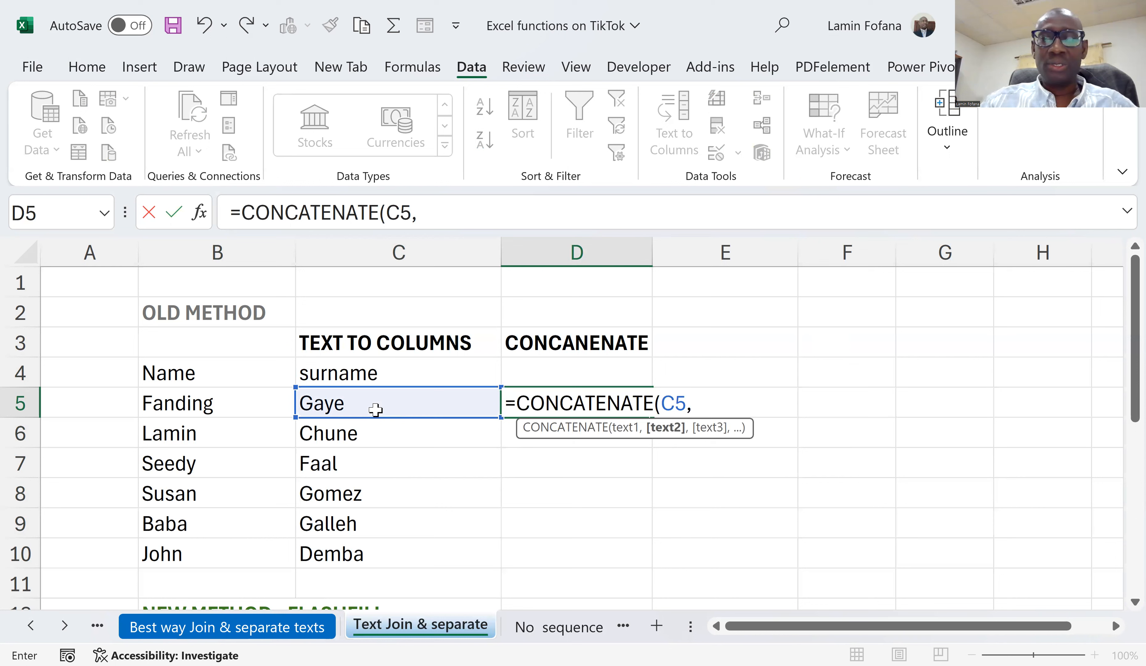
text(")
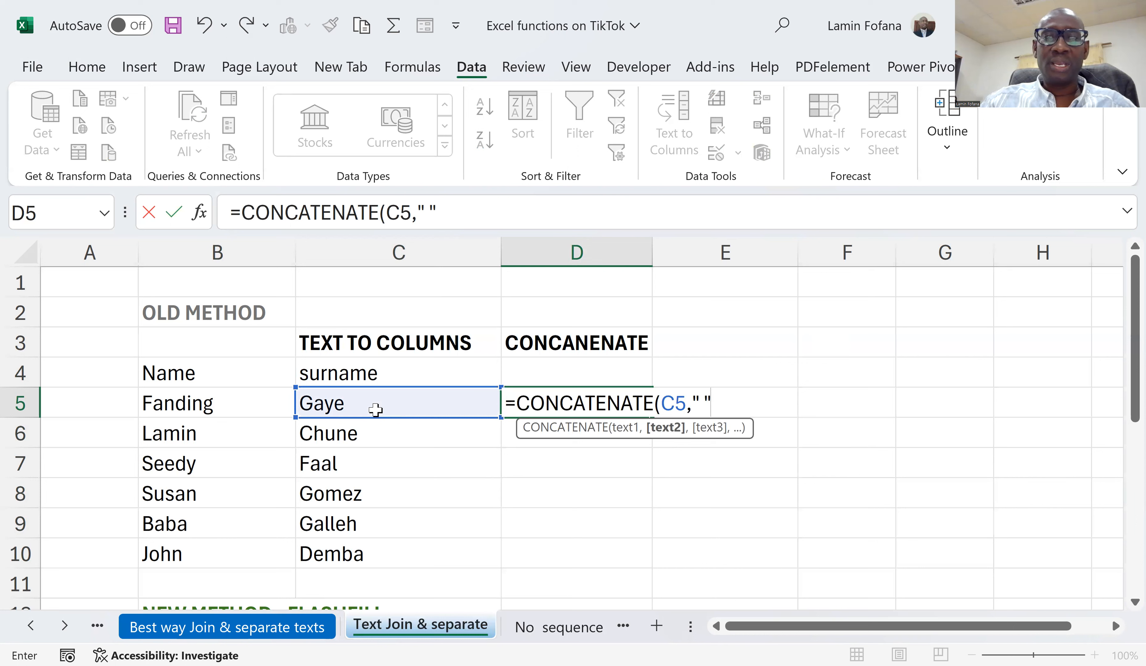
text(,)
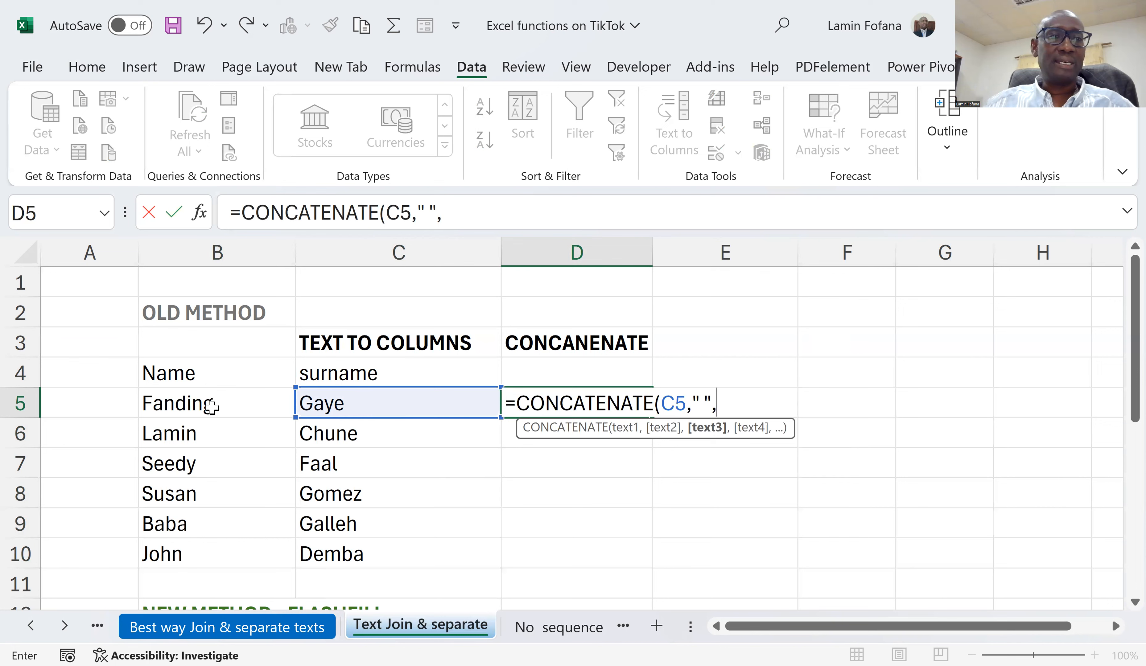
click(216, 403)
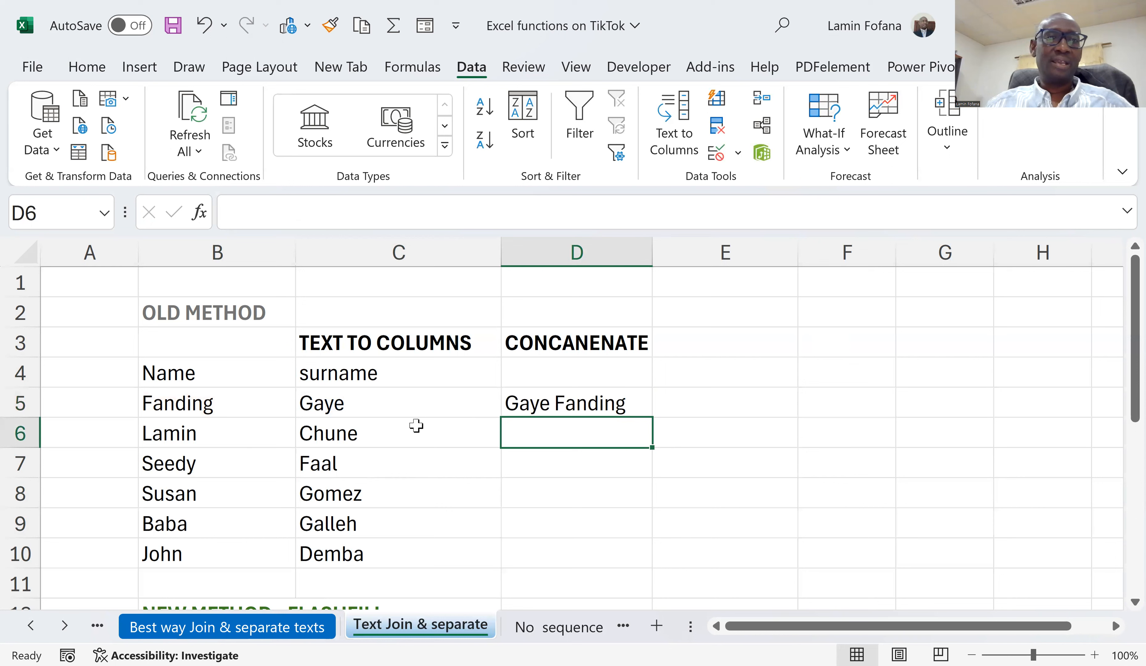
Step: Copy the CONCATENATE formula down D5:D10, giving surname-first names through Demba John
click(399, 403)
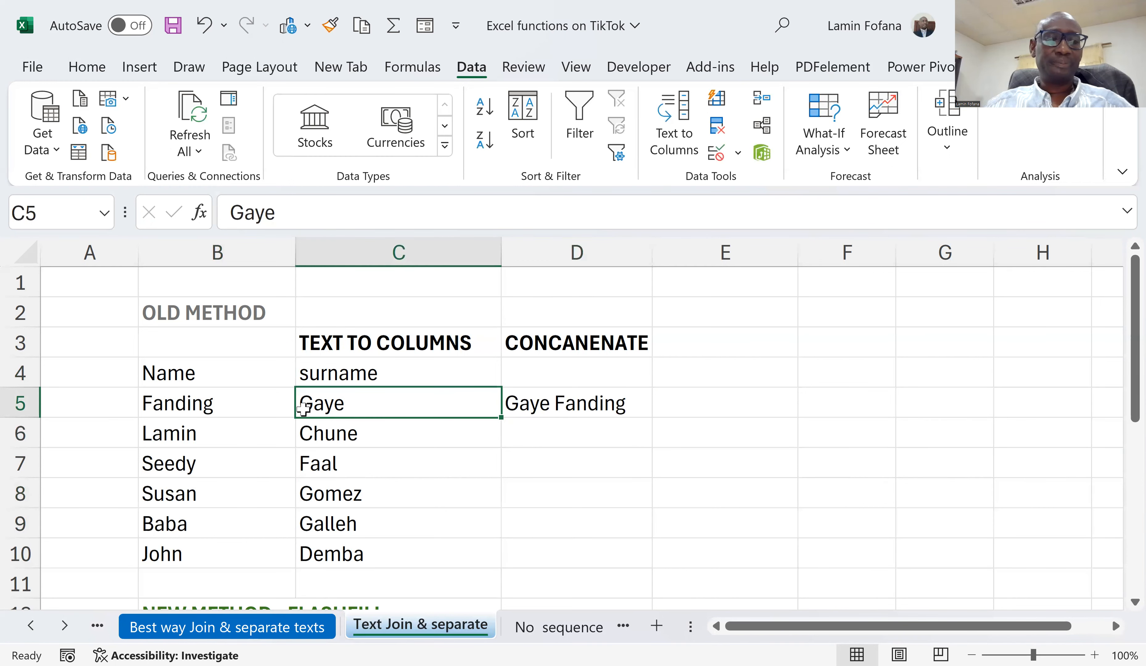
click(577, 403)
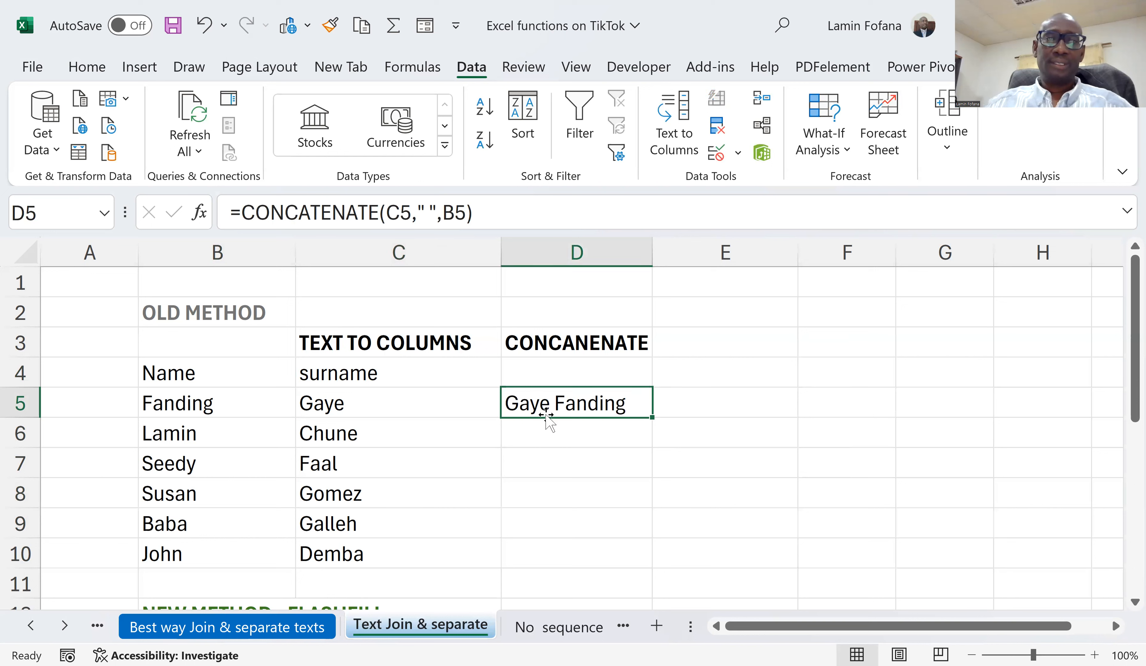
mouse_move(645, 424)
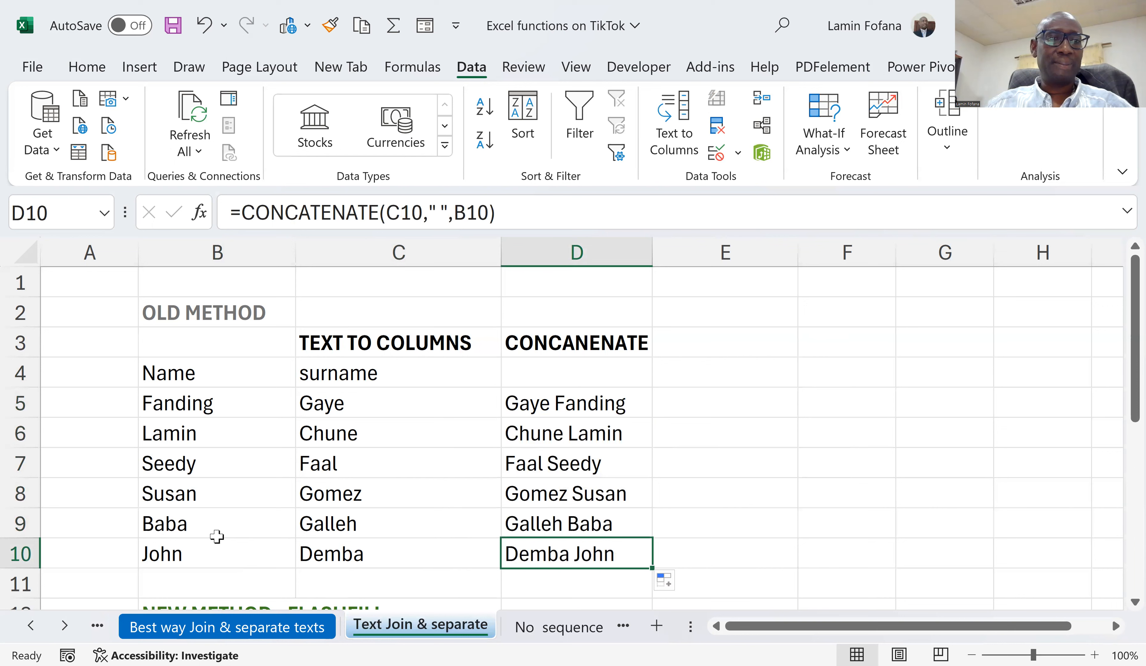
click(398, 524)
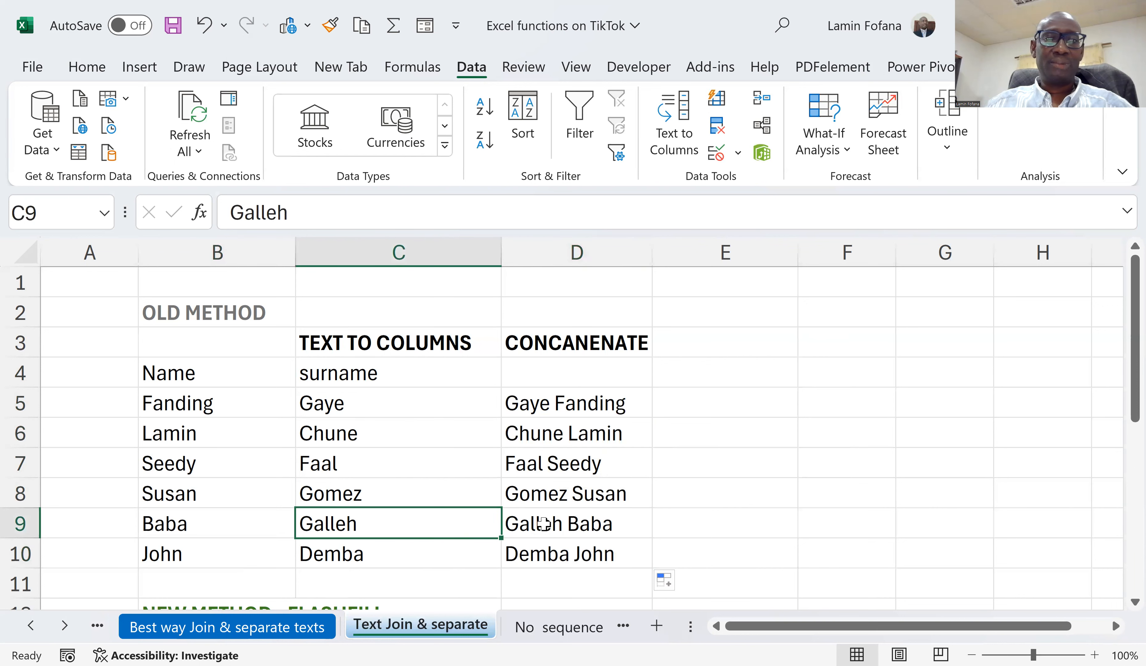
click(576, 523)
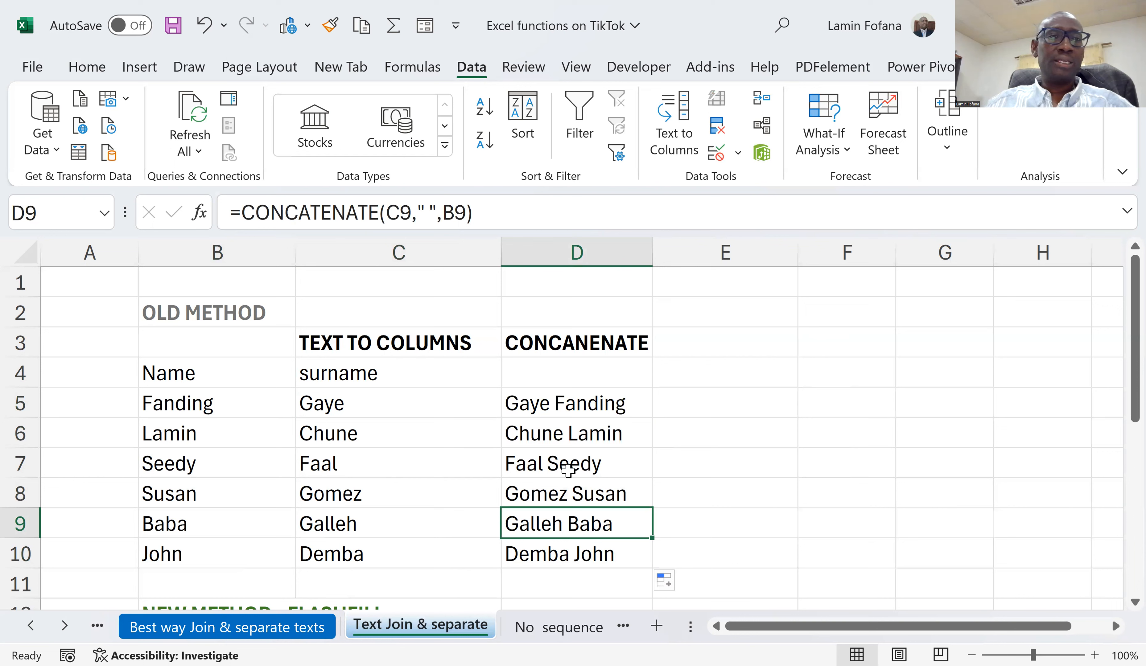
click(576, 463)
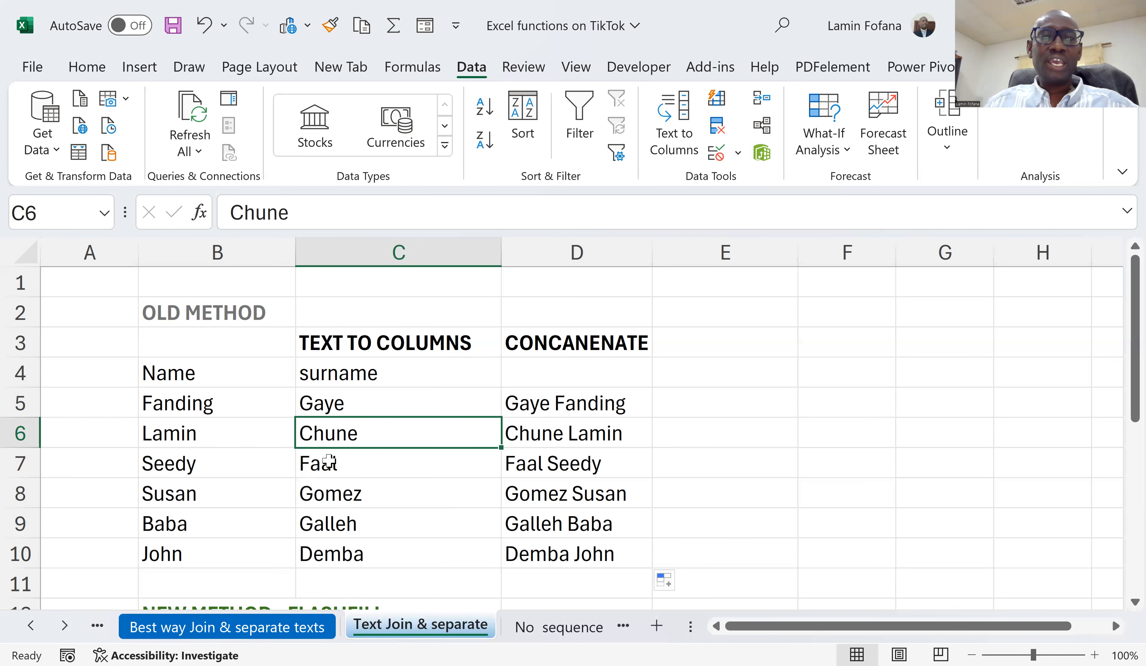
mouse_move(301, 461)
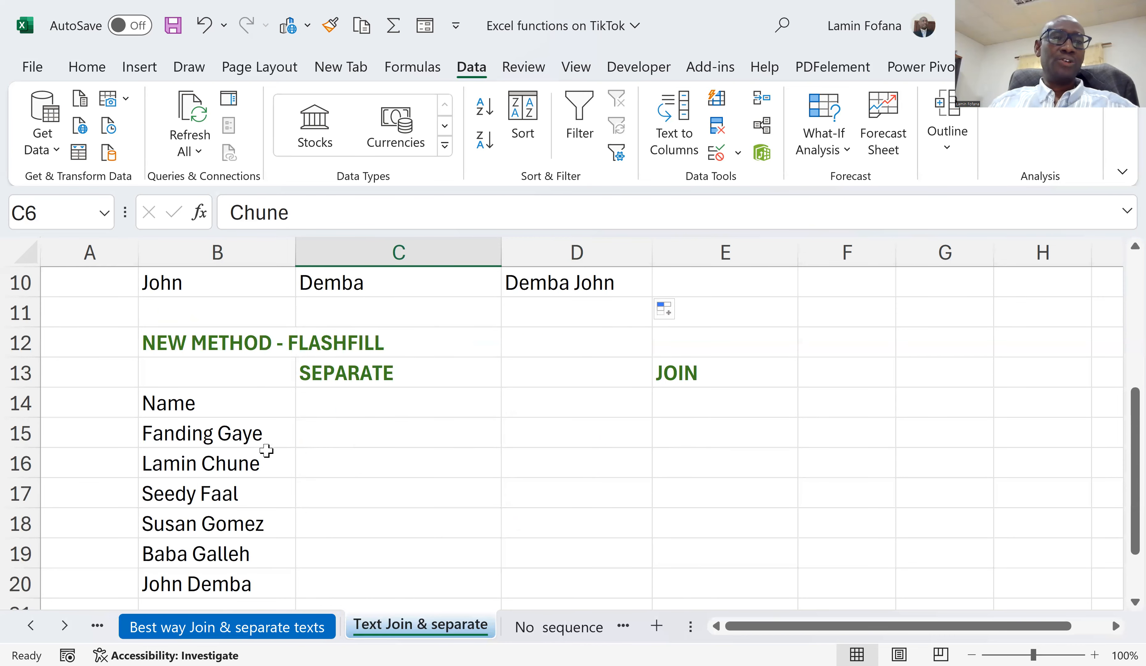
click(216, 432)
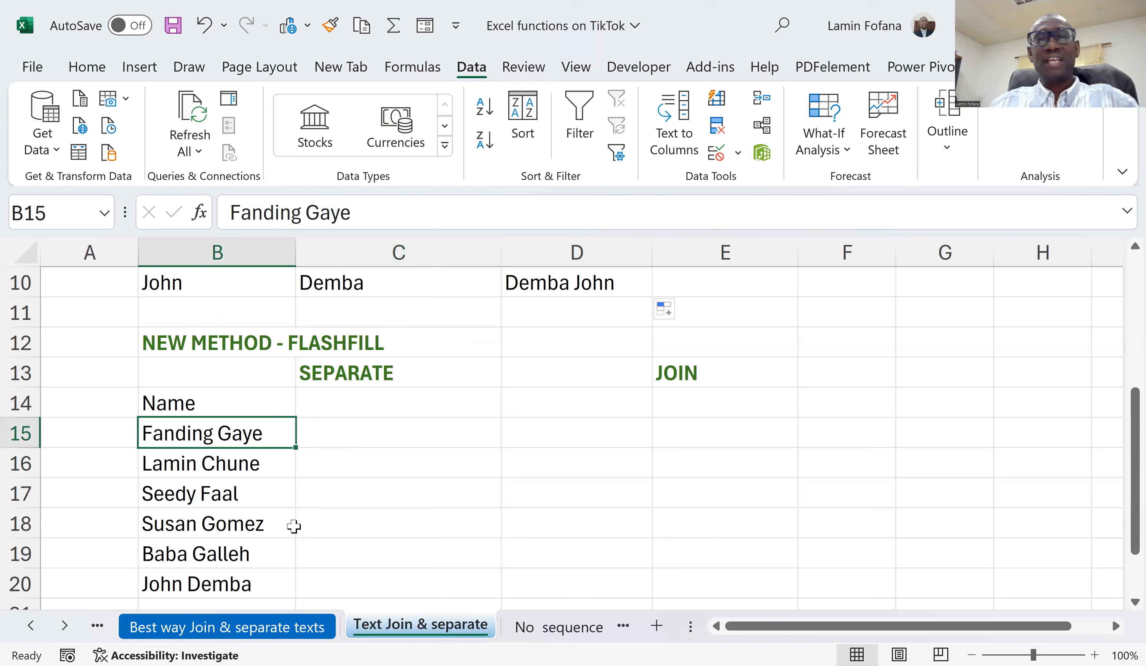
click(189, 492)
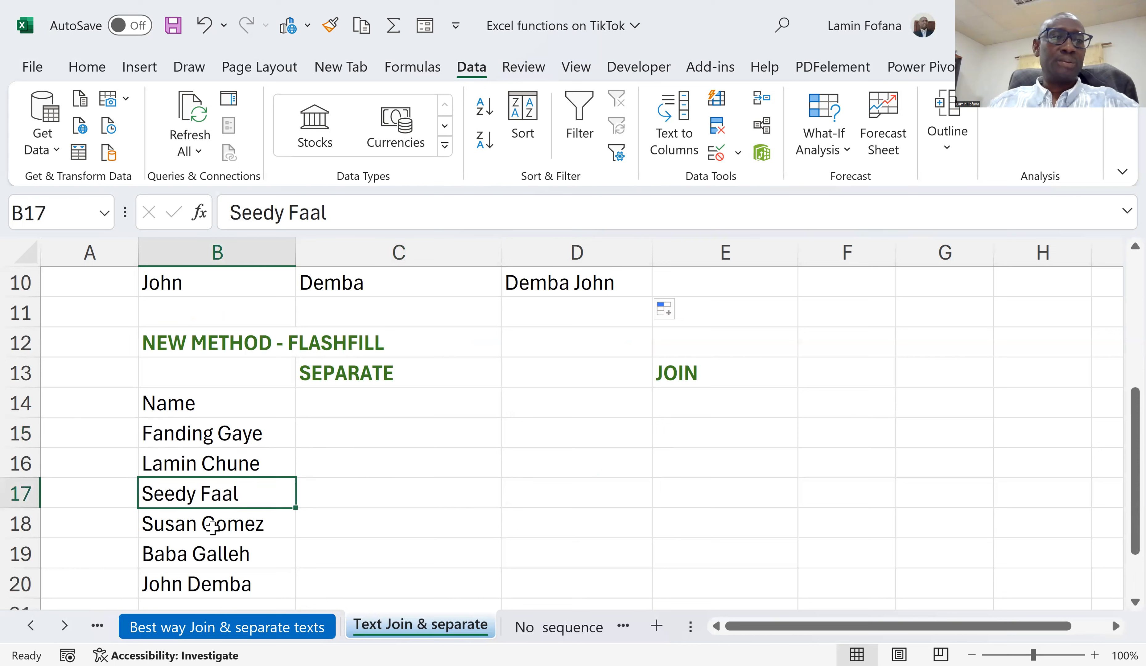
click(216, 524)
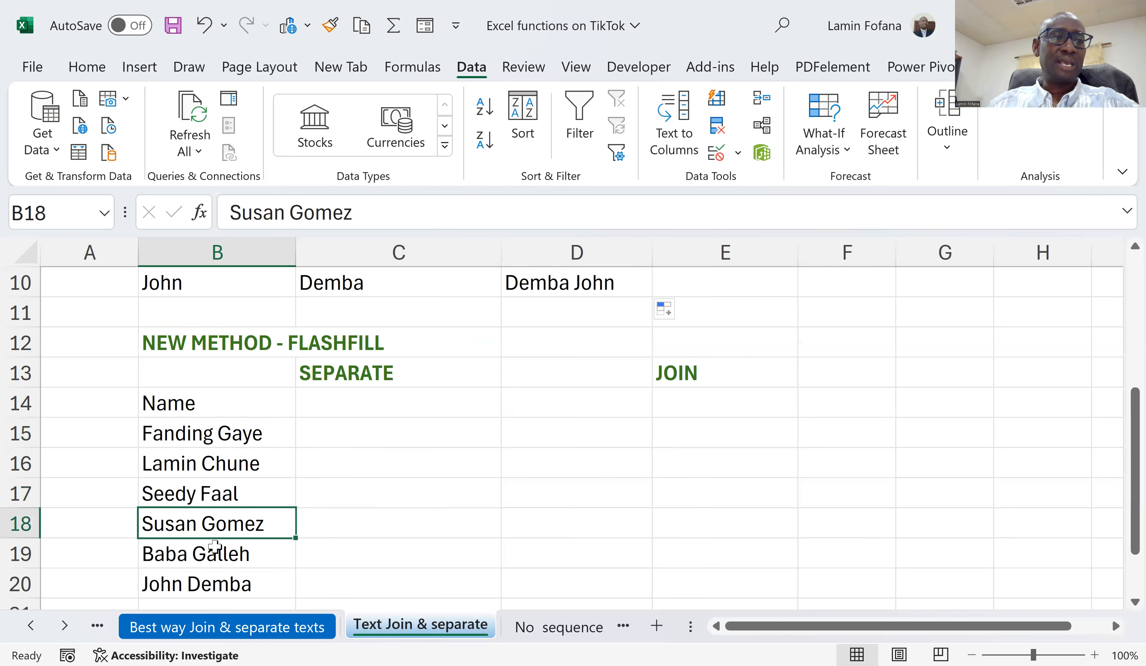
click(217, 433)
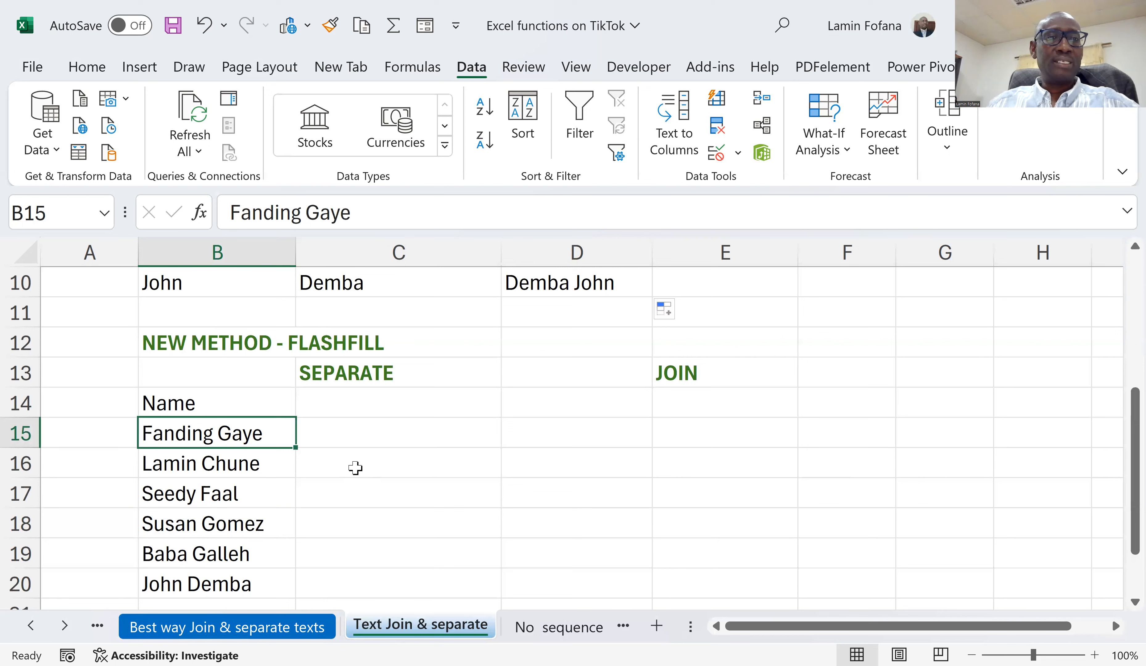
click(398, 432)
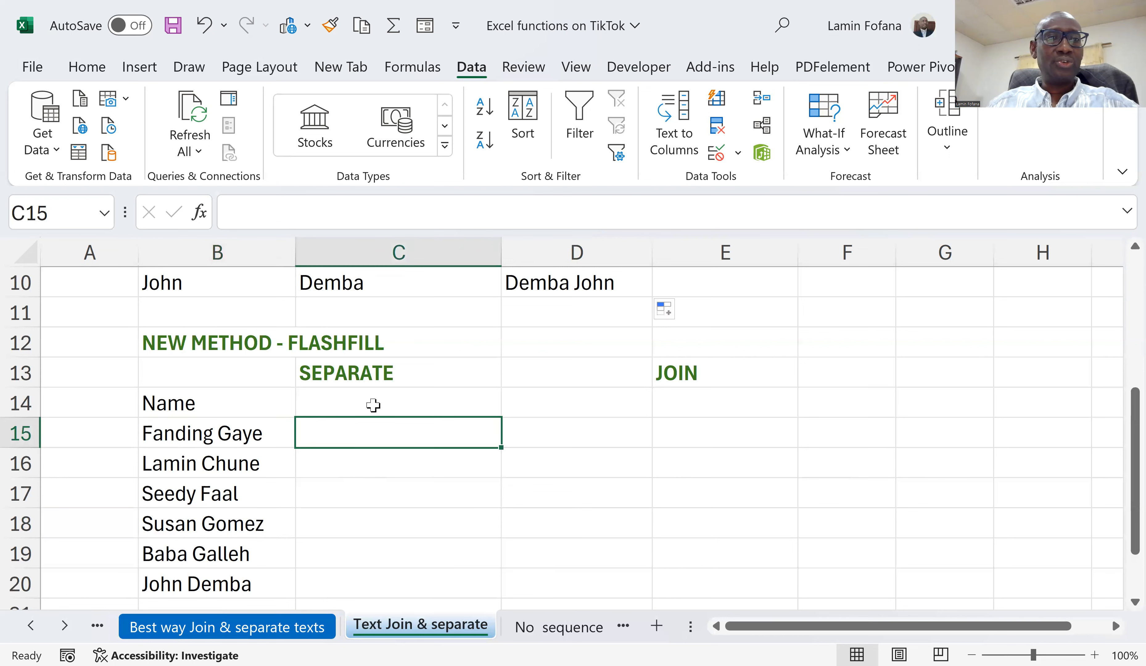
mouse_move(363, 446)
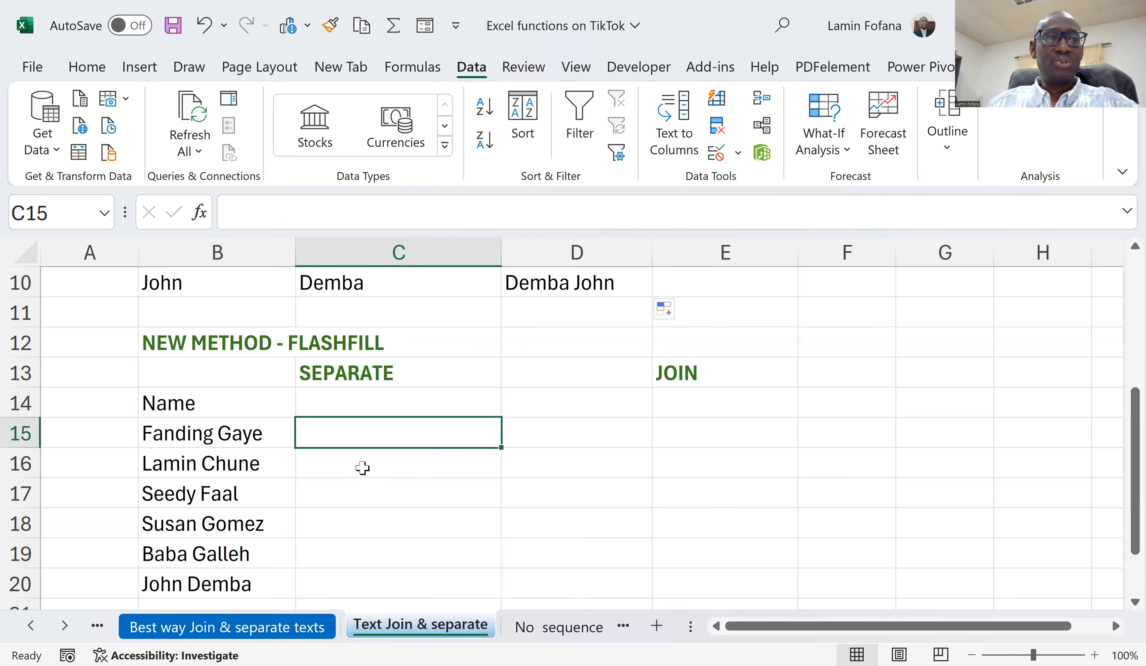
Step: Enter the surname Gaye in C15 and Flash Fill the surnames down to Demba
click(398, 462)
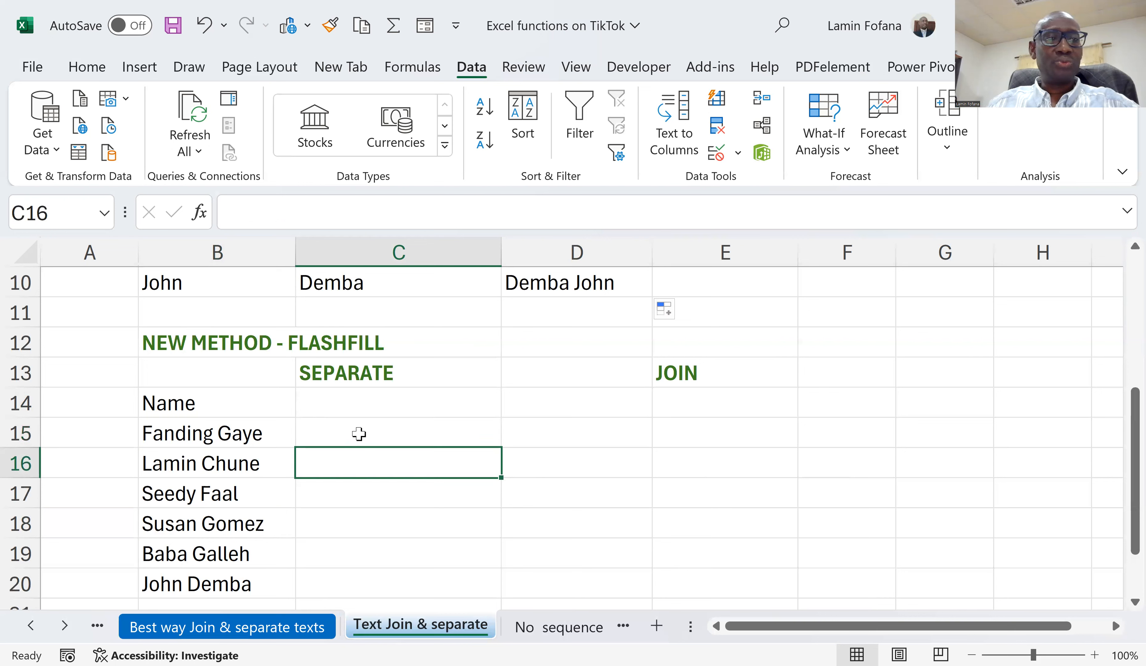
click(398, 433)
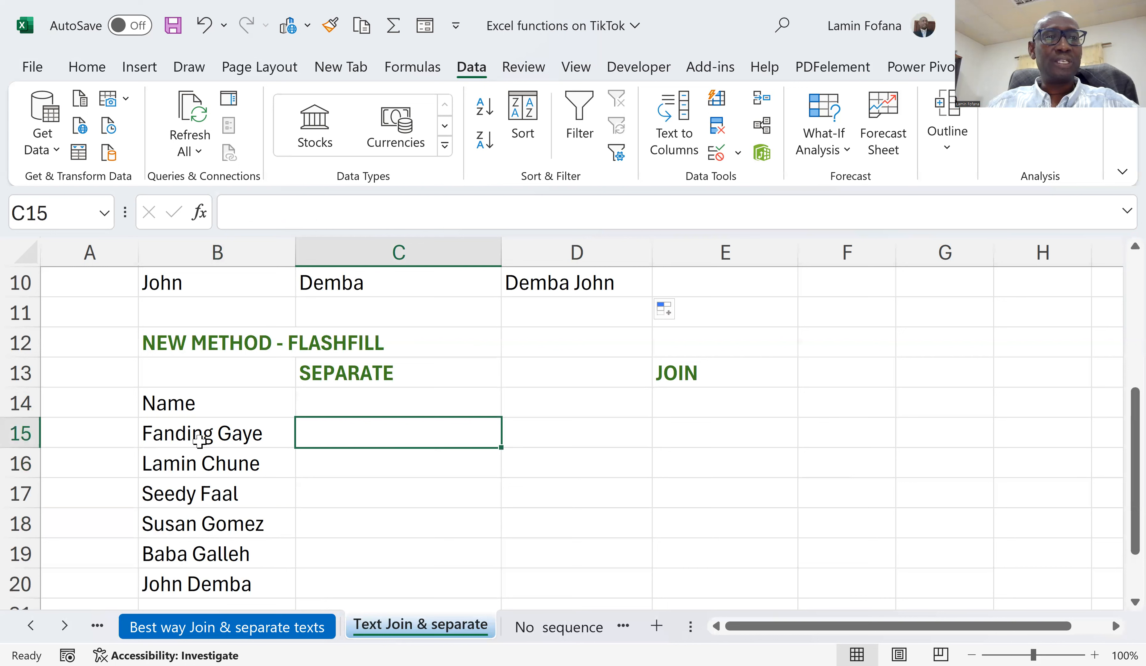
mouse_move(356, 453)
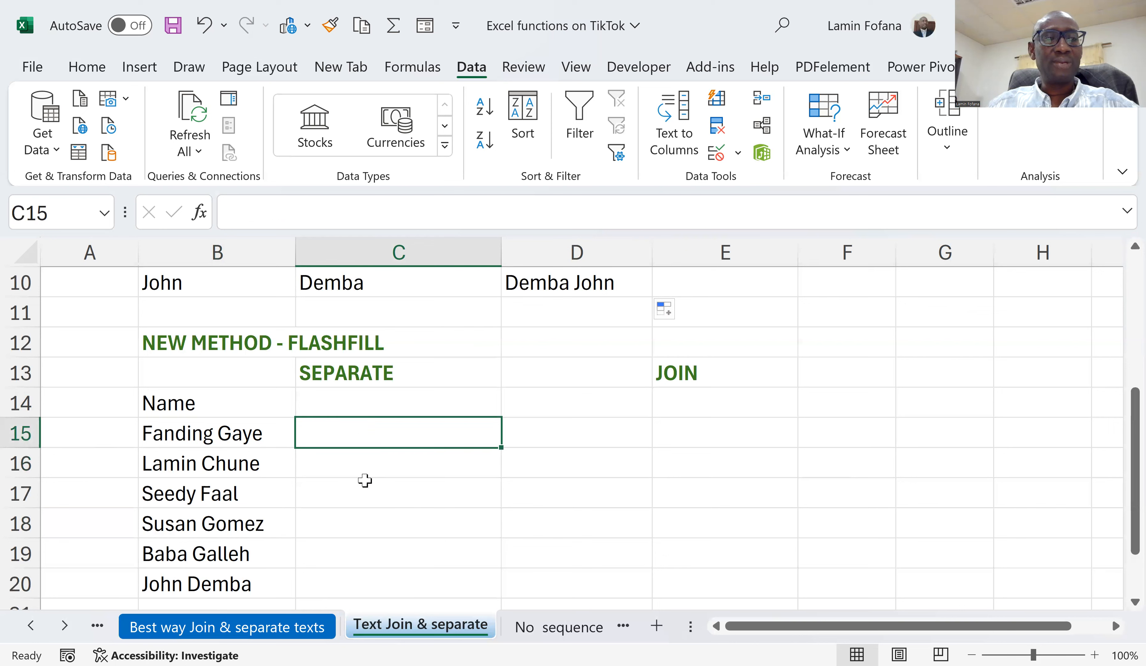
mouse_move(371, 488)
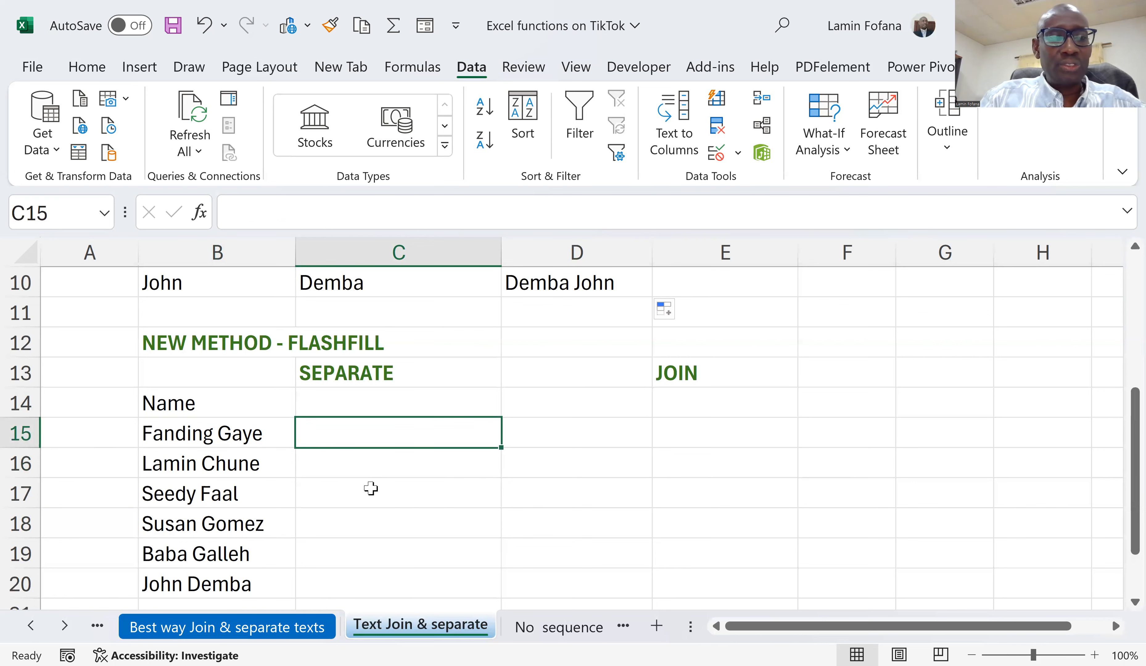
text(G)
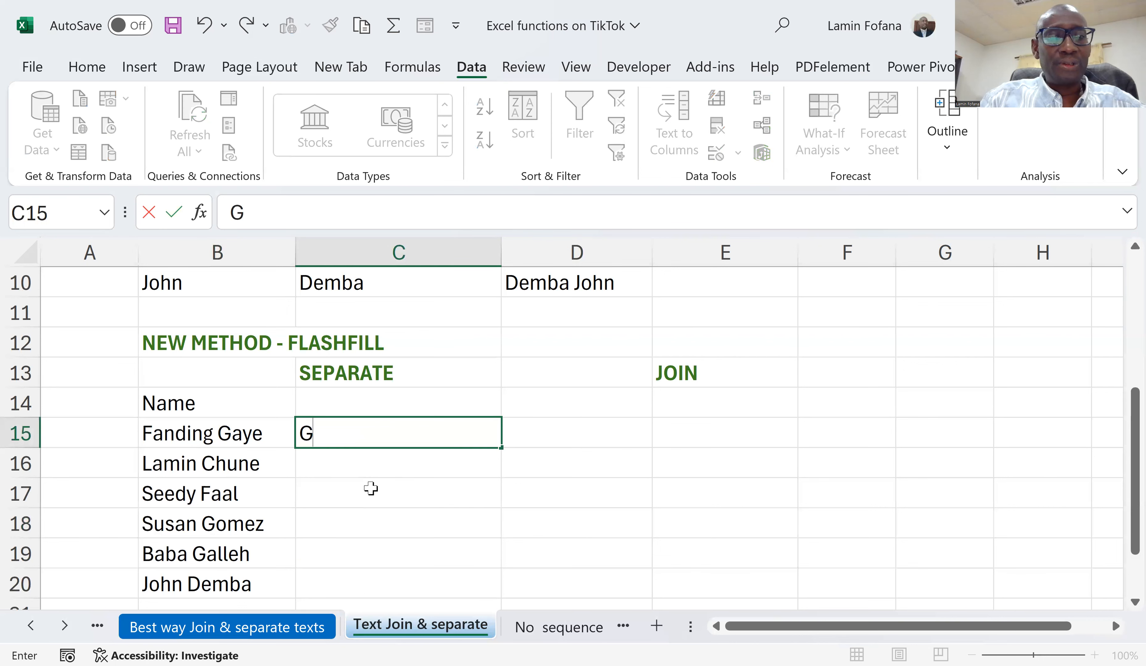
text(aye)
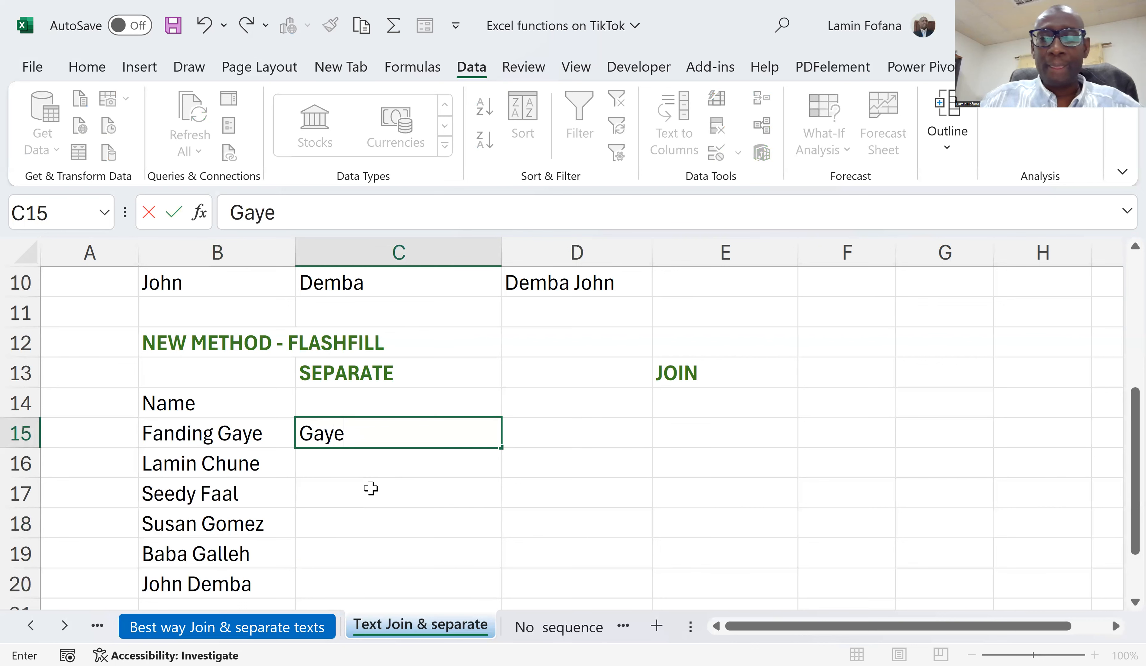
key(enter)
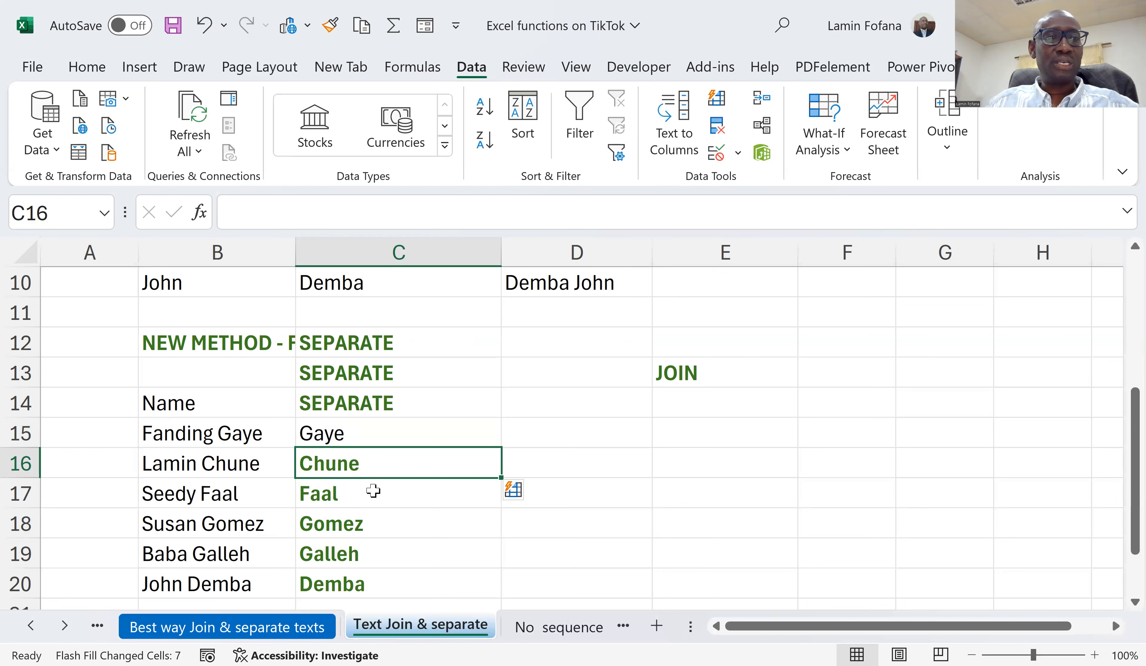
Step: Delete the stray SEPARATE labels in C13:C14 and check the filled surnames
scroll(down, 3)
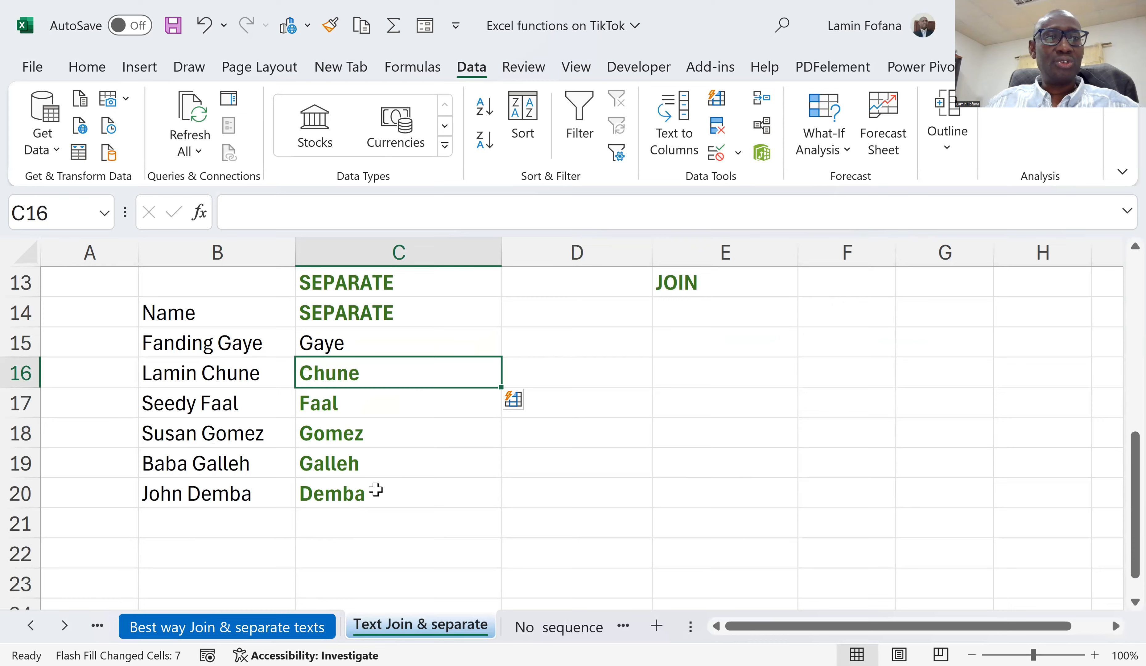
scroll(down, 3)
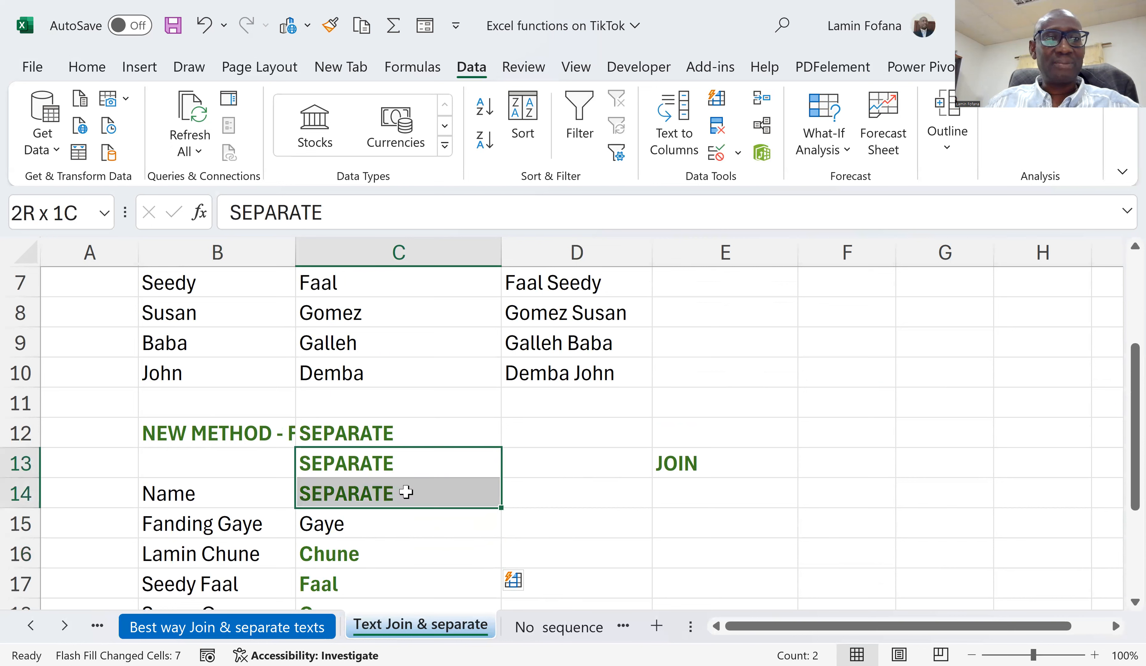
key(Delete)
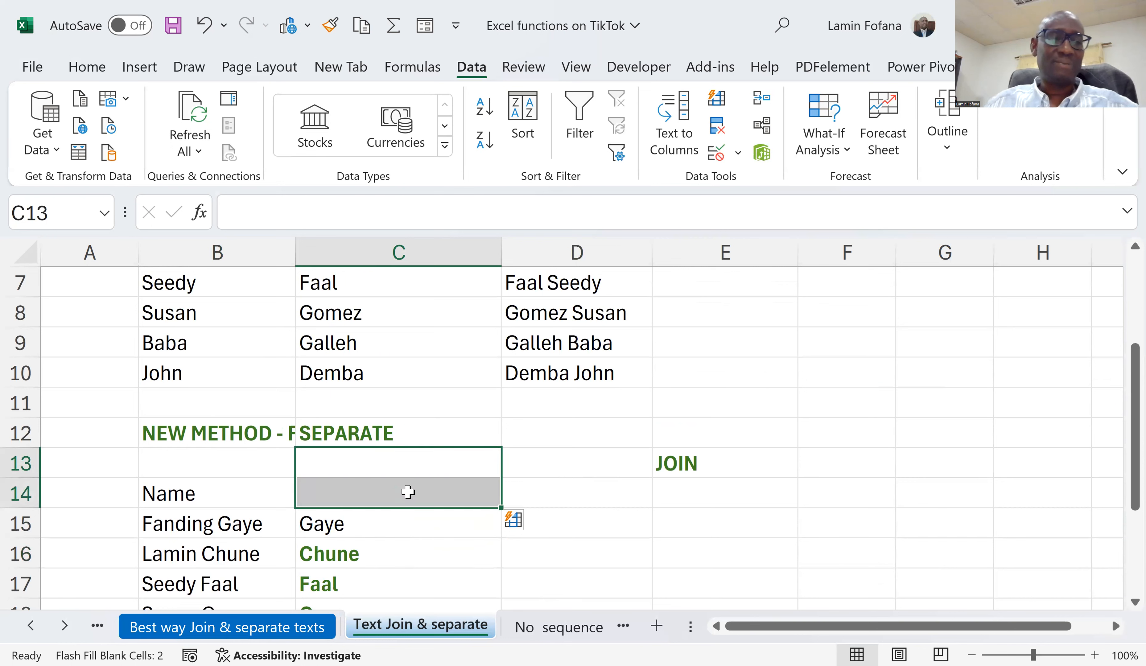
scroll(down, 3)
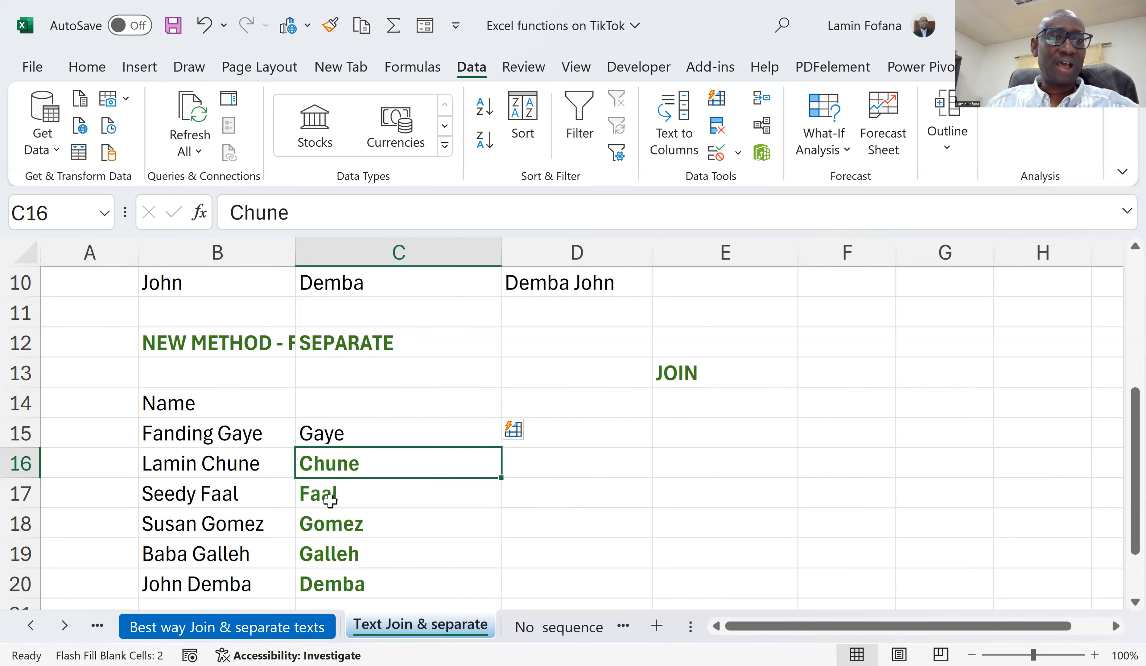
click(398, 583)
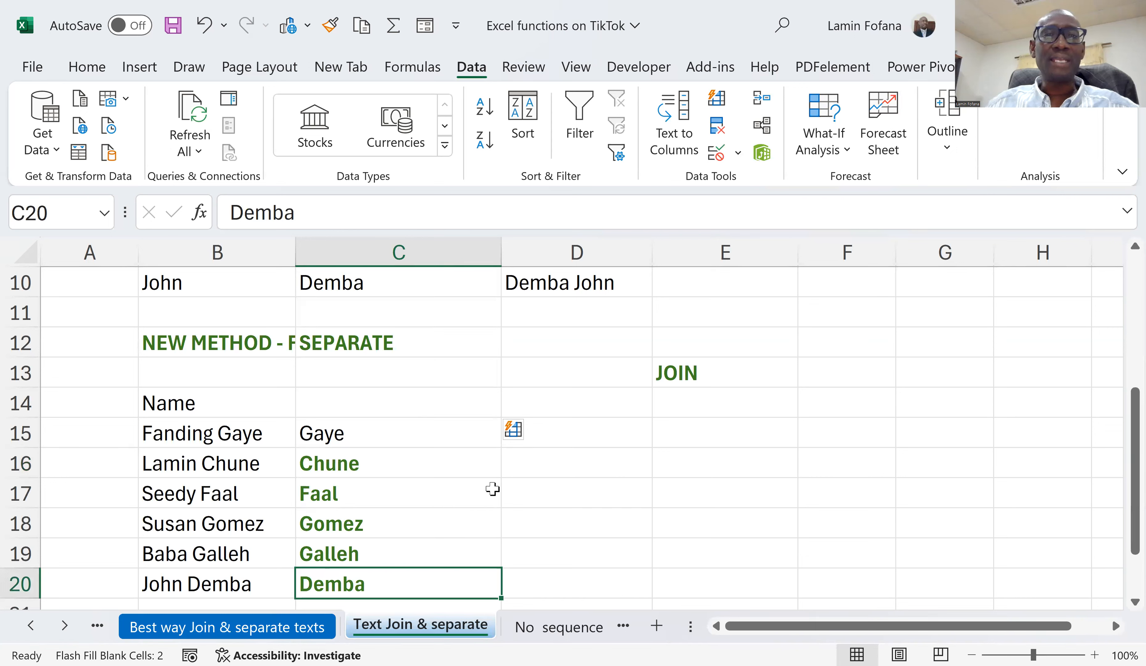
click(576, 432)
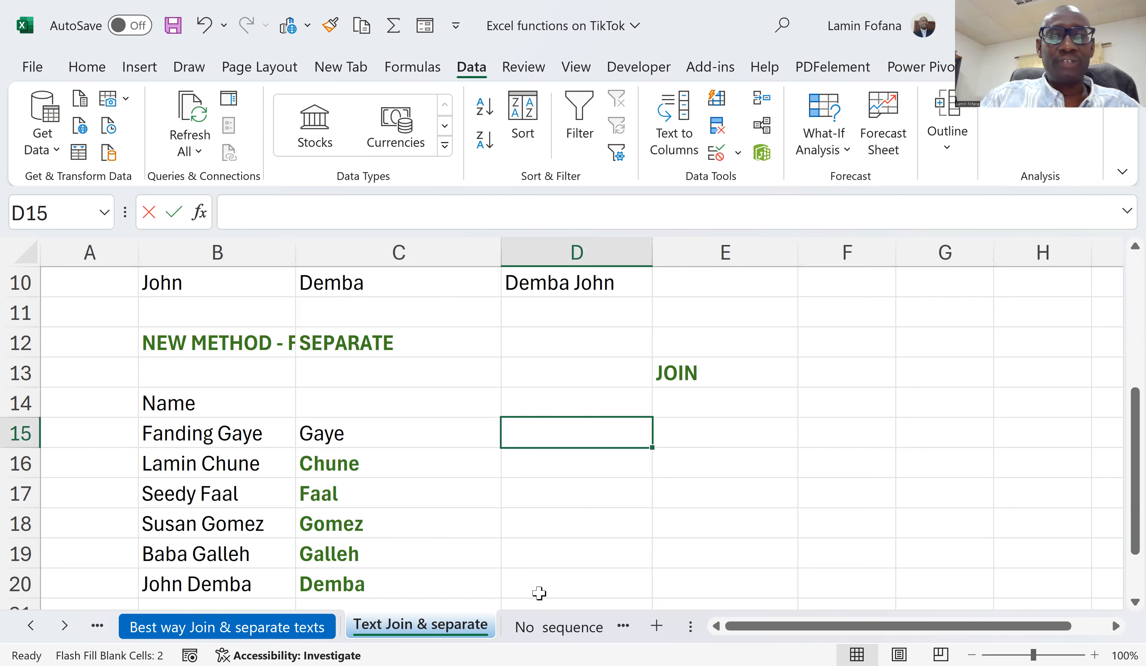
Step: Flash Fill first names Fanding through John in column D and clear the stray NEW in D12
text(Fanding)
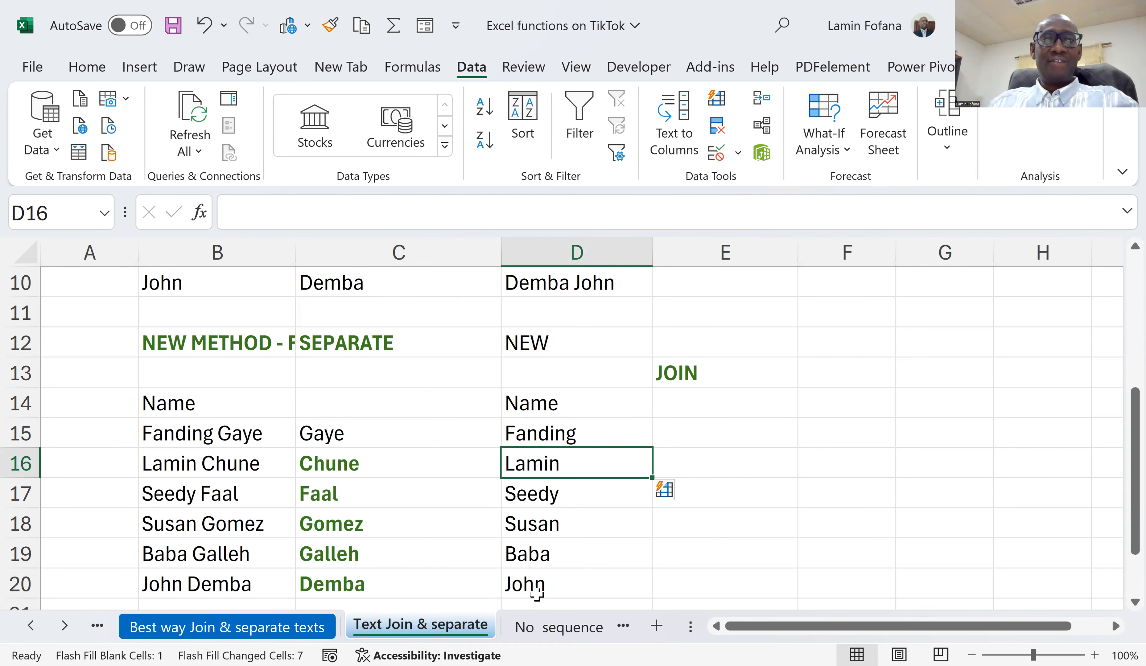
scroll(down, 3)
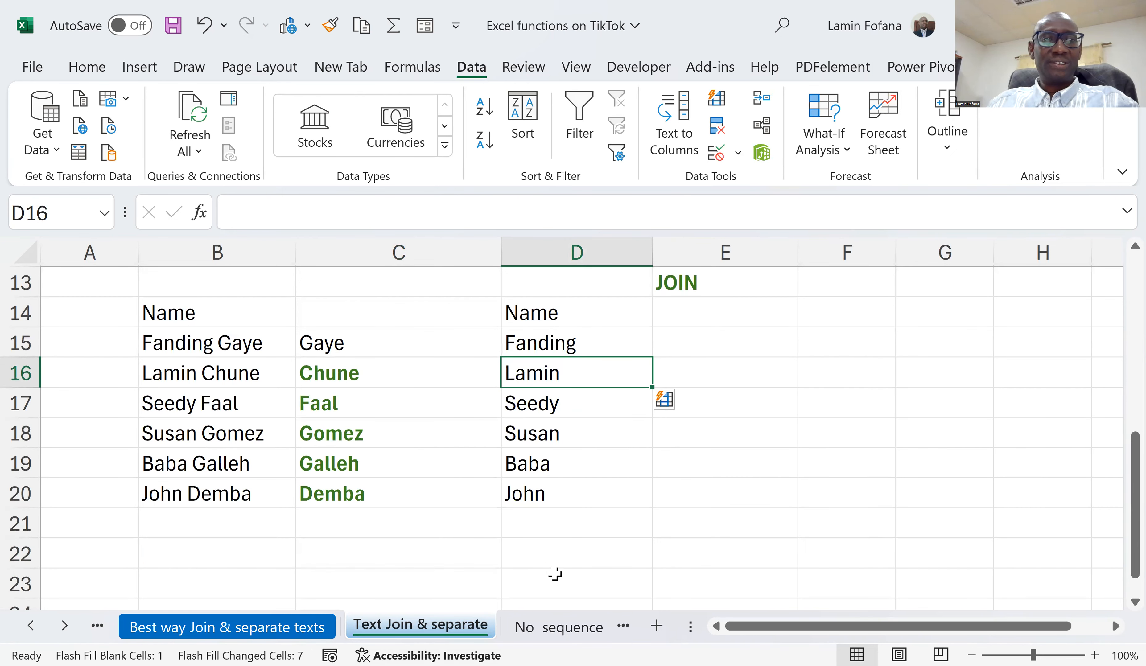
click(577, 493)
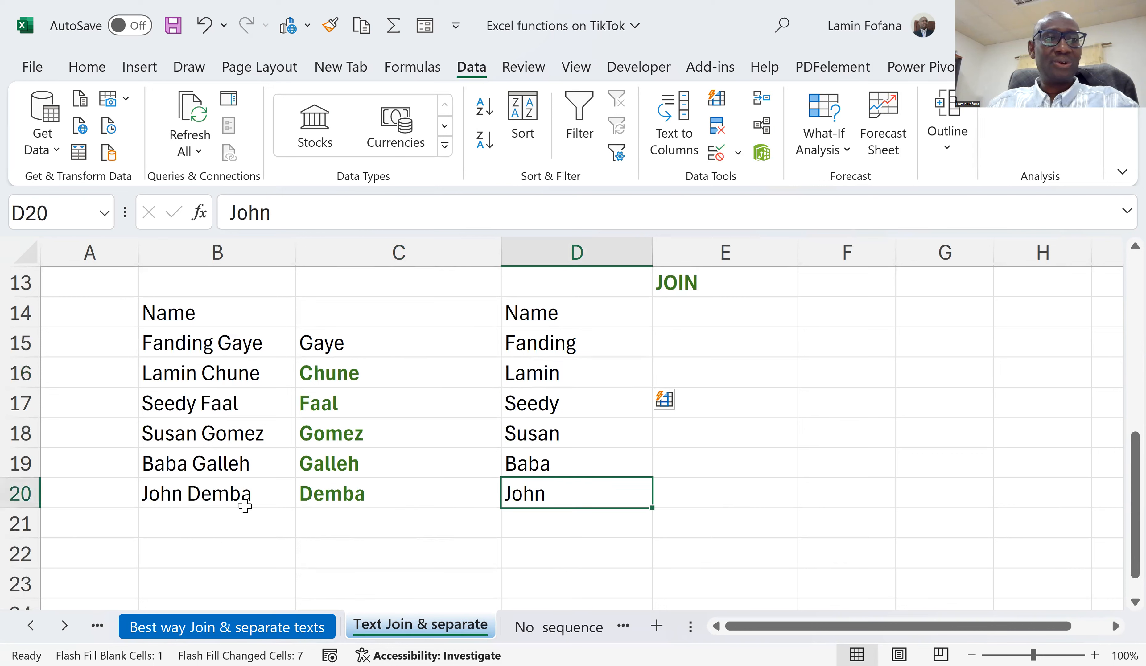
click(216, 493)
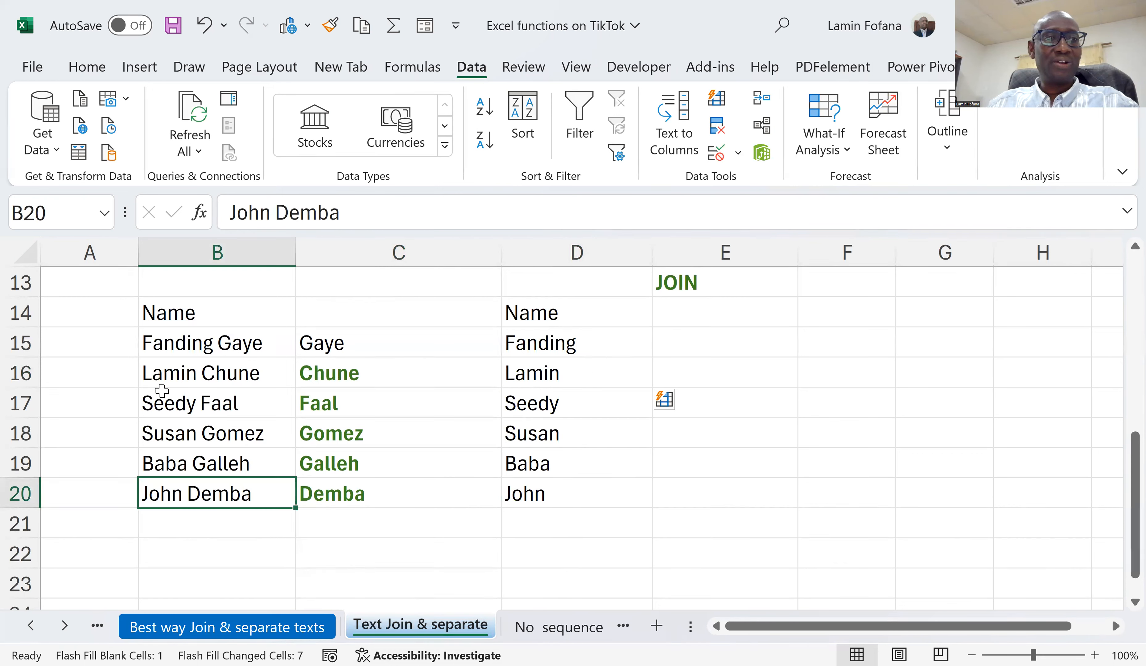
click(576, 403)
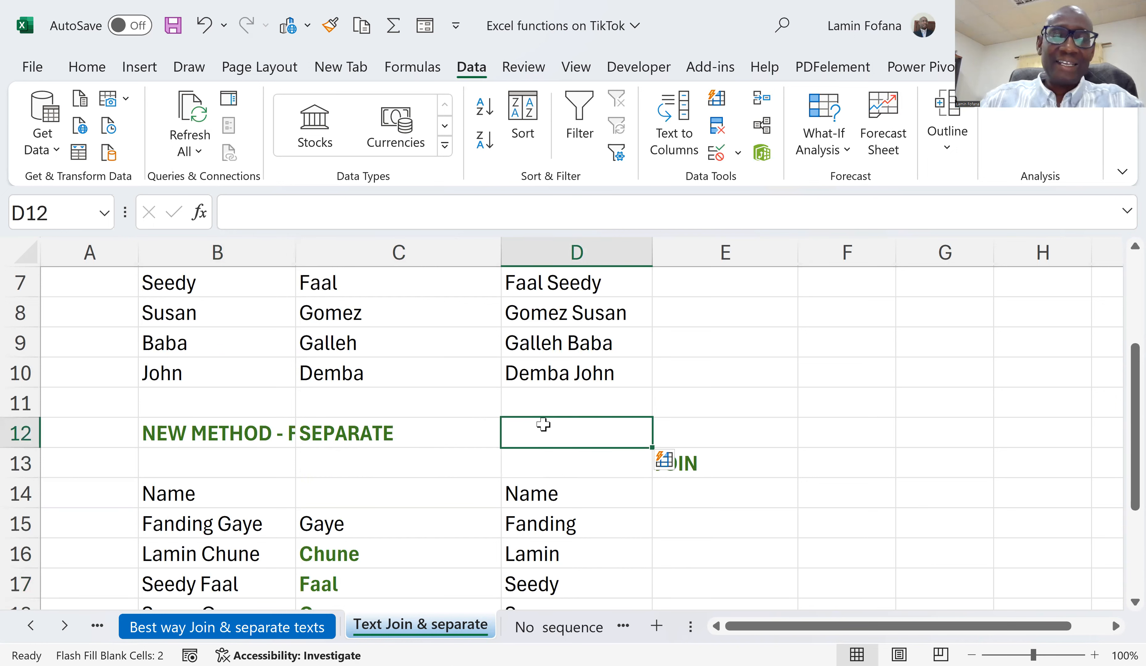
Step: Head the surname column 'Surname' and retitle the section NEW METHOD - FLASHFILL
click(724, 523)
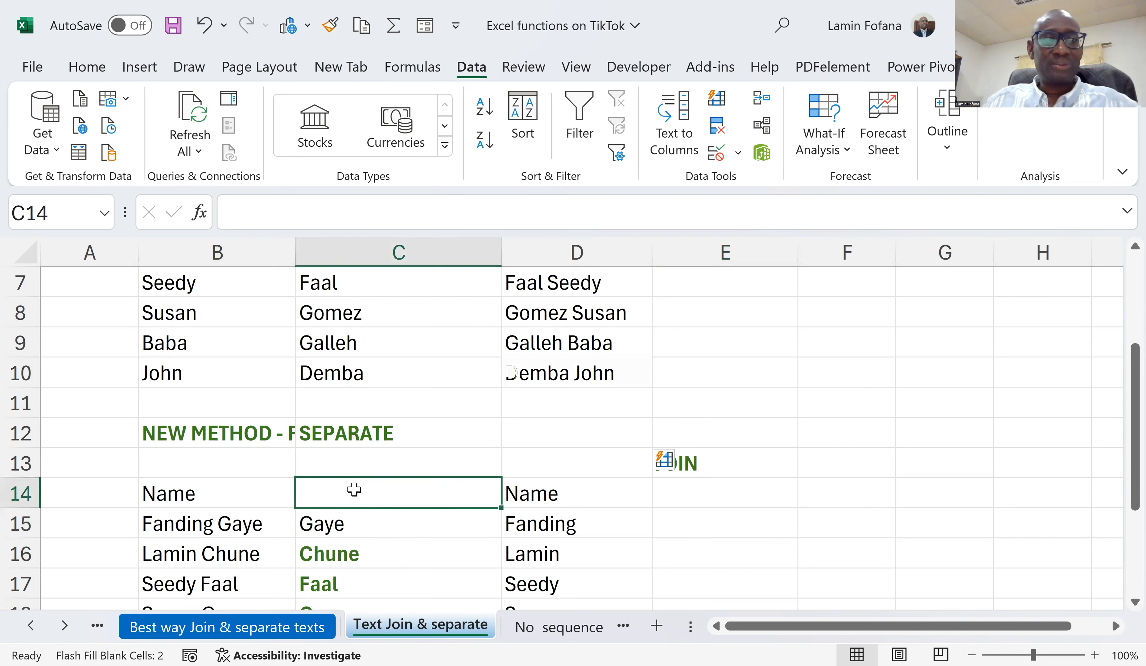
text(SEPARATE)
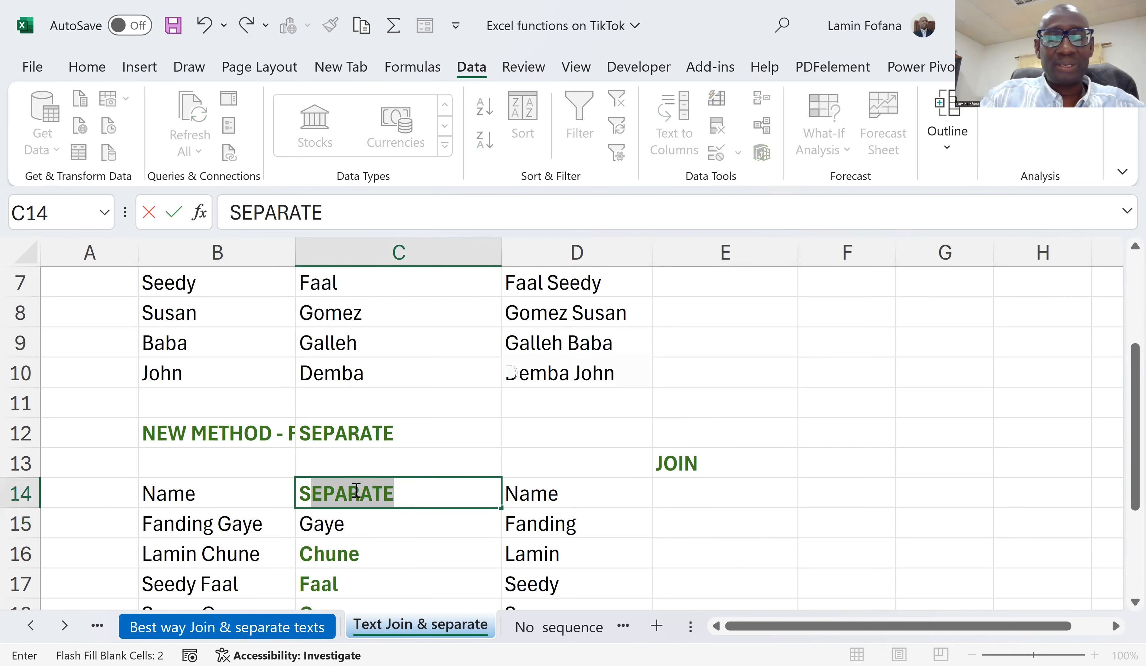
text(Surname)
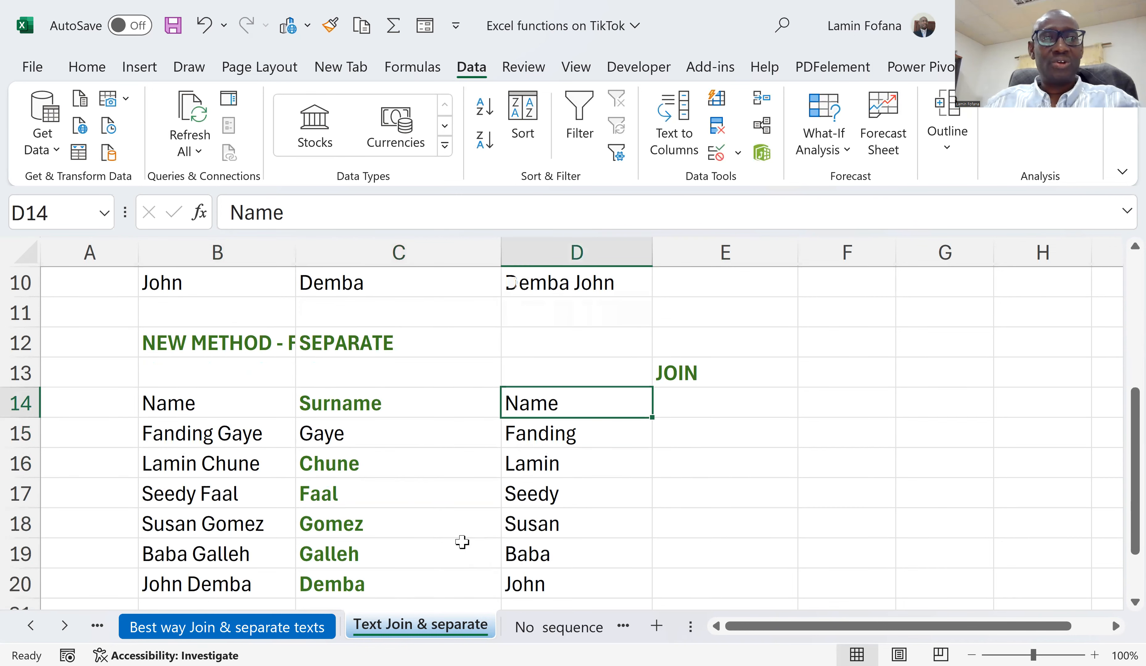
scroll(down, 3)
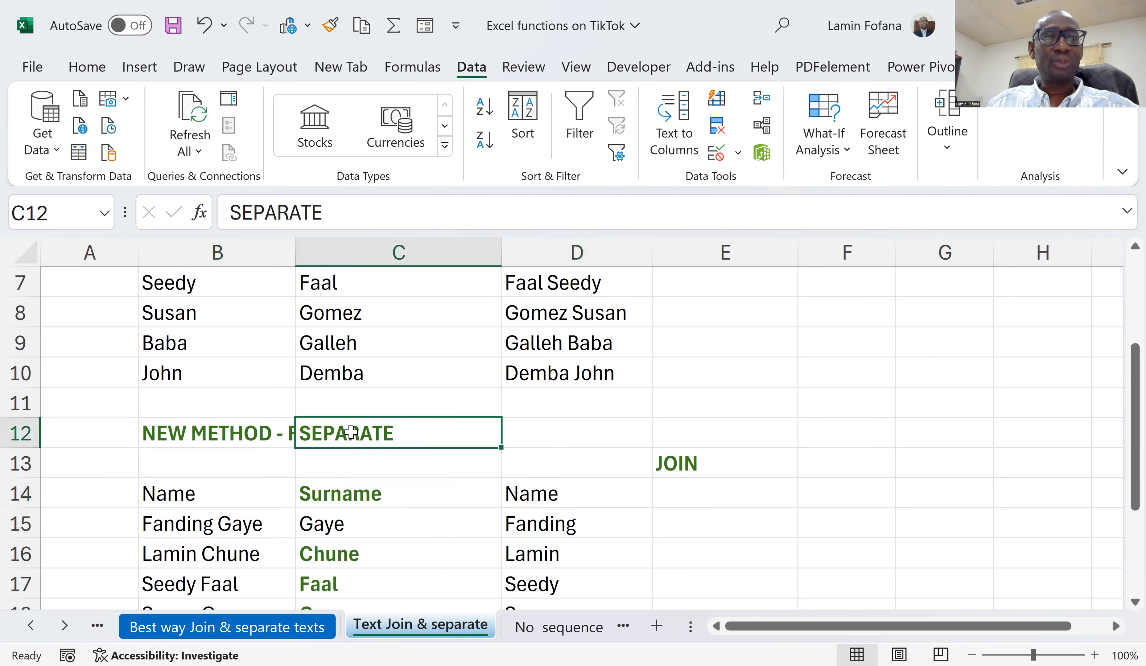
text(FLASHFILL)
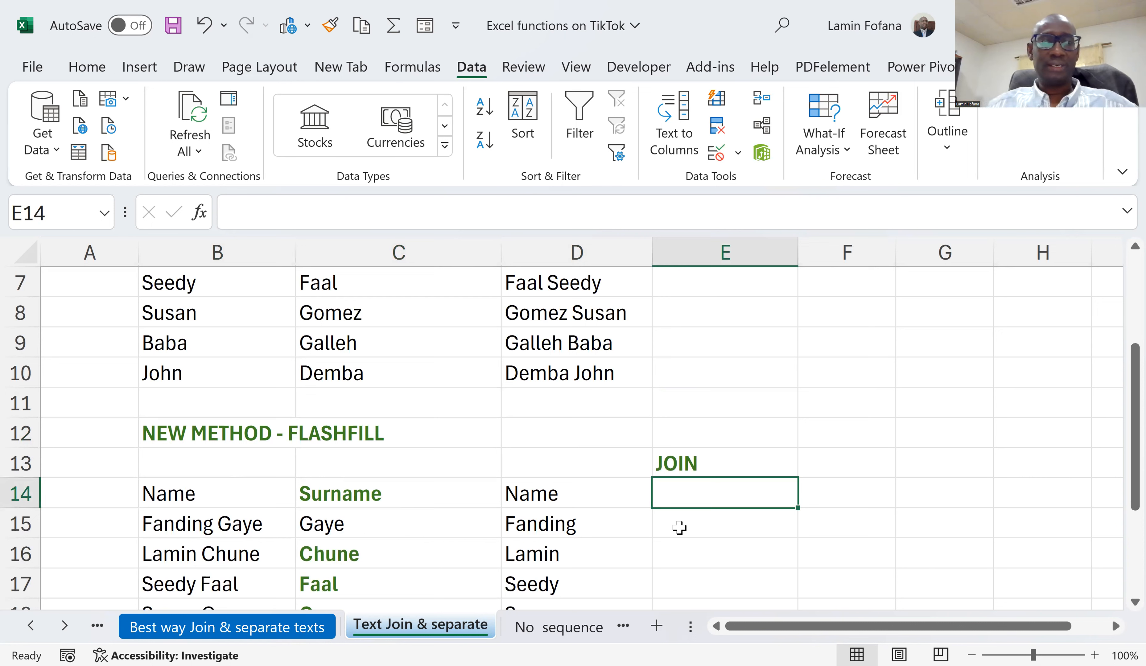
Step: Enter the surname-first example 'Gaye Fanding' in the first JOIN cell for Flash Fill
click(723, 523)
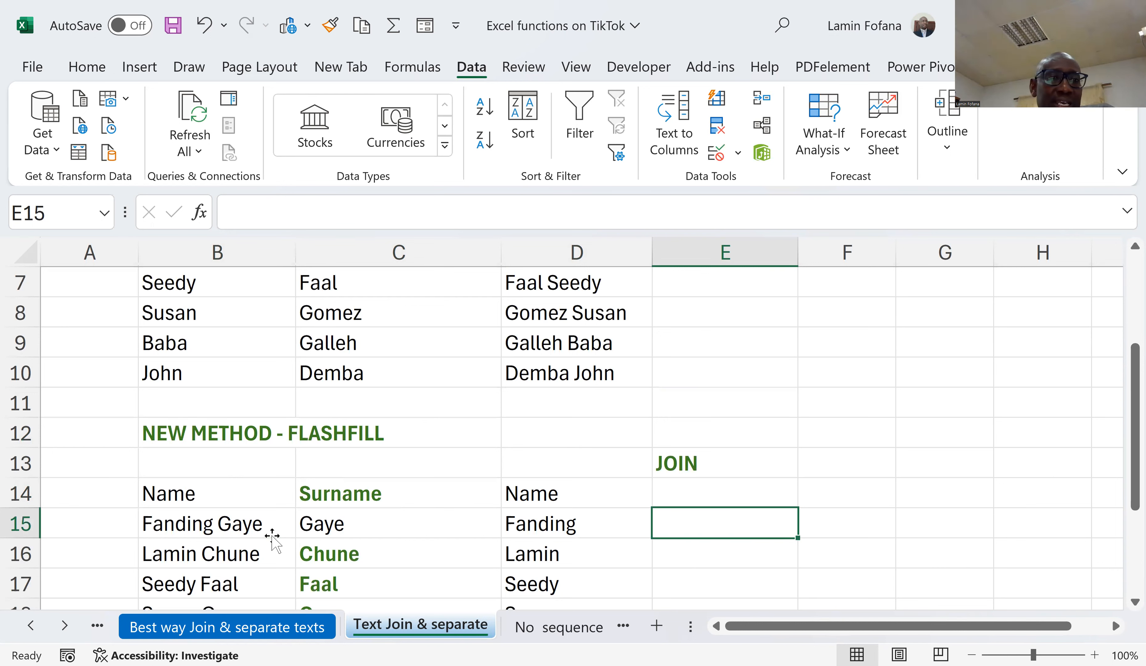
click(216, 523)
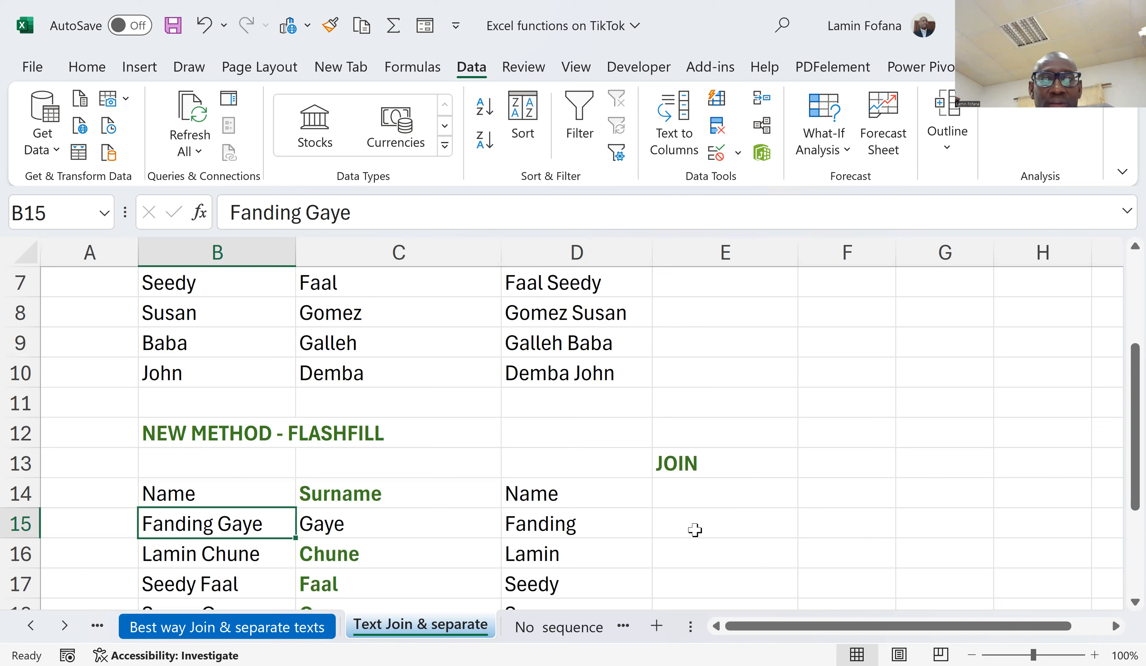
click(724, 523)
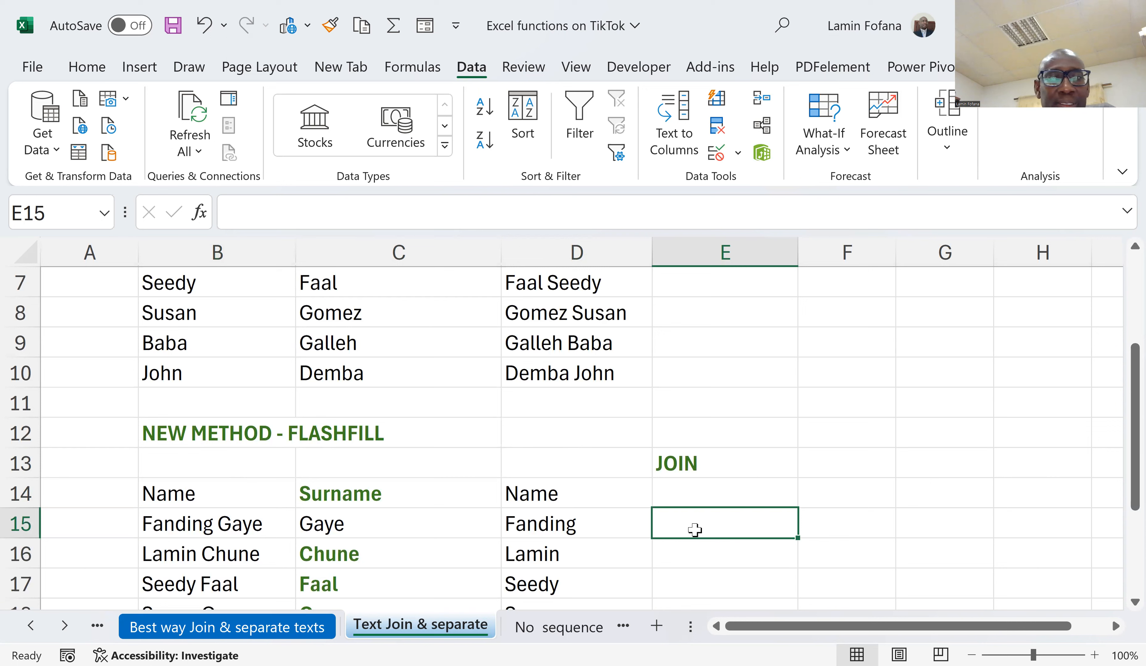
text(Gay)
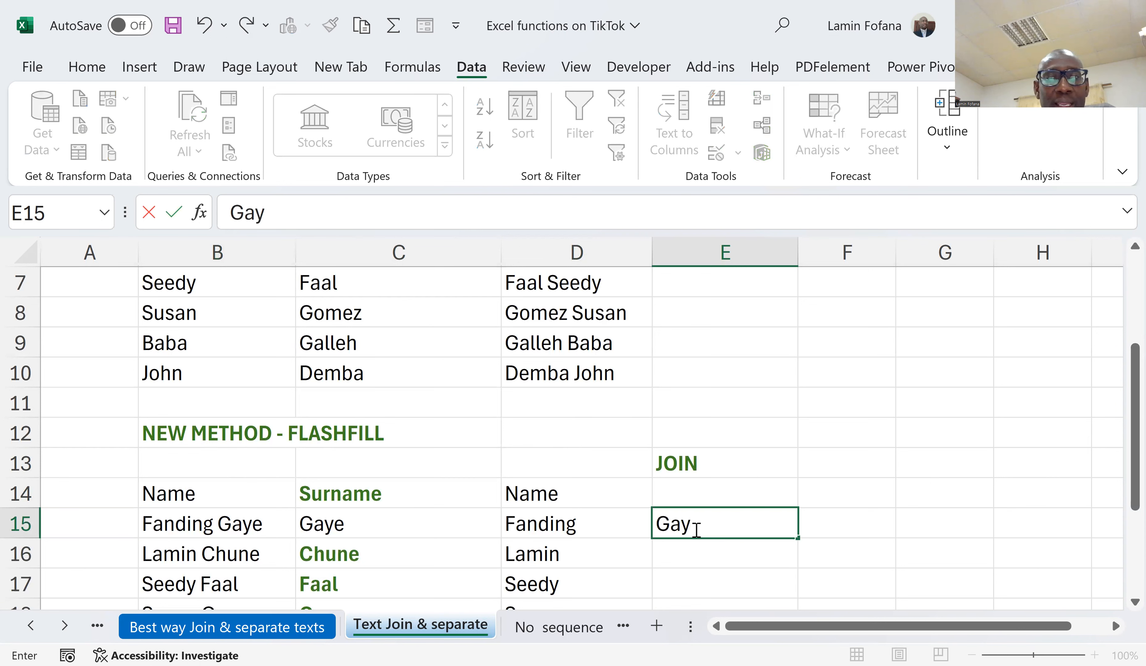
text(e)
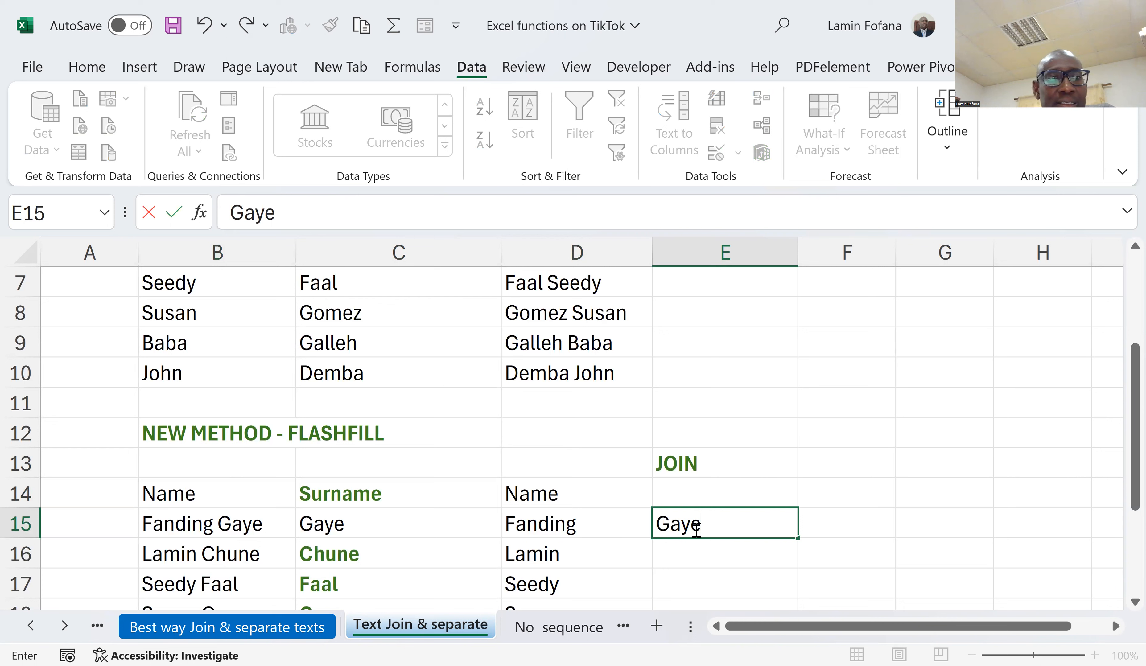
text(Fanding)
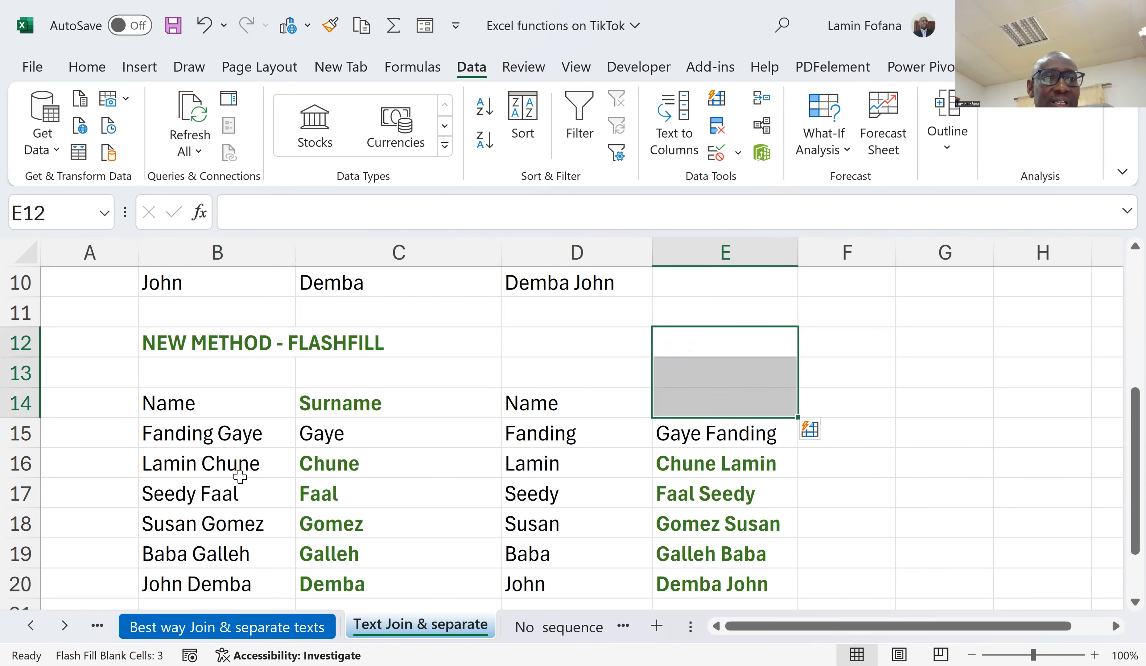
click(724, 462)
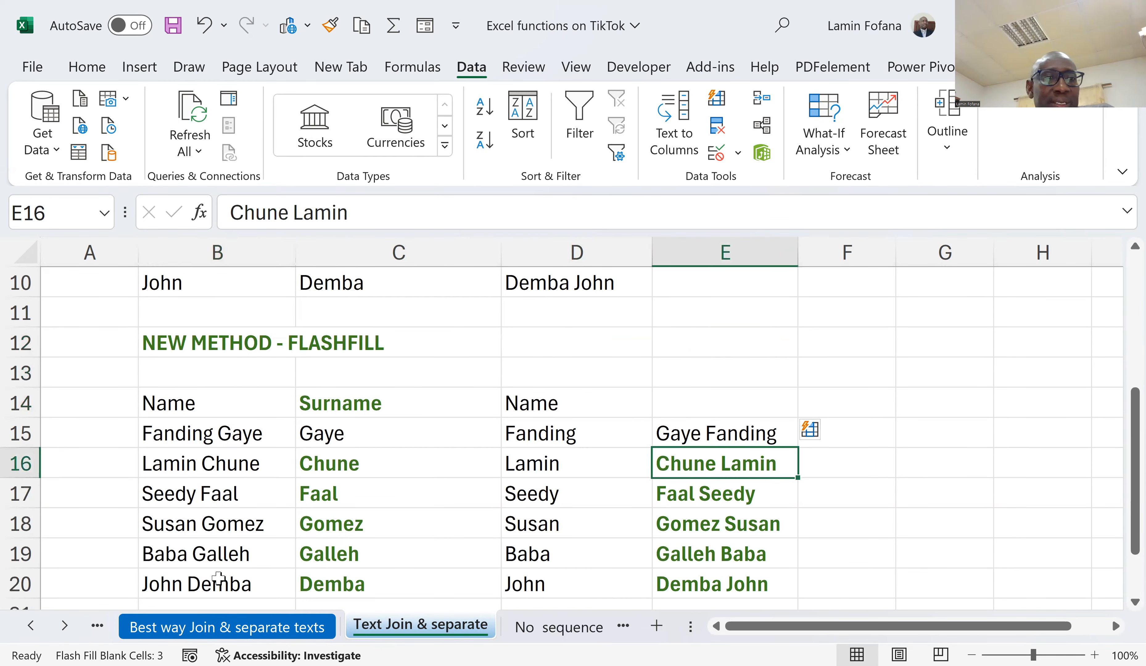
click(217, 554)
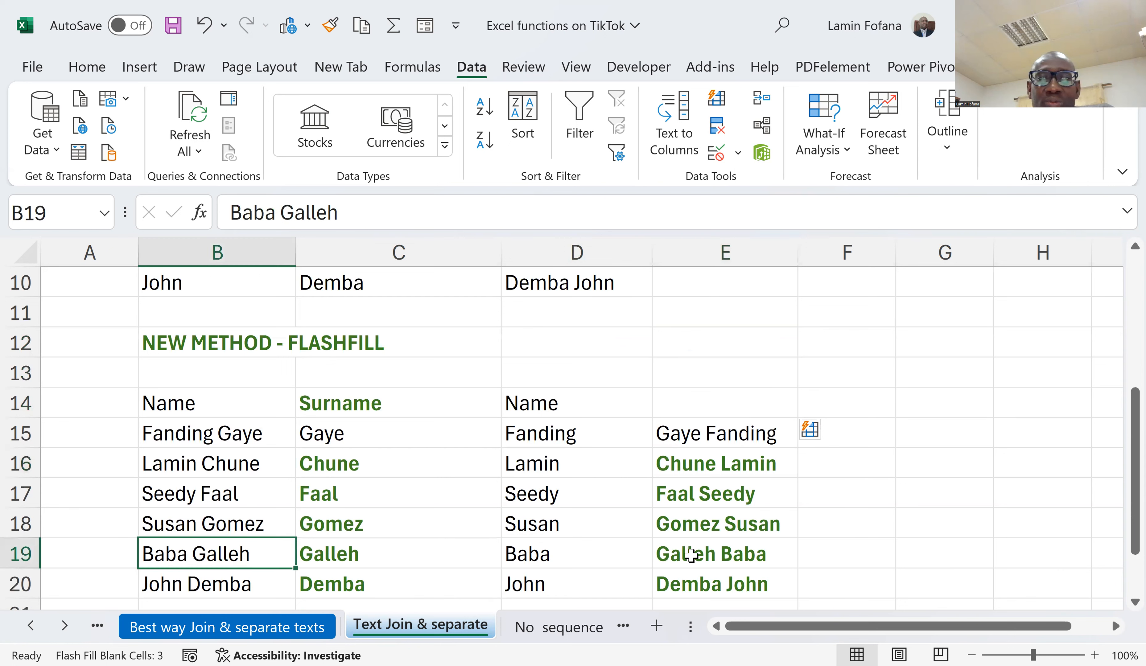
click(723, 553)
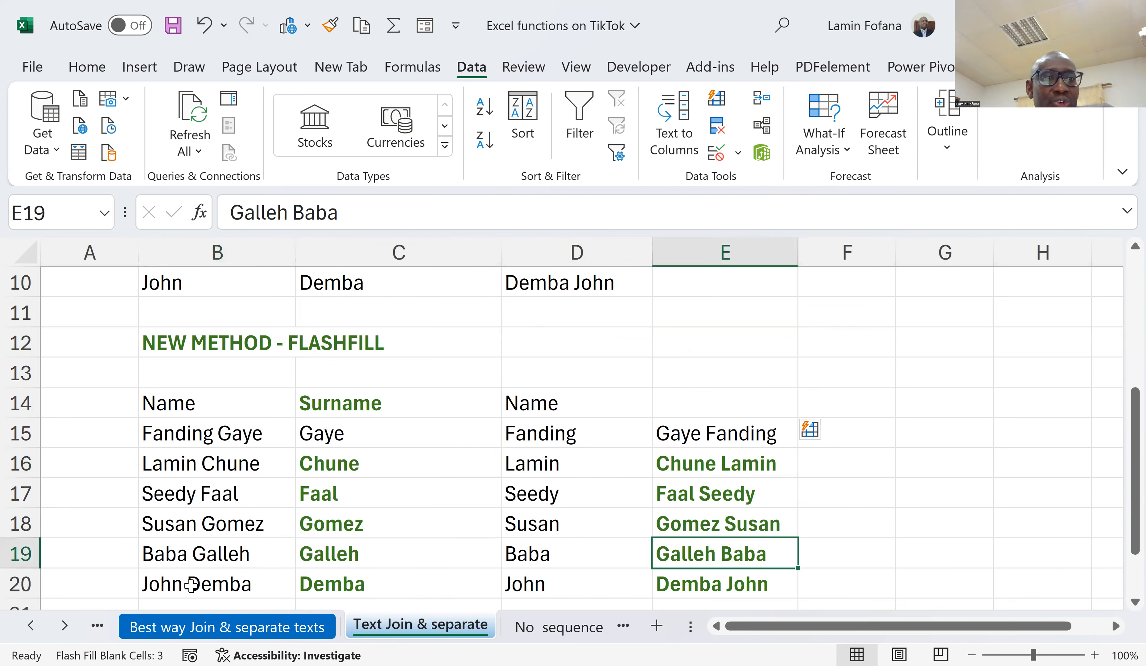
click(723, 583)
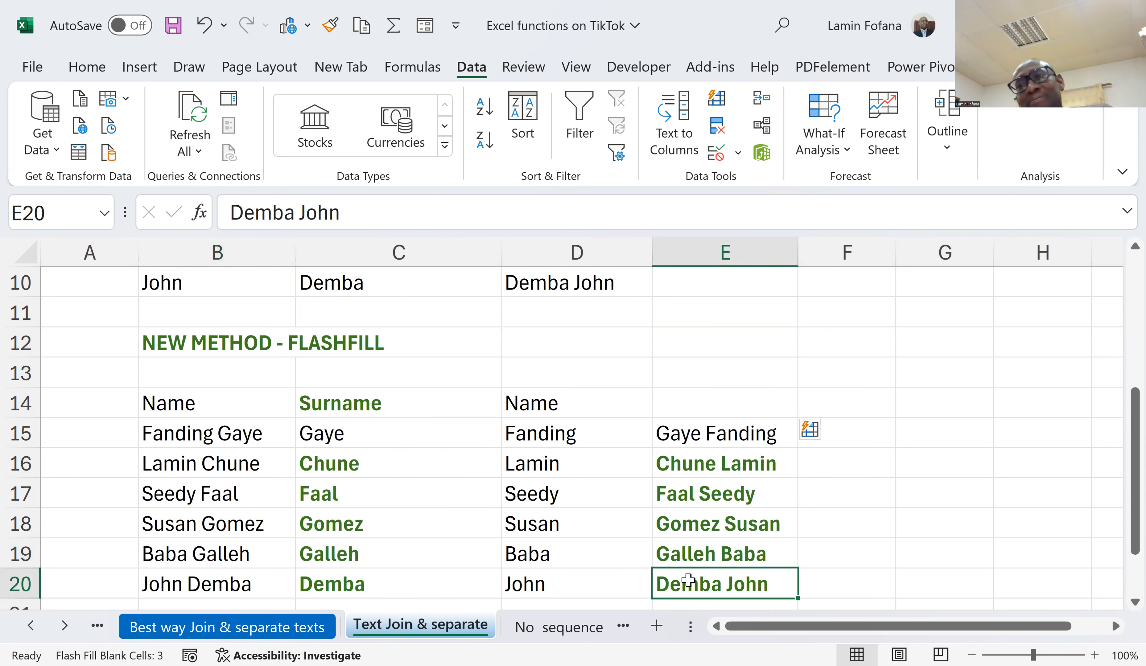